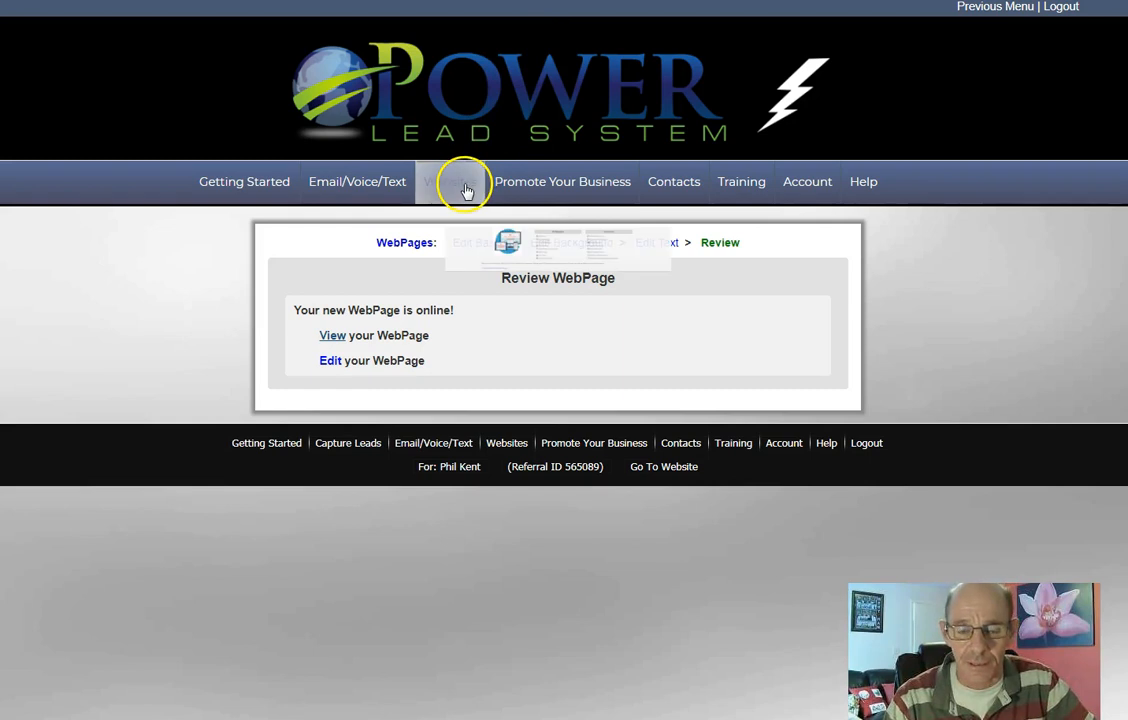
Go to Websites > Copy Webpages to list the pages available for copying
{"action": "left_click", "coordinate": [450, 181]}
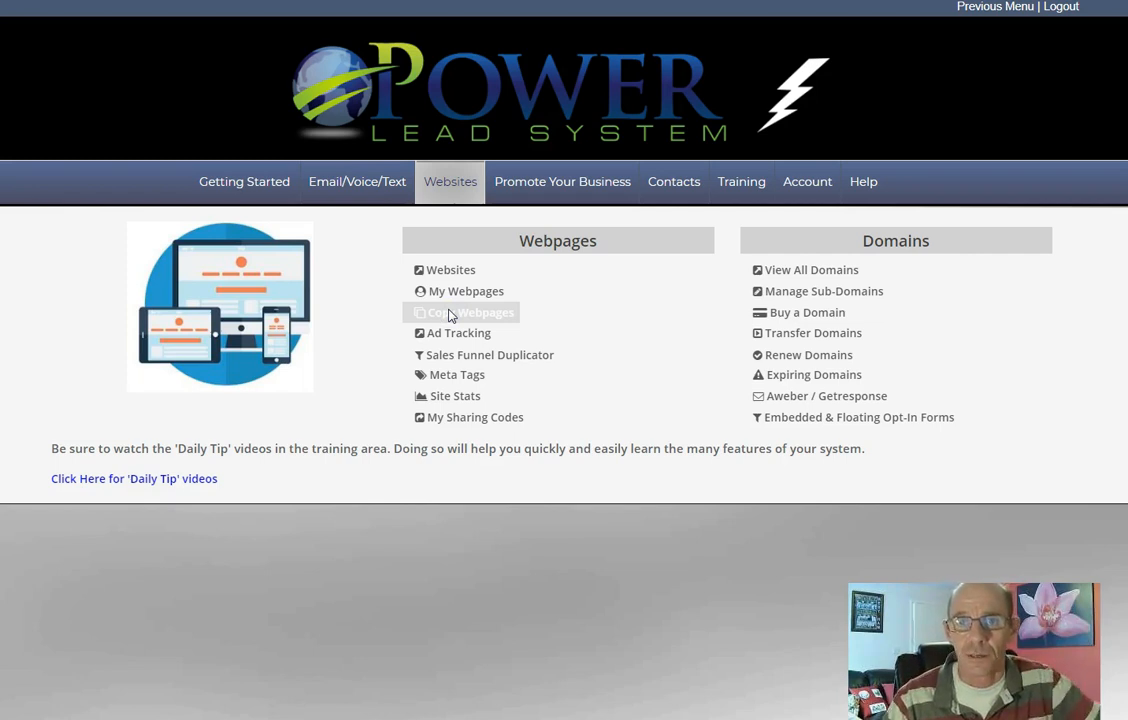
{"action": "mouse_move", "coordinate": [461, 311]}
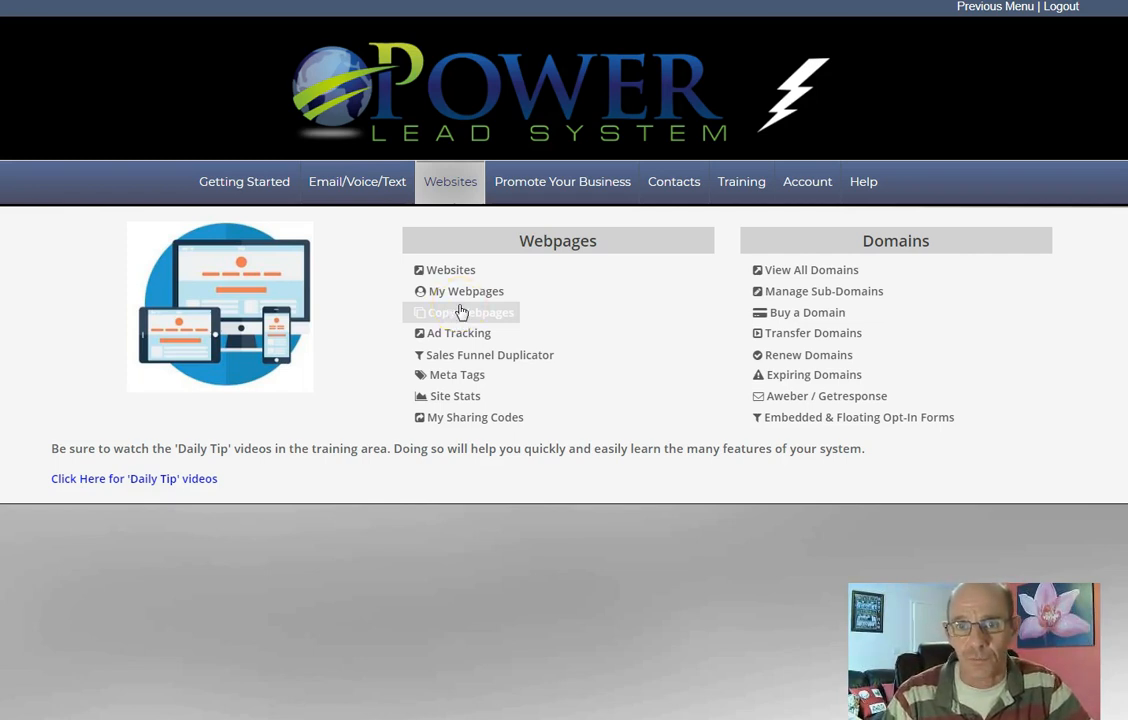
{"action": "left_click", "coordinate": [470, 312]}
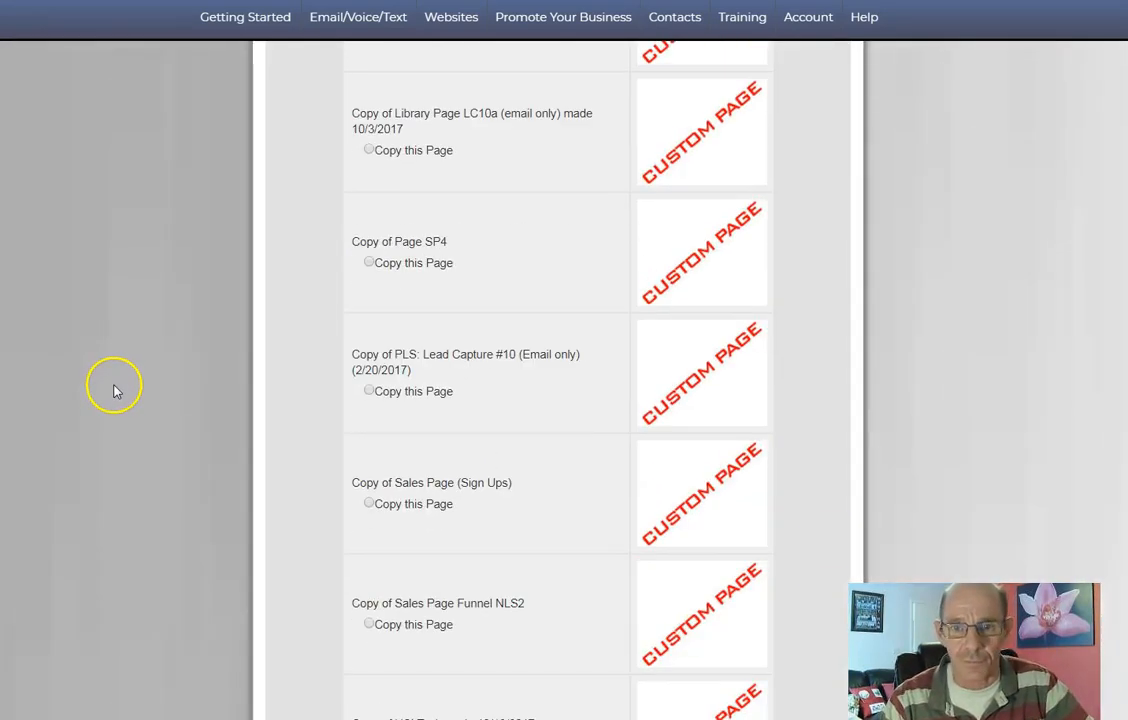
{"action": "scroll", "scroll_direction": "down", "scroll_amount": 3}
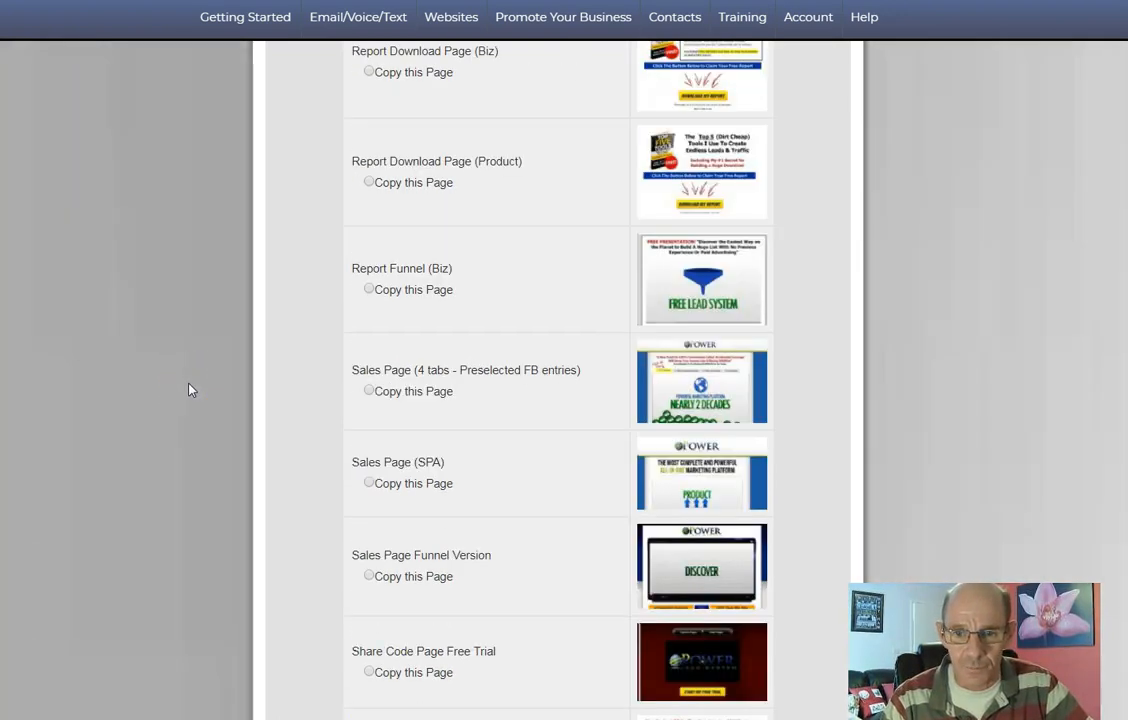
{"action": "scroll", "scroll_direction": "down", "scroll_amount": 3}
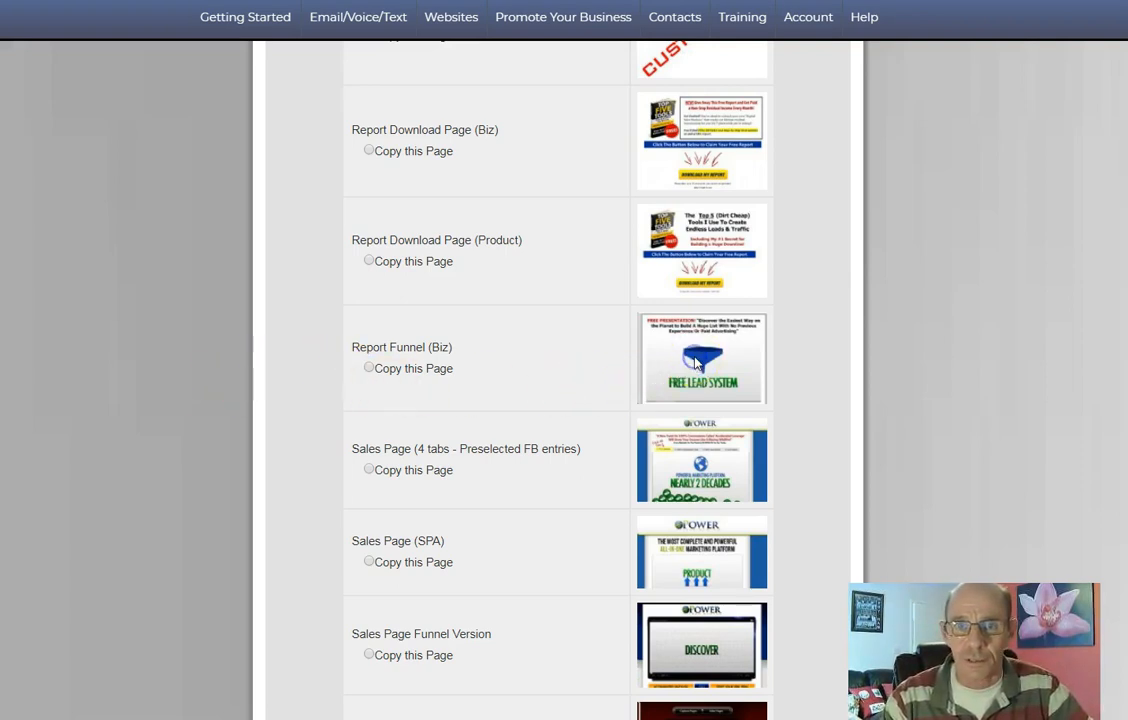
{"action": "left_click", "coordinate": [701, 358]}
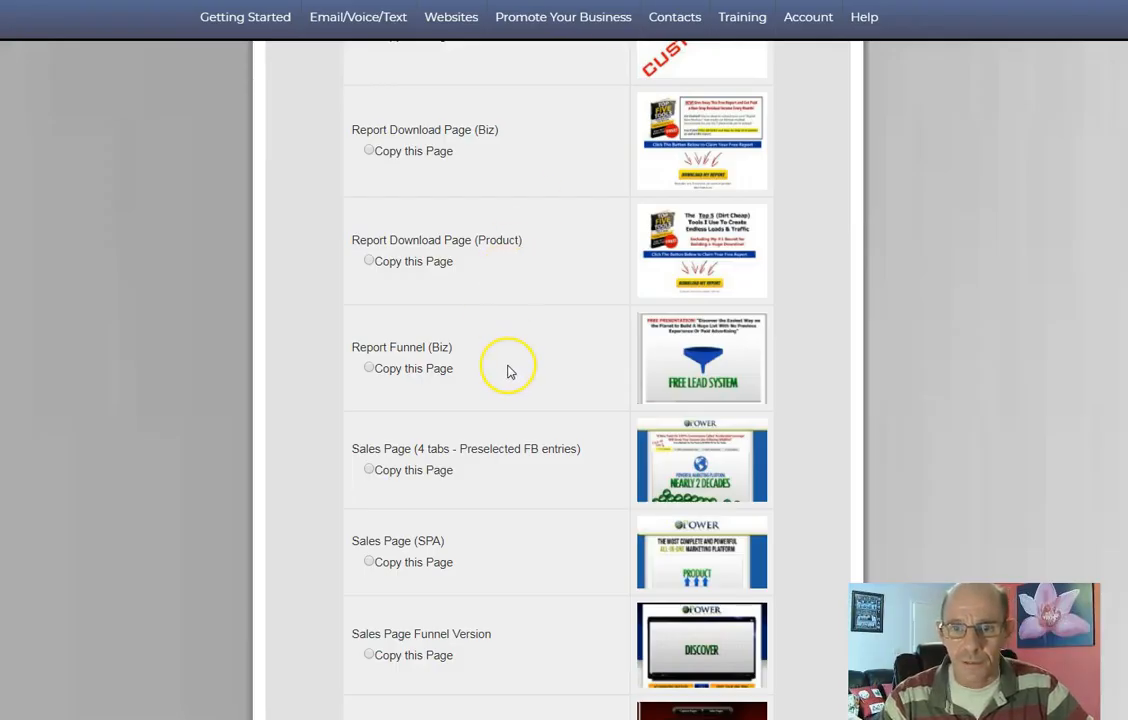
{"action": "scroll", "scroll_direction": "down", "scroll_amount": 3}
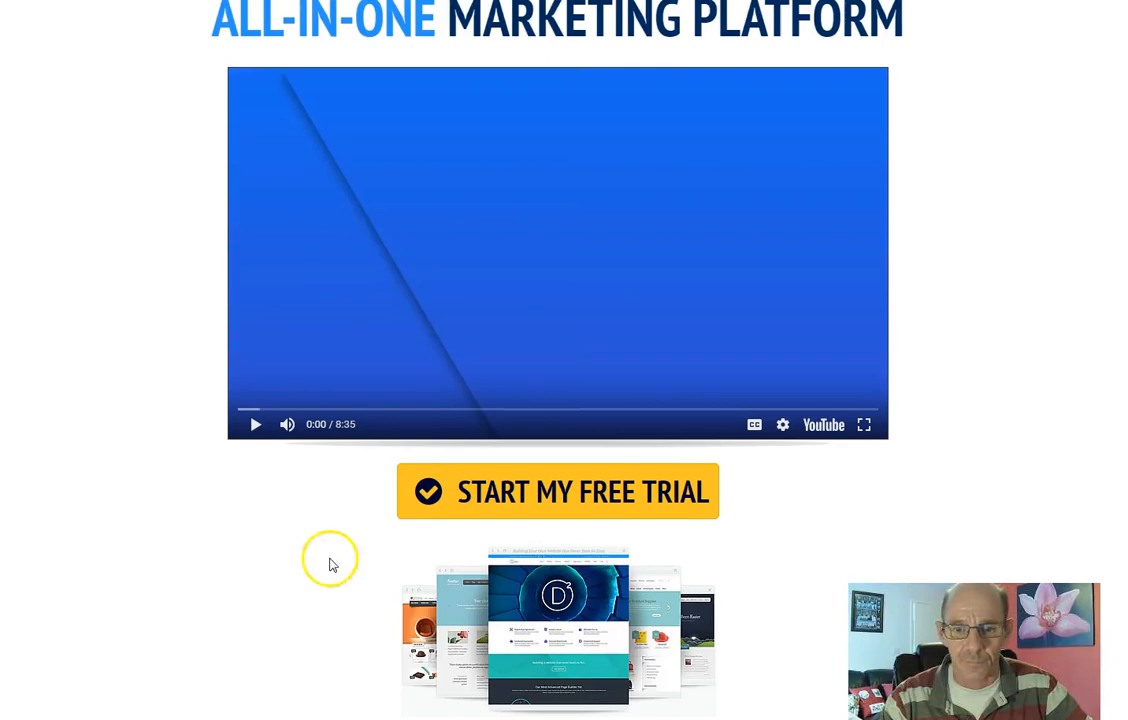
{"action": "scroll", "scroll_direction": "down", "scroll_amount": 3}
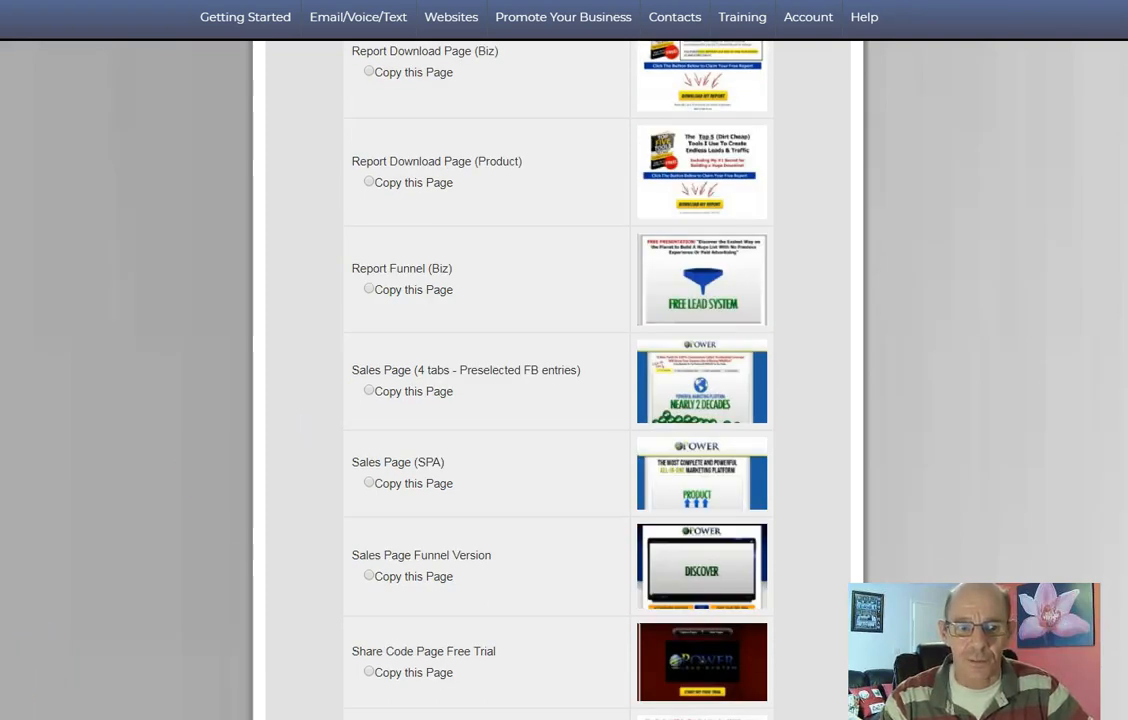
{"action": "scroll", "scroll_direction": "down", "scroll_amount": 3}
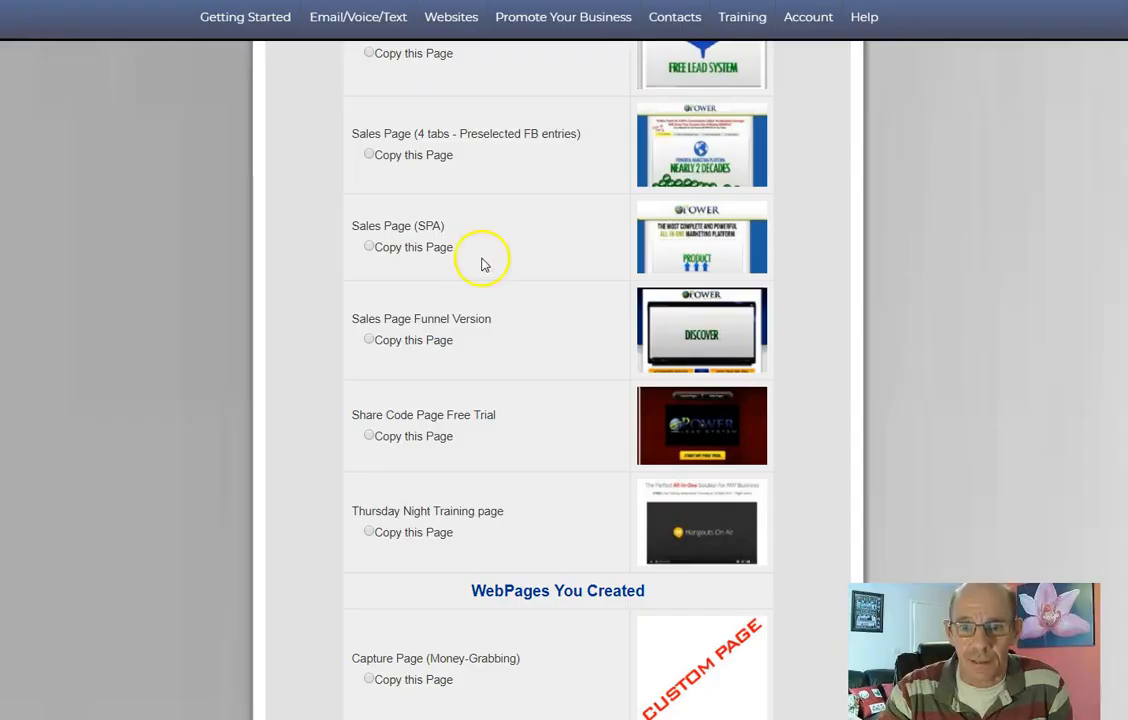
{"action": "mouse_move", "coordinate": [375, 345]}
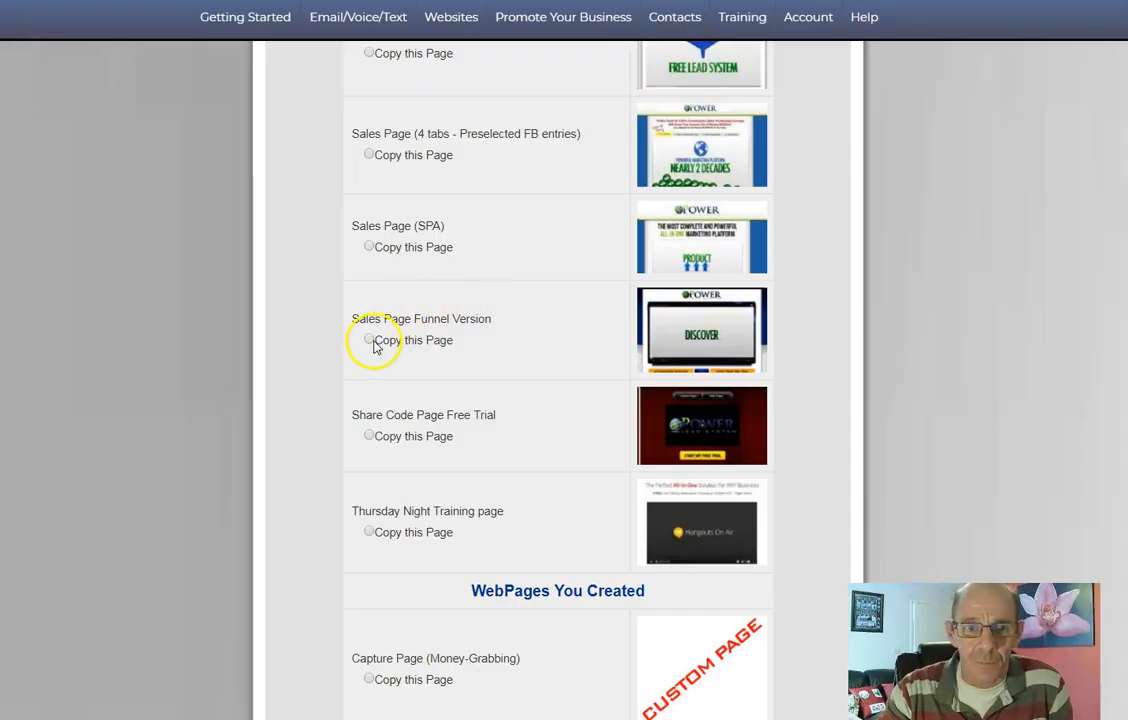
Select the Sales Page Funnel Version template and make a copy of it
{"action": "left_click", "coordinate": [369, 339]}
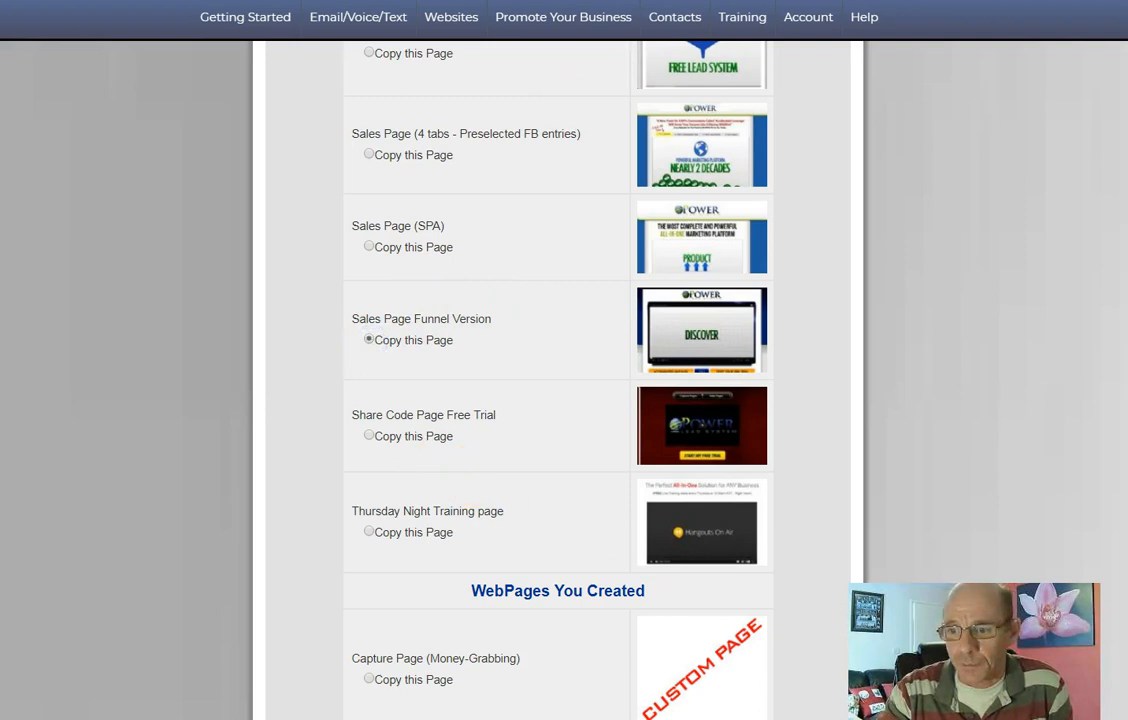
{"action": "scroll", "scroll_direction": "down", "scroll_amount": 3}
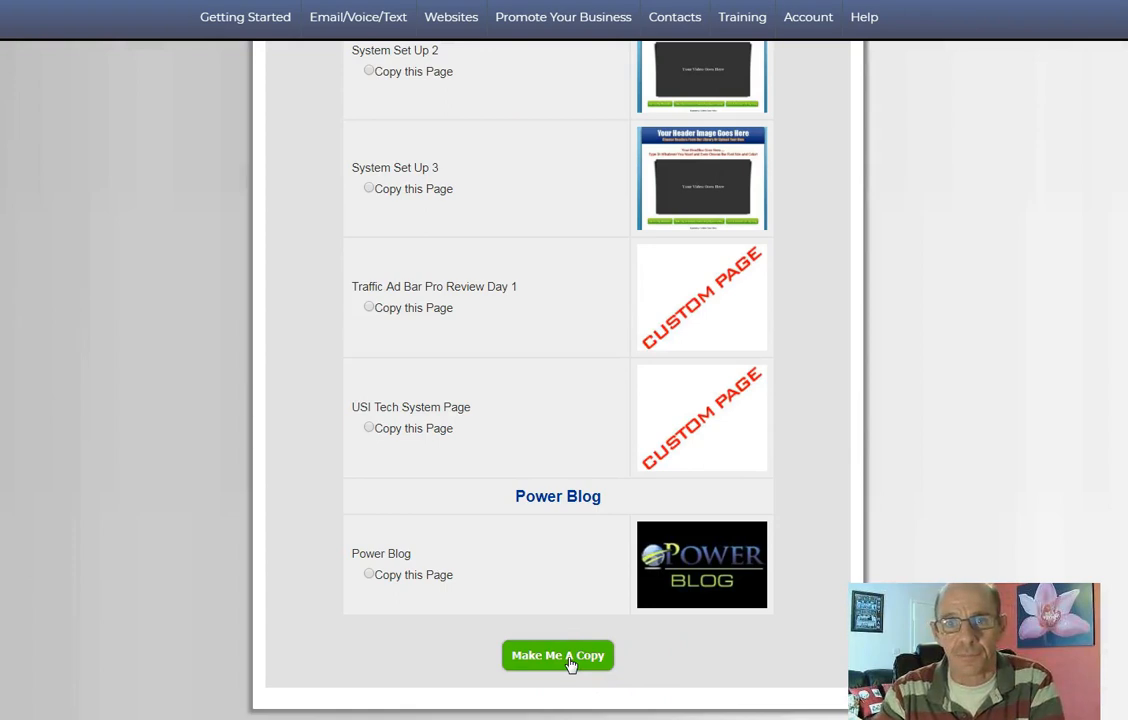
{"action": "left_click", "coordinate": [557, 655]}
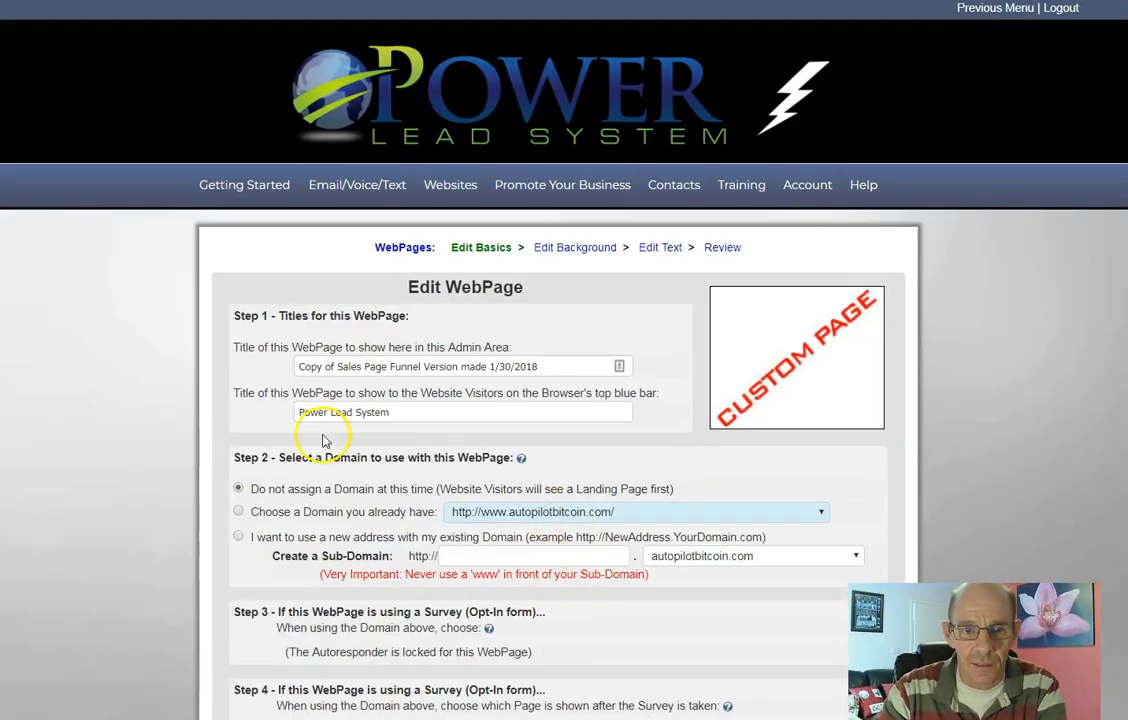
Set admin title 'Capture Funnel Demo Part 2' and browser title 'Thanks For Opting-In'
{"action": "scroll", "scroll_direction": "down", "scroll_amount": 3}
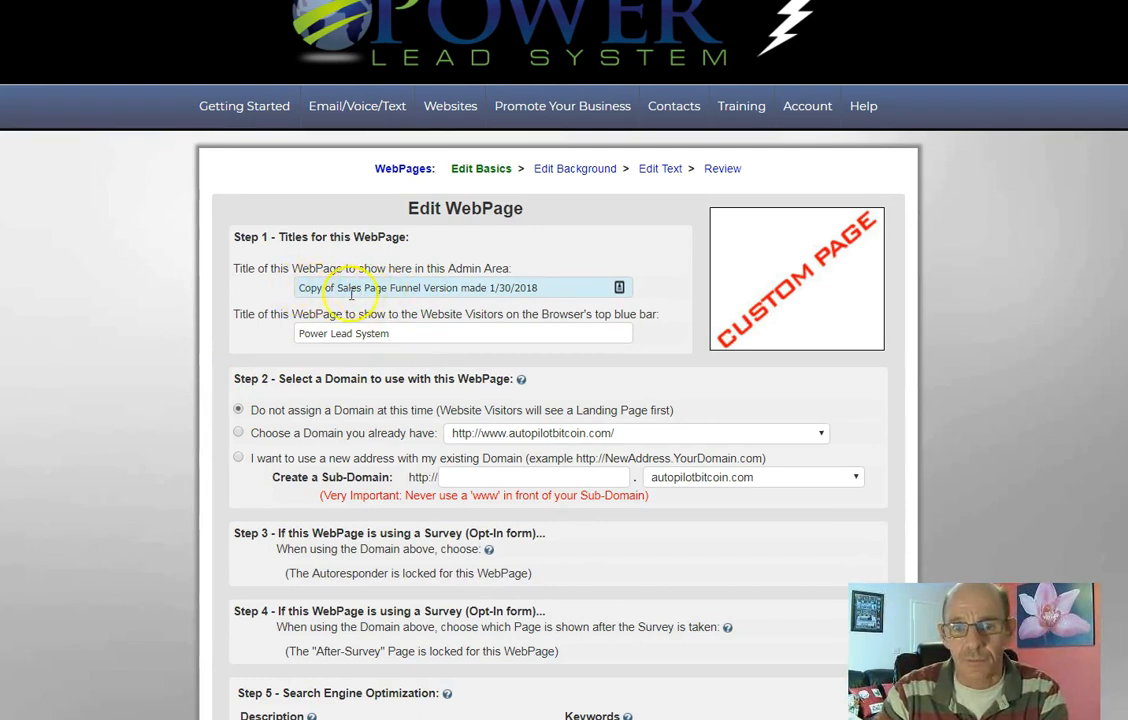
{"action": "triple_click", "coordinate": [415, 287]}
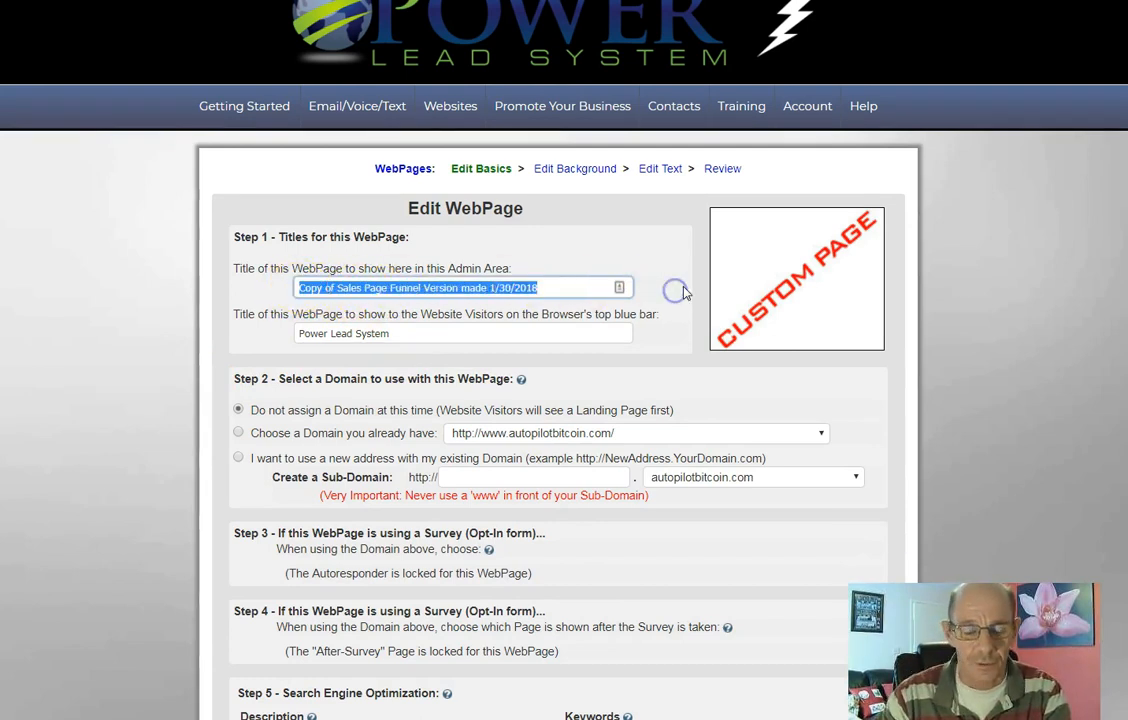
{"action": "type", "text": "Capture"}
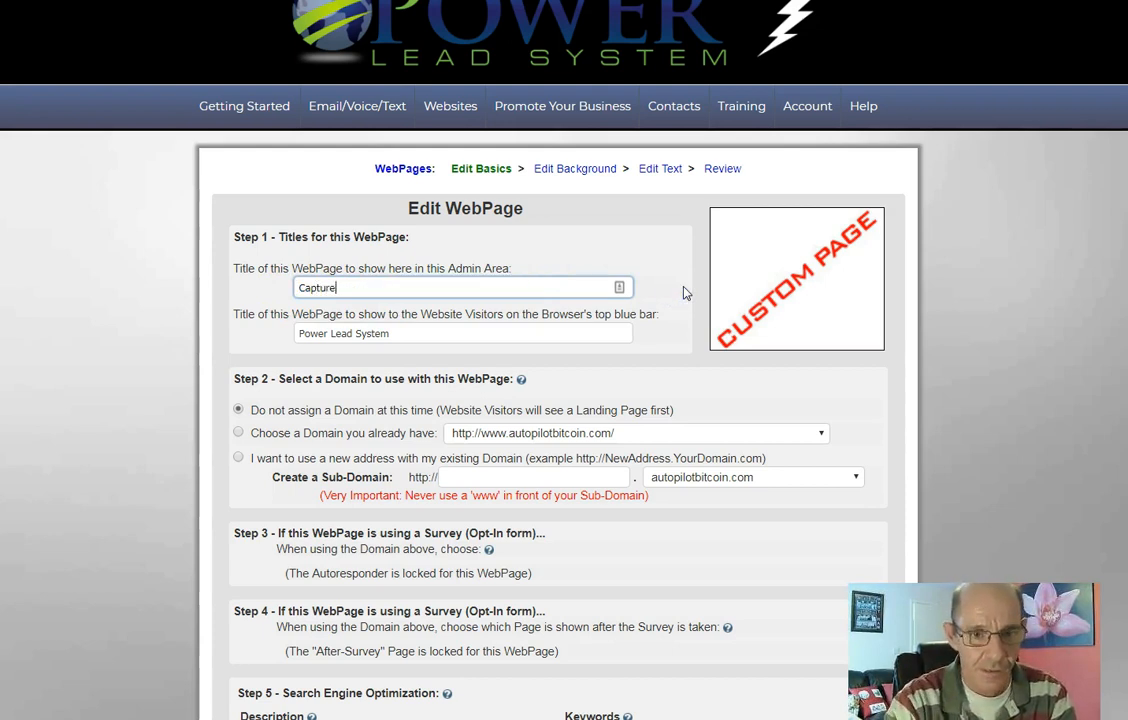
{"action": "type", "text": "Funnel Dem"}
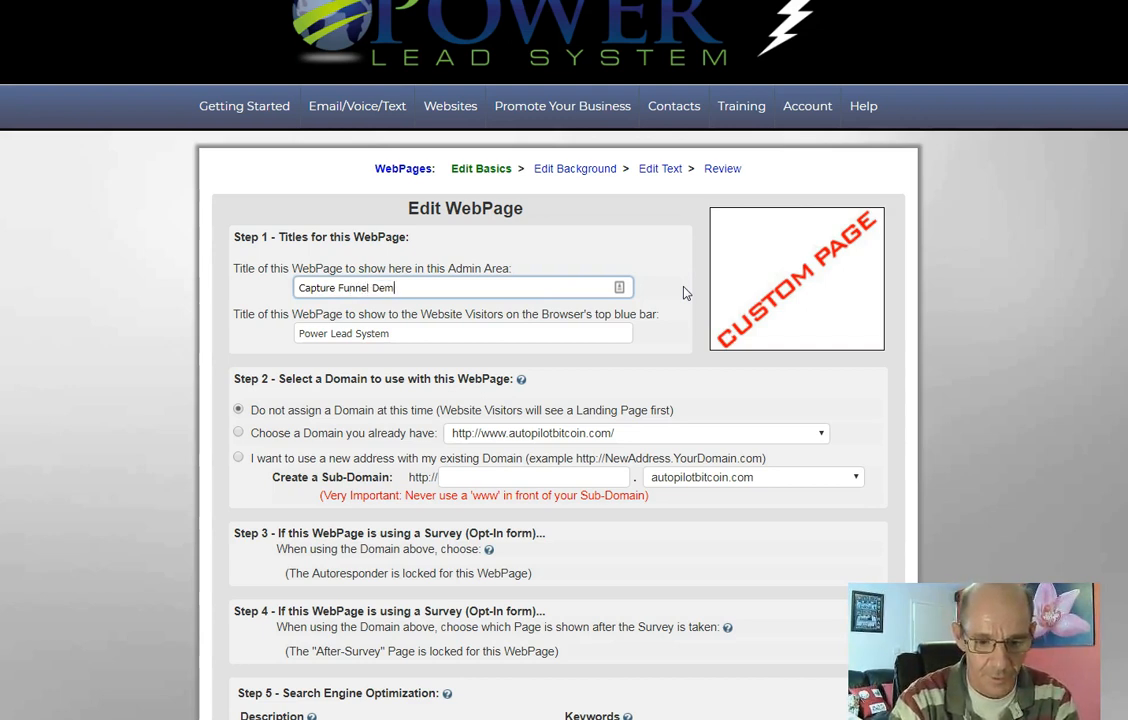
{"action": "type", "text": "Part 2"}
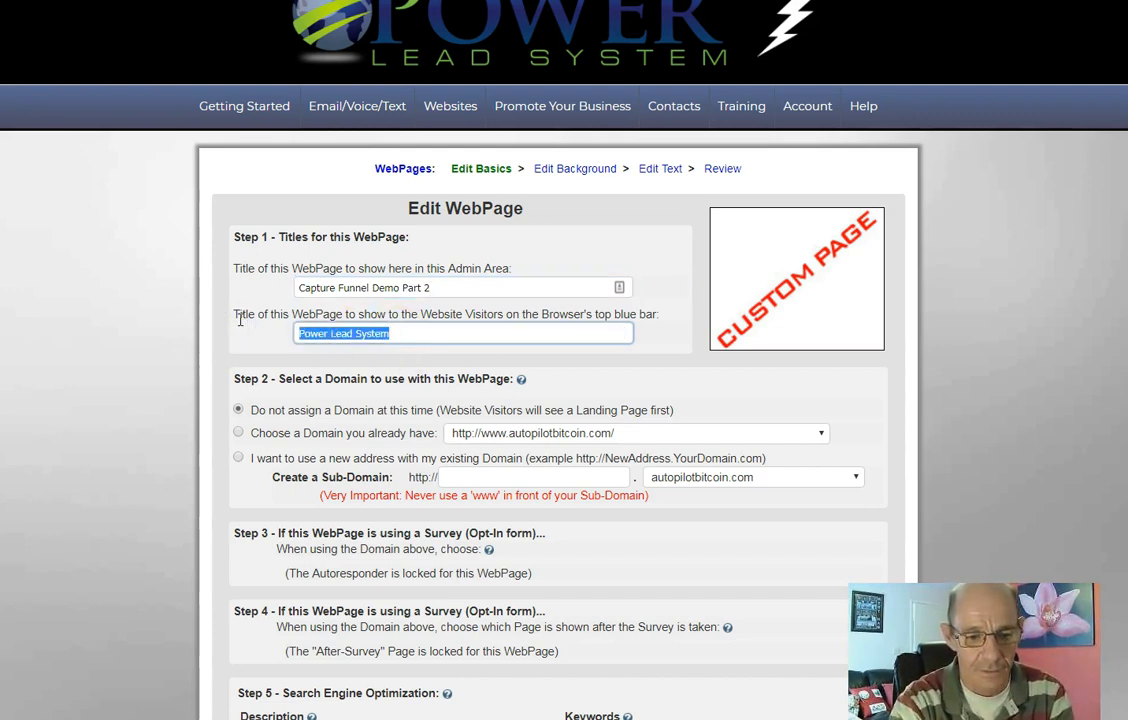
{"action": "type", "text": "Thanks For Opt"}
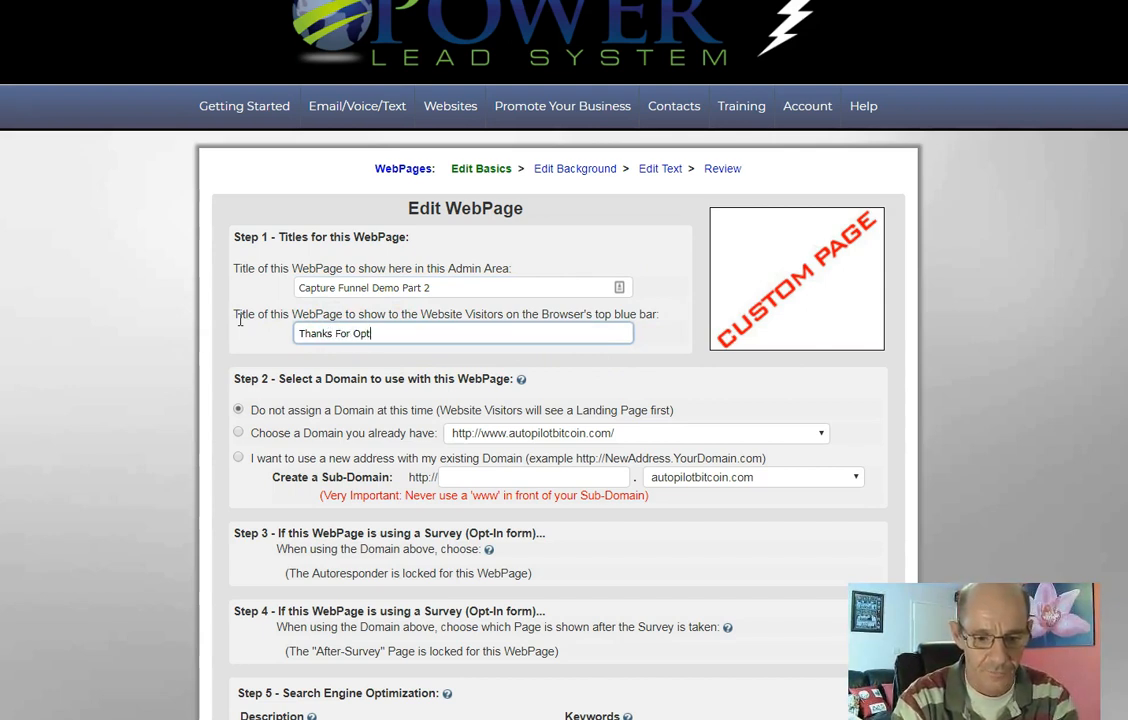
{"action": "type", "text": "ing-I"}
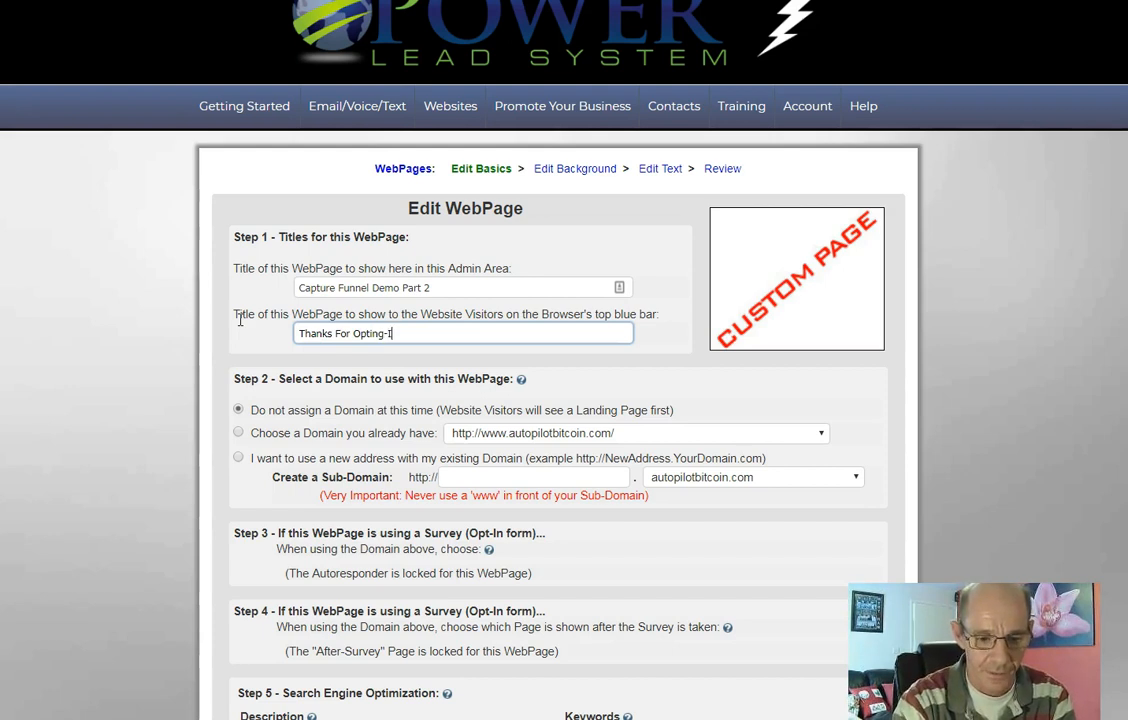
{"action": "type", "text": "n"}
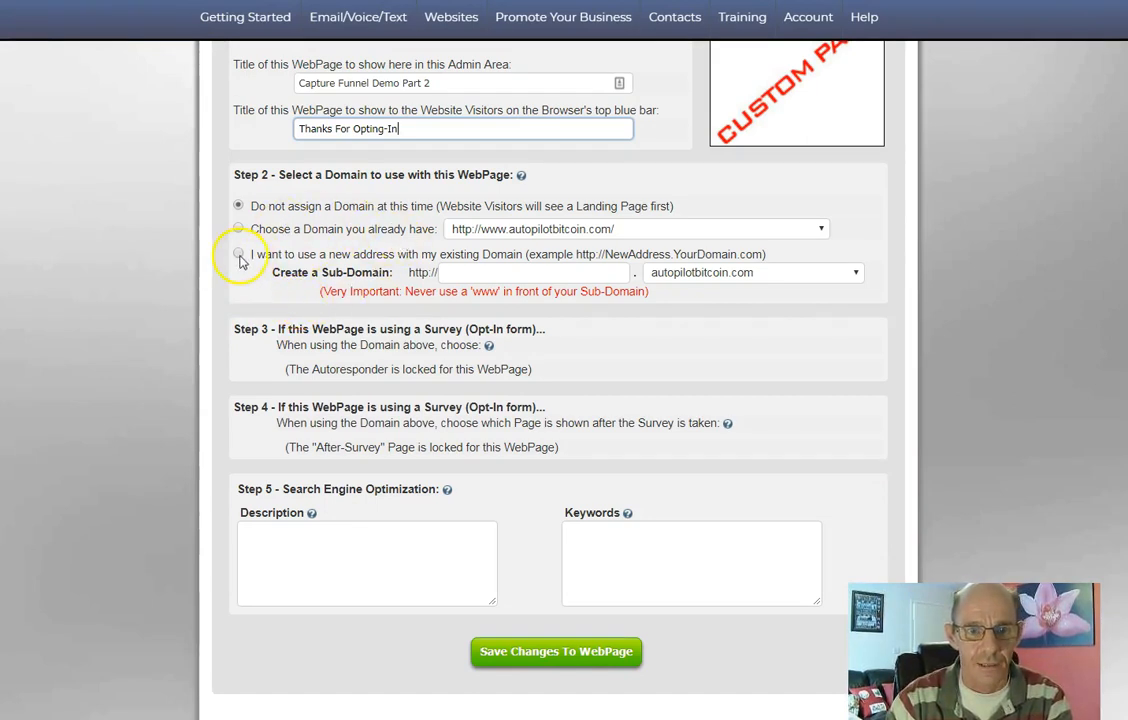
Give the page the new sub-domain demothankyou.autopilotbitcoin.com and save the basics
{"action": "left_click", "coordinate": [238, 253]}
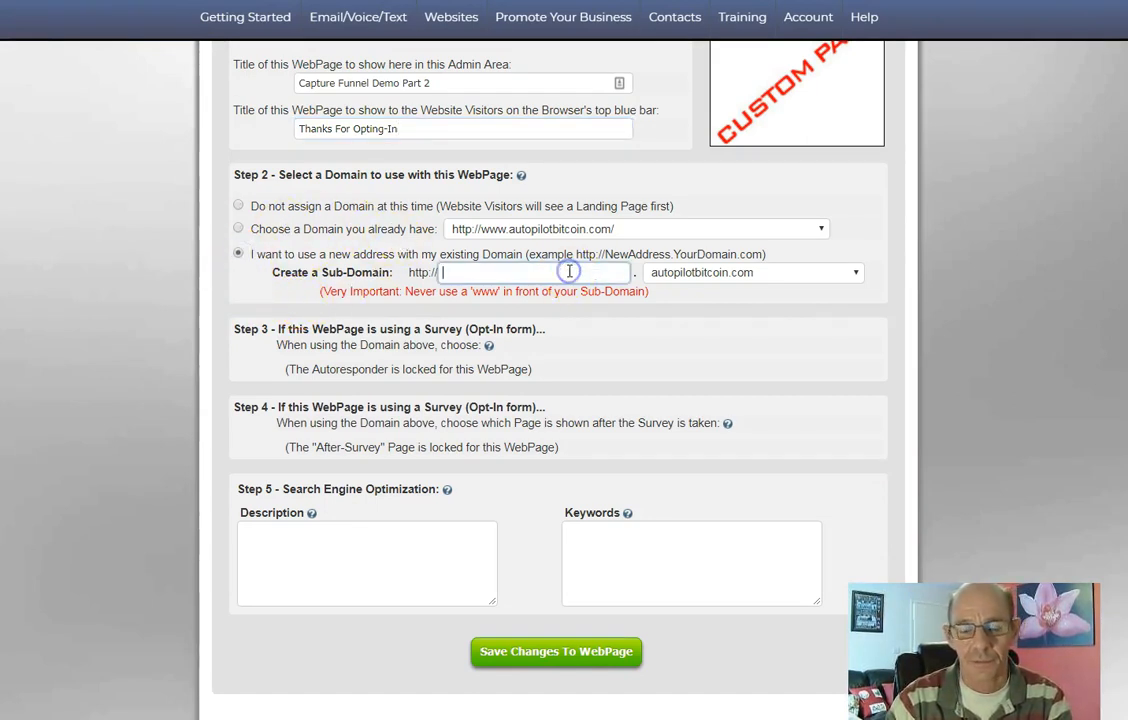
{"action": "type", "text": "d"}
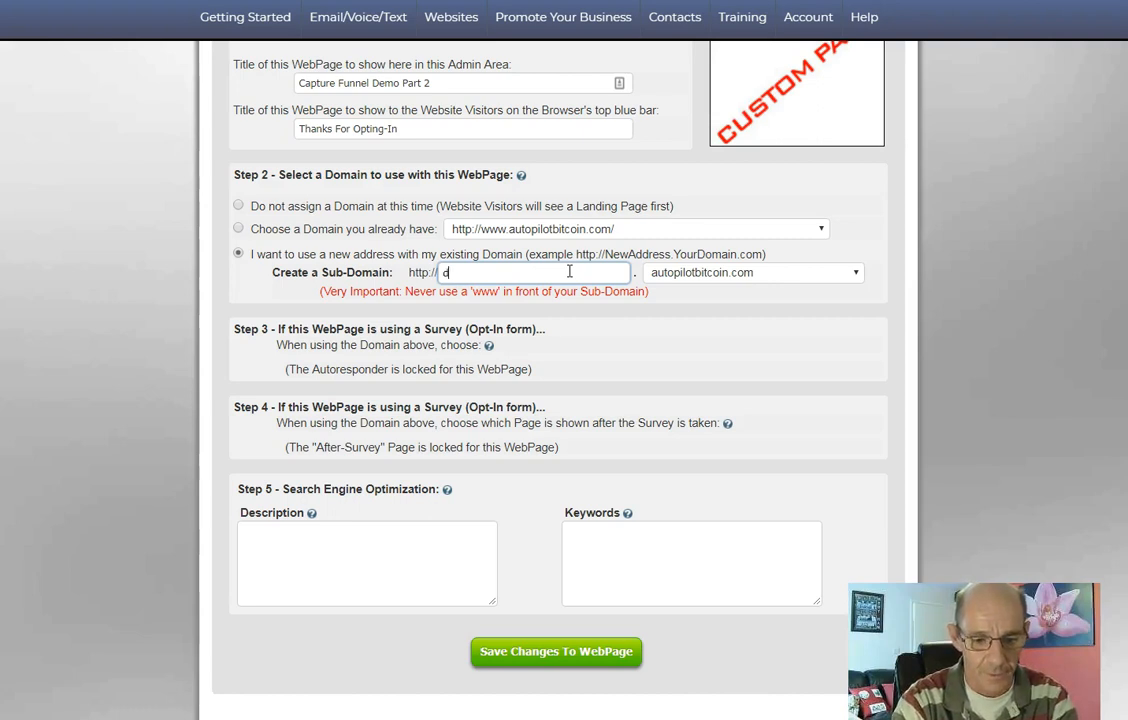
{"action": "type", "text": "emothankyou"}
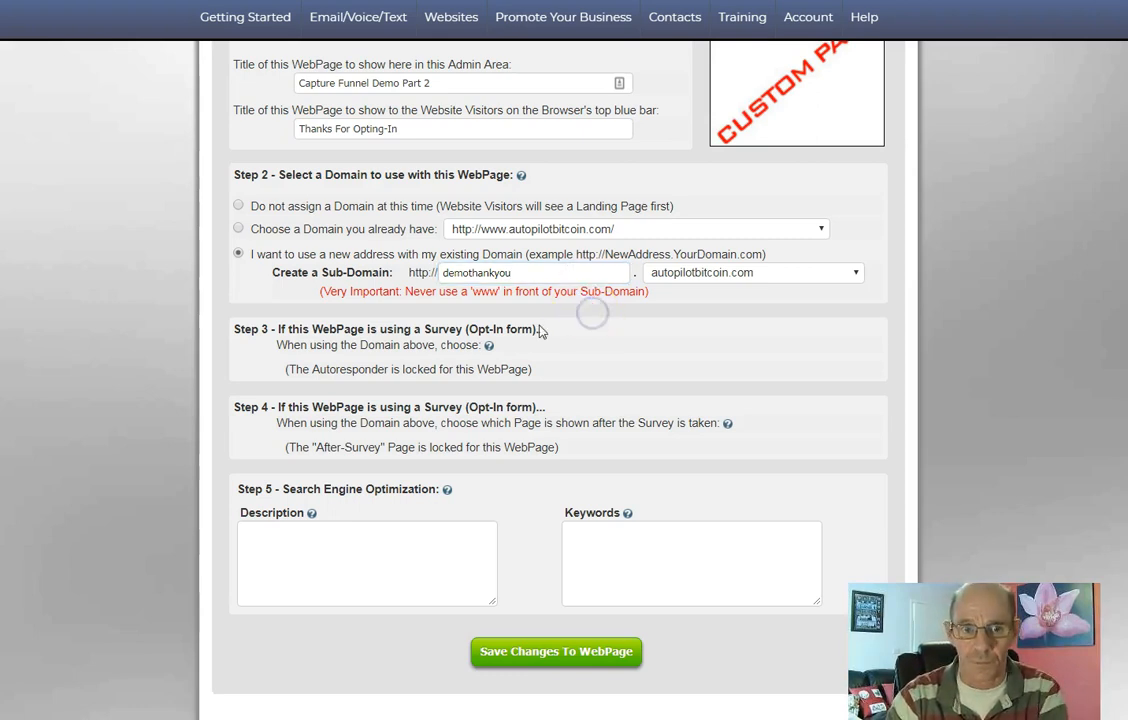
{"action": "mouse_move", "coordinate": [410, 373]}
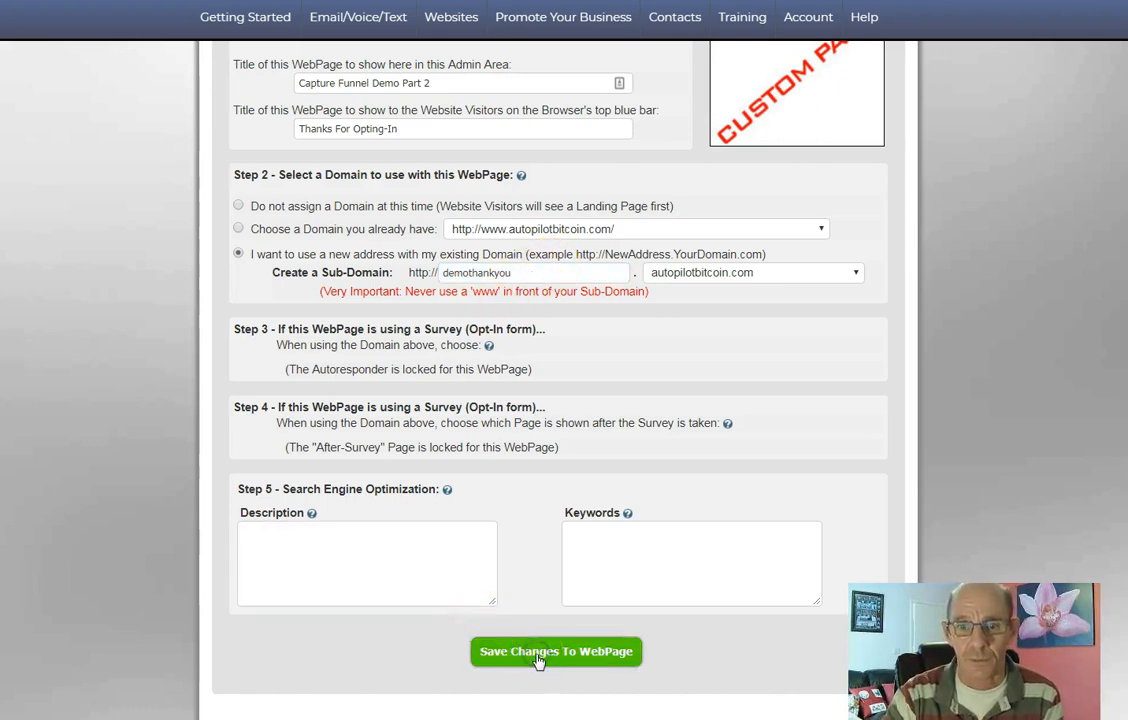
{"action": "left_click", "coordinate": [555, 651]}
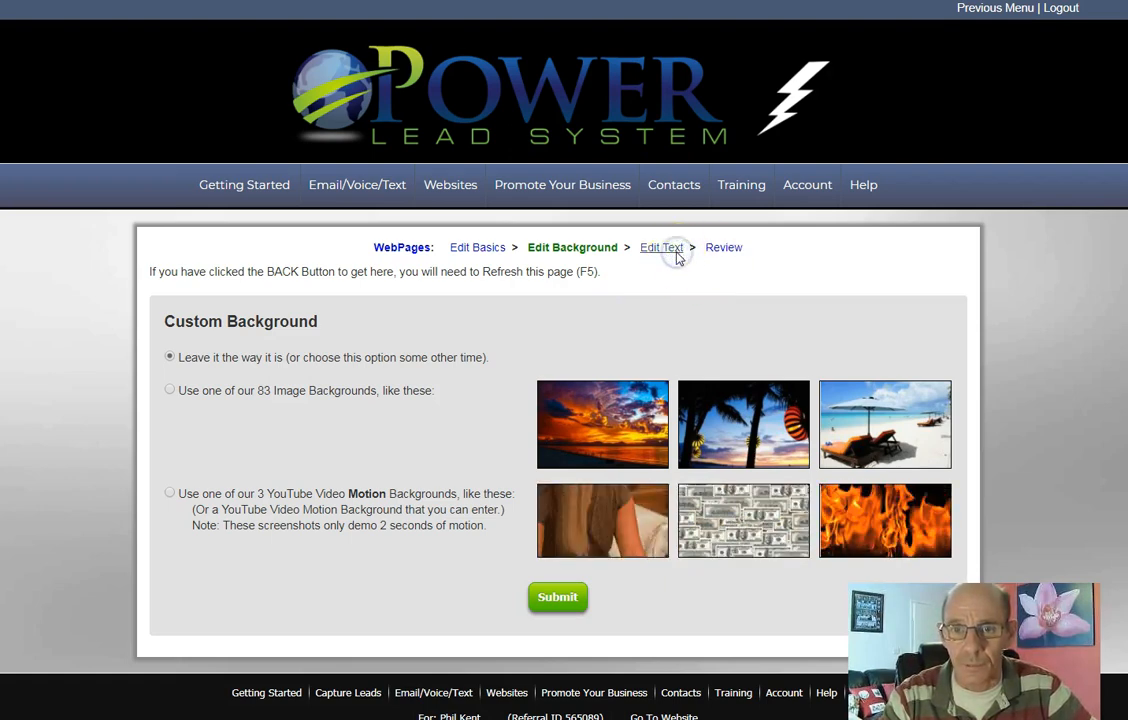
In the Edit Text step, type the heading 'Thanks For Opting-In!' above the video
{"action": "left_click", "coordinate": [661, 247]}
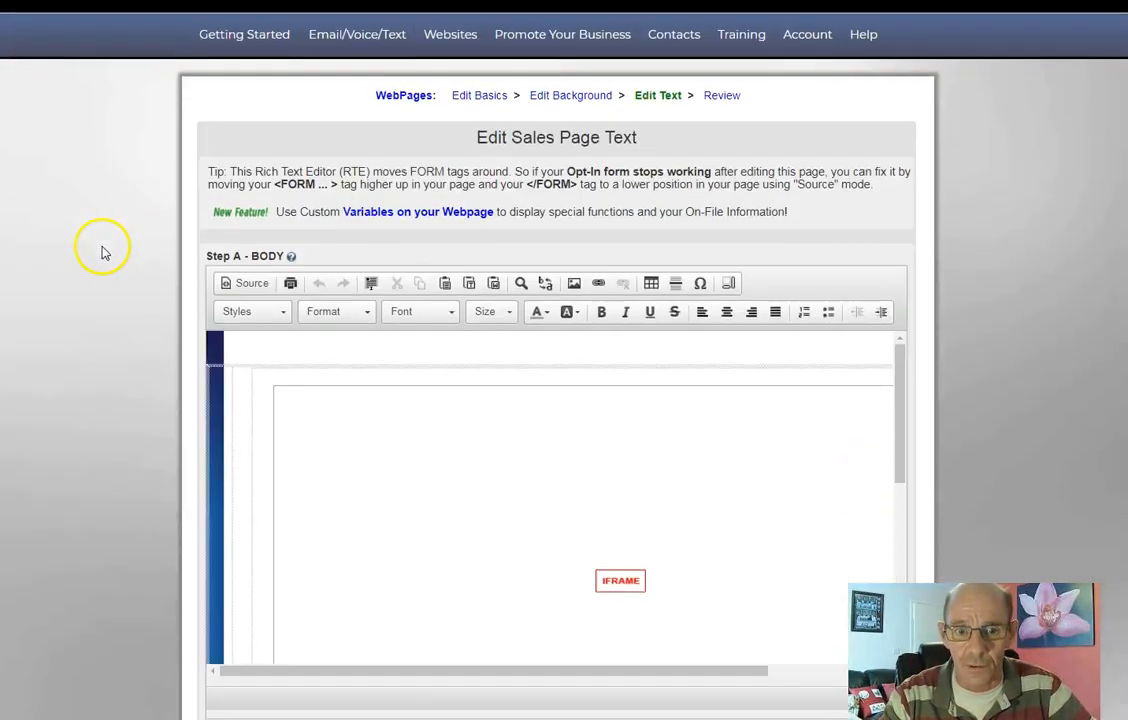
{"action": "scroll", "scroll_direction": "down", "scroll_amount": 3}
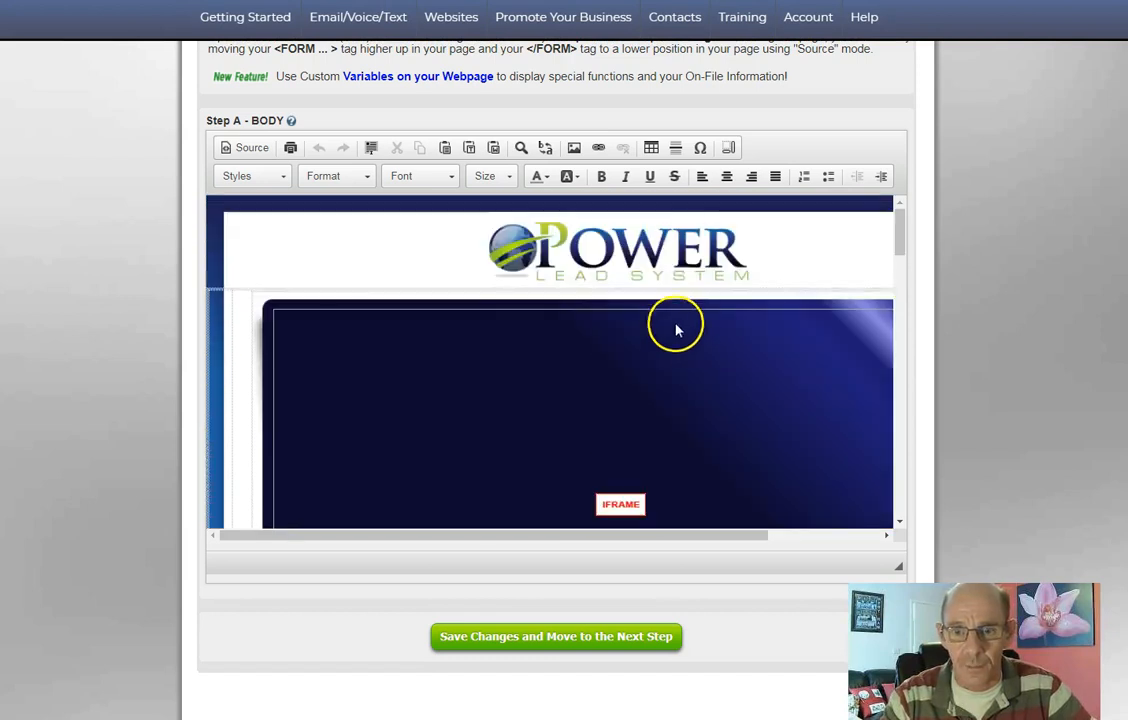
{"action": "left_click", "coordinate": [617, 250]}
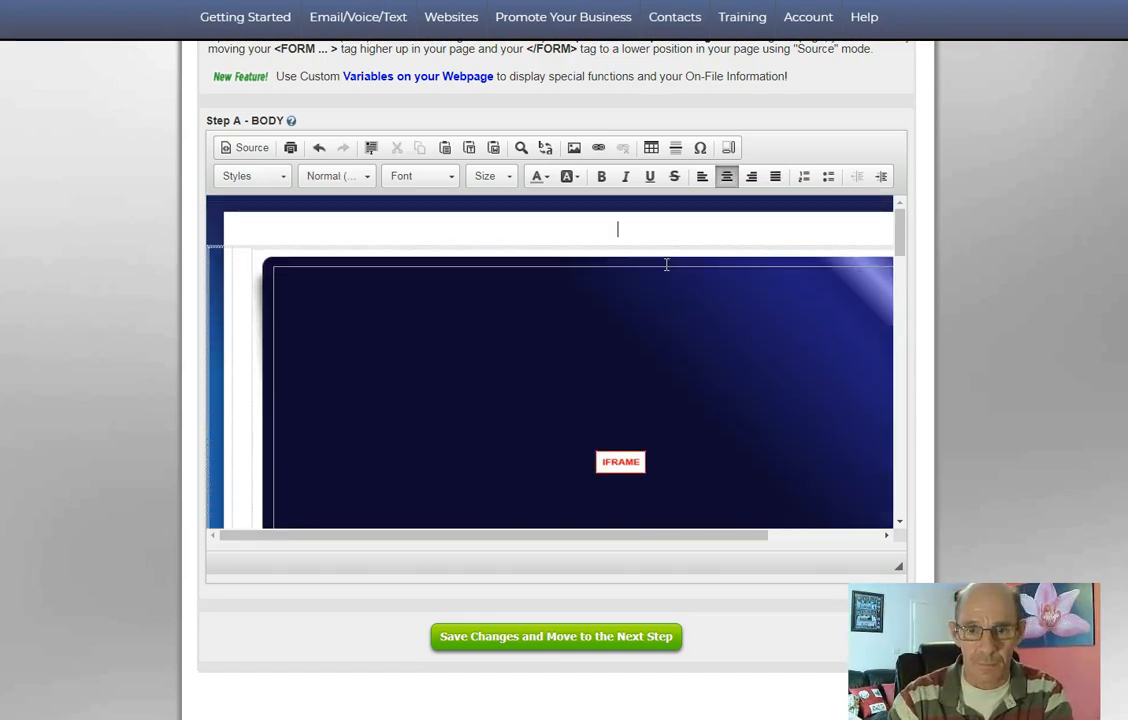
{"action": "type", "text": "Tha"}
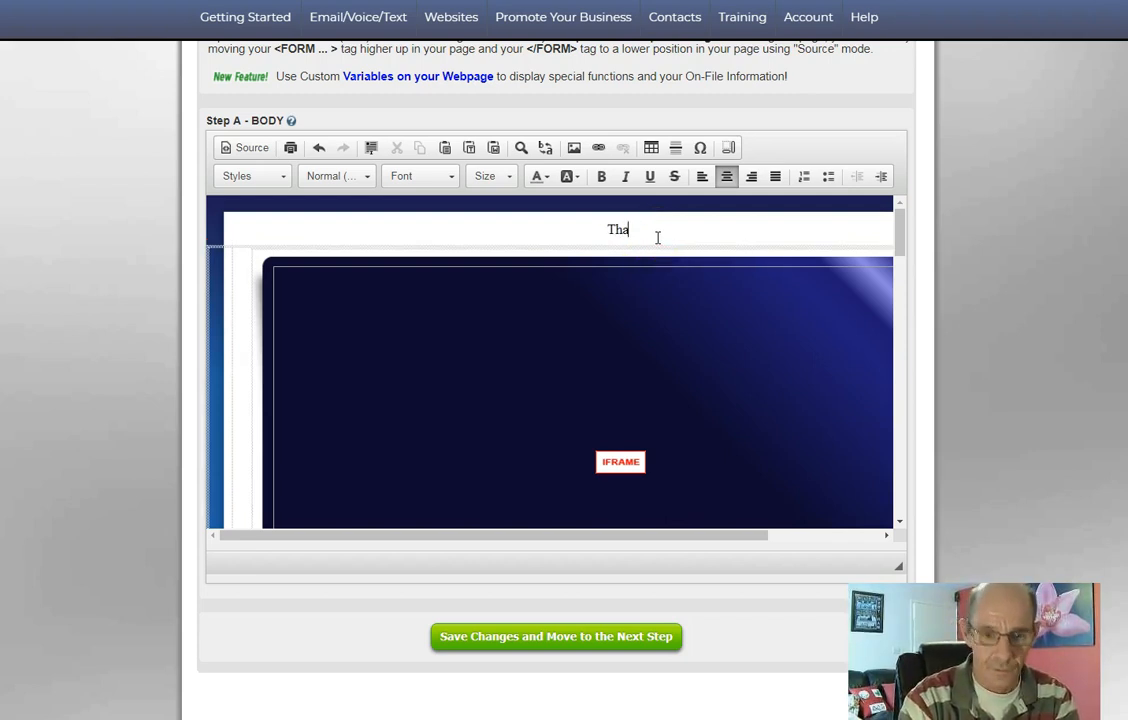
{"action": "type", "text": "nks For Opting-"}
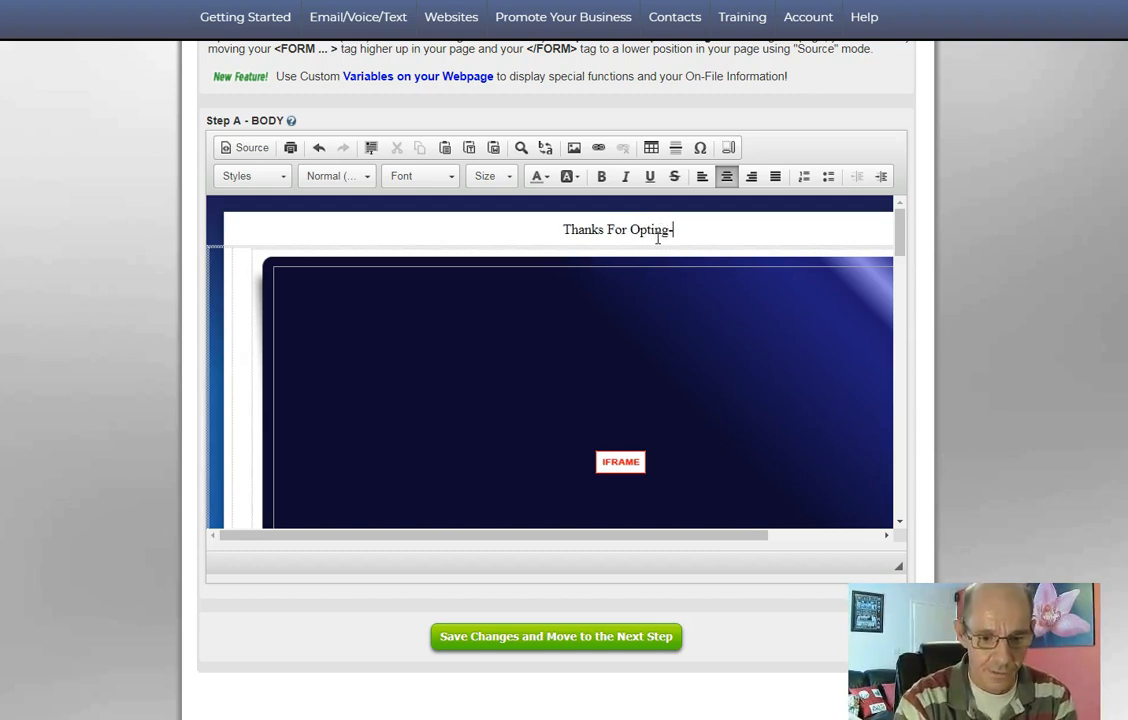
{"action": "type", "text": "In!"}
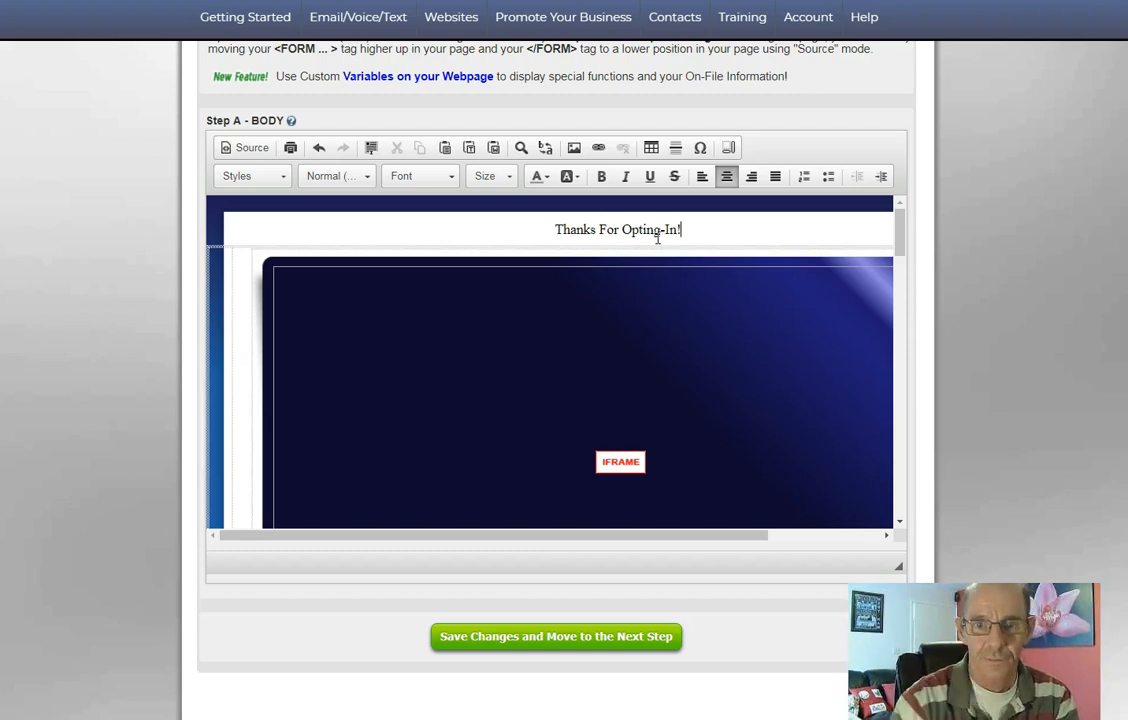
Format the 'Thanks For Opting-In!' heading as bold Verdana at size 36, choosing a text colour
{"action": "double_click", "coordinate": [562, 229]}
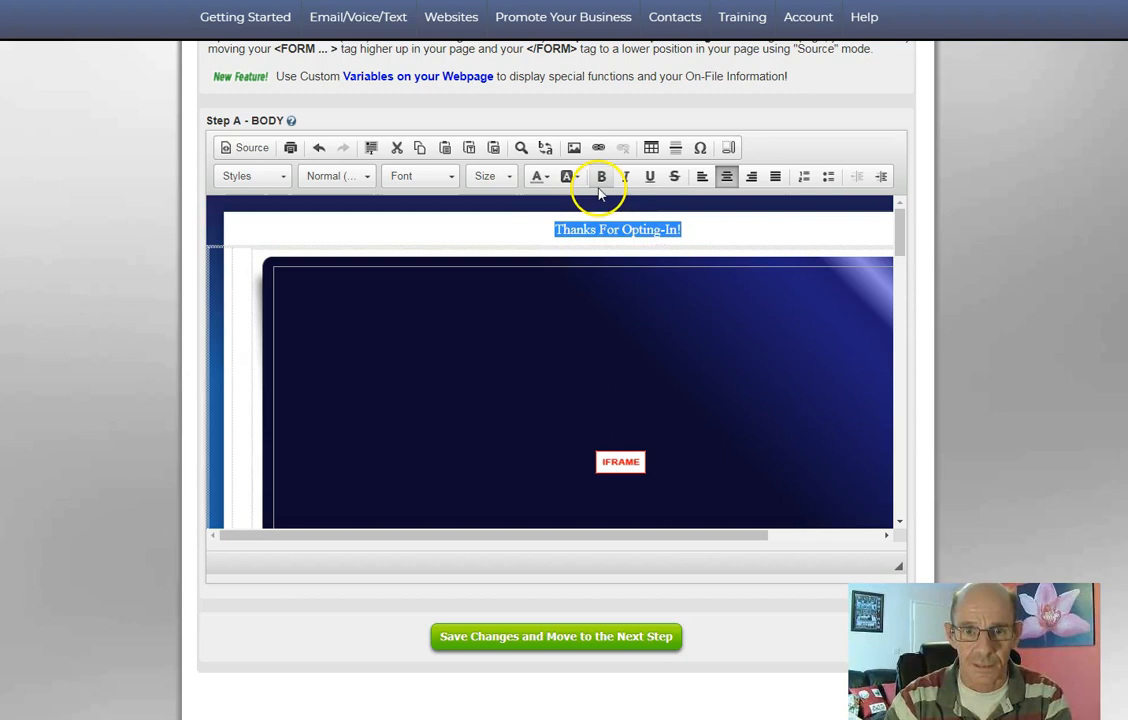
{"action": "left_click", "coordinate": [490, 176]}
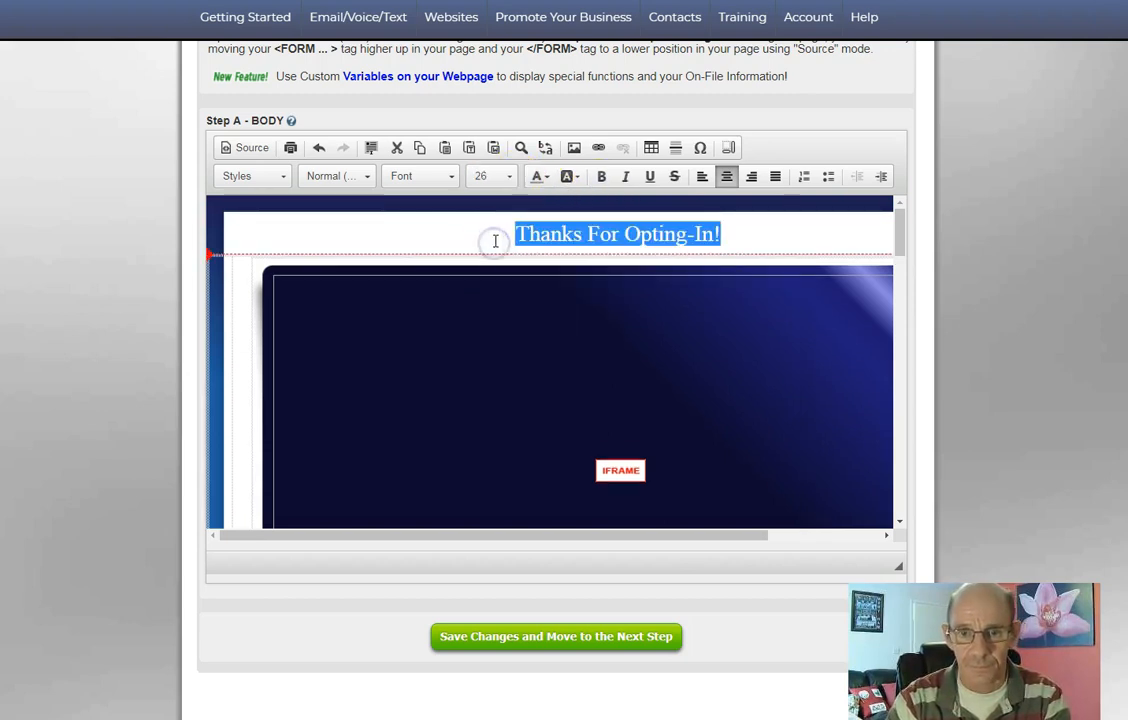
{"action": "left_click", "coordinate": [418, 176]}
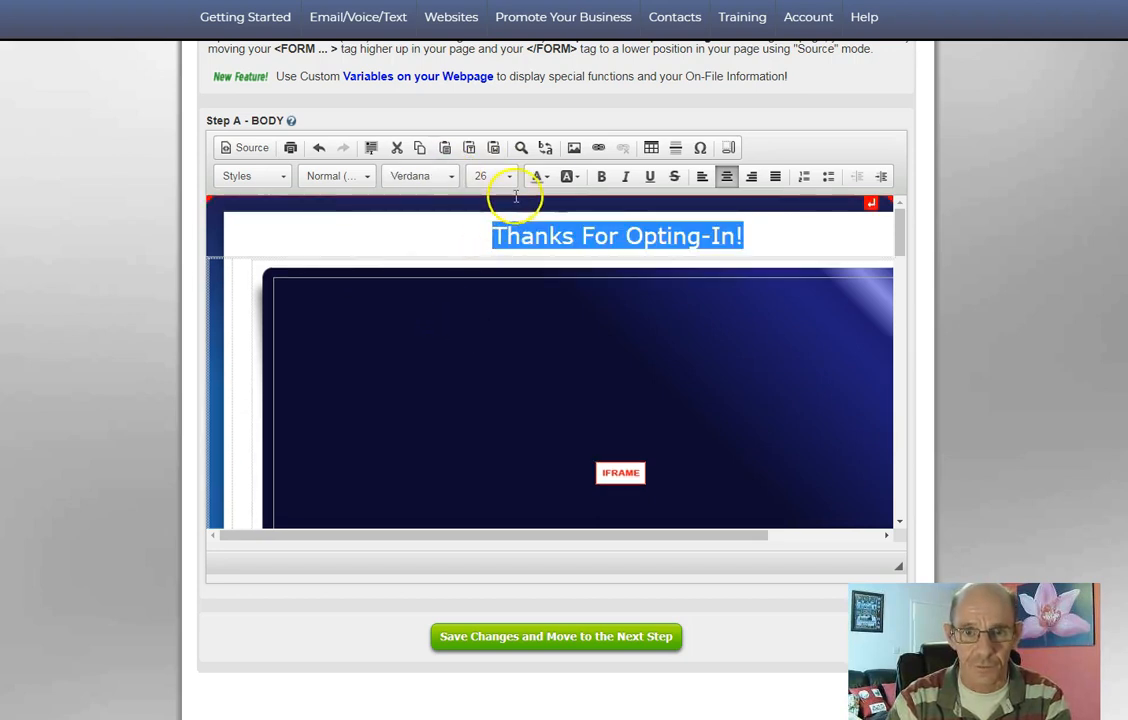
{"action": "left_click", "coordinate": [601, 176]}
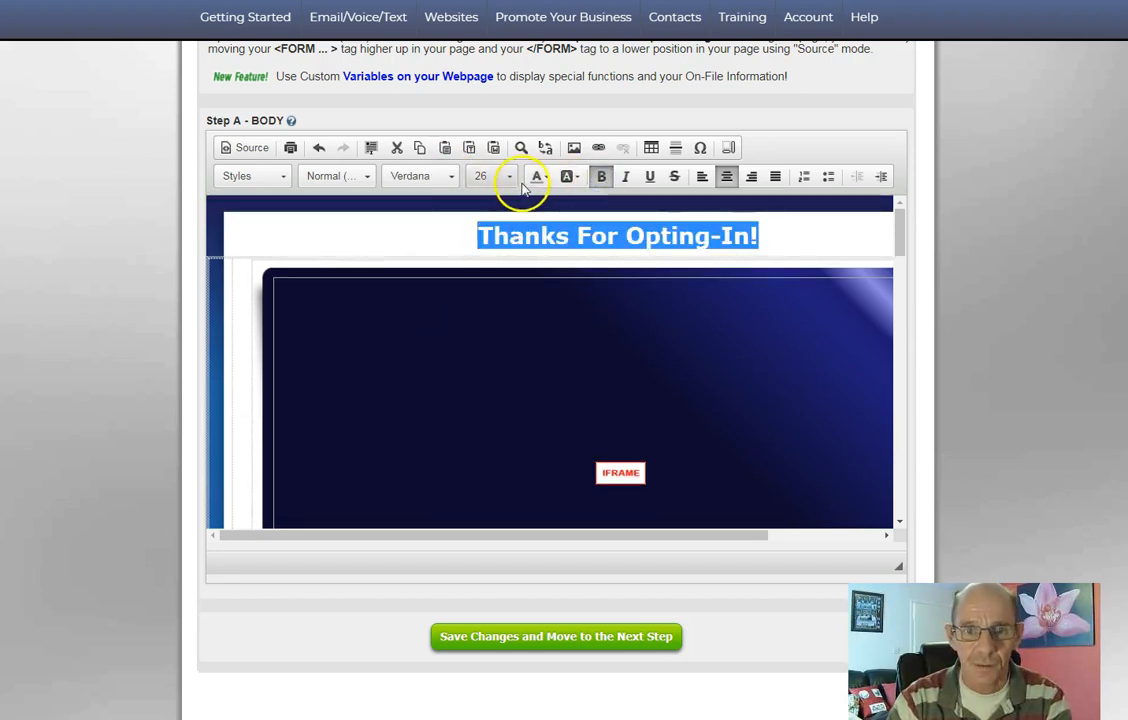
{"action": "left_click", "coordinate": [508, 176]}
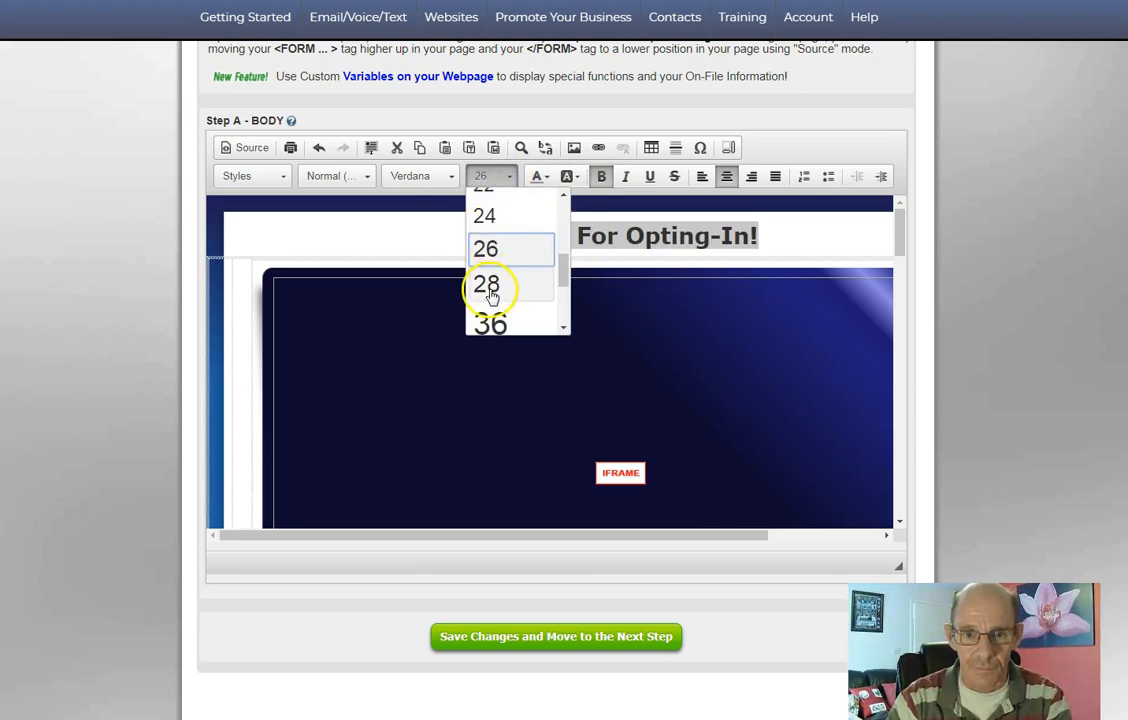
{"action": "left_click", "coordinate": [490, 322]}
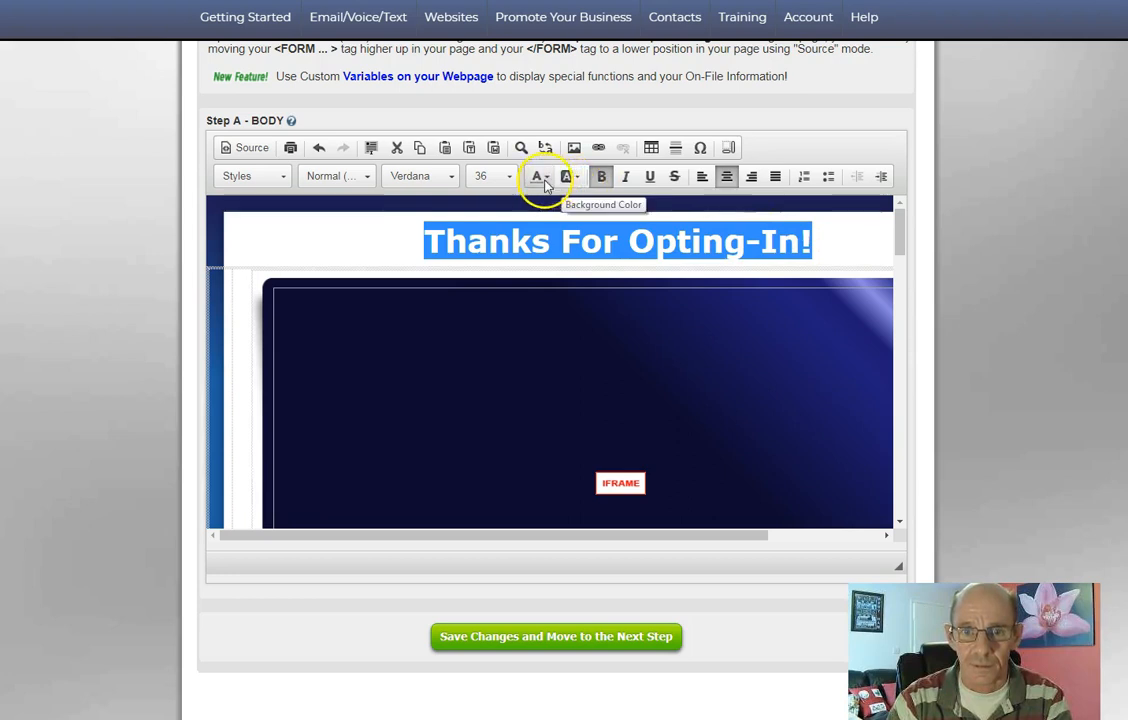
{"action": "left_click", "coordinate": [536, 176]}
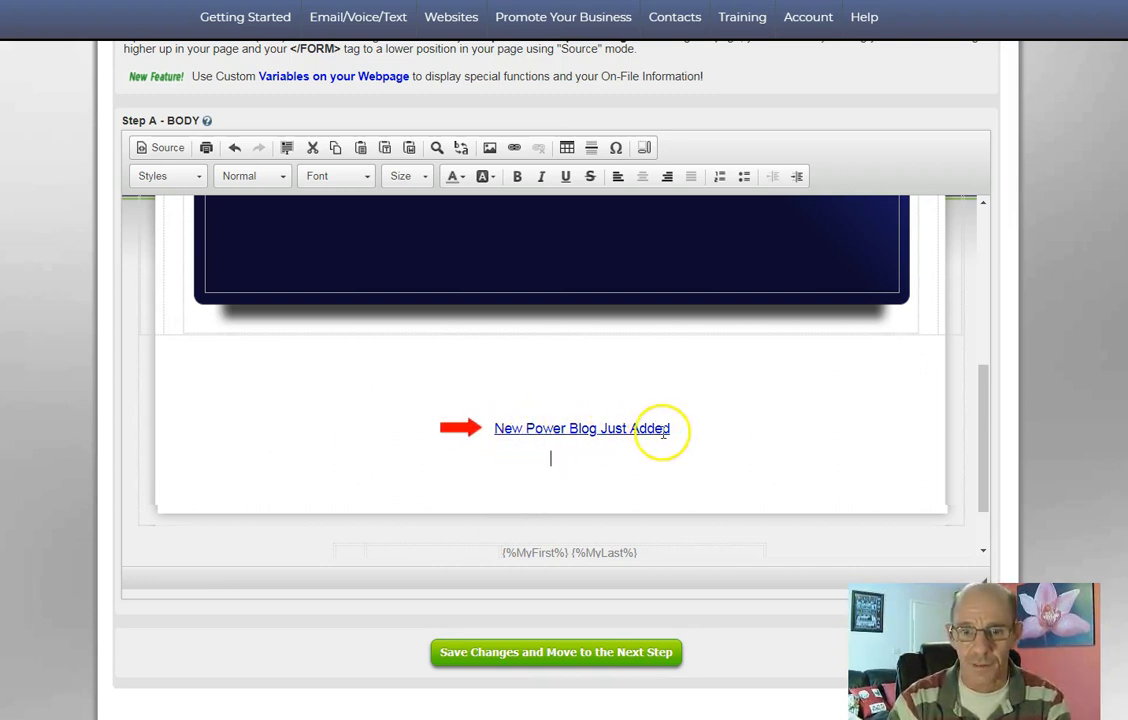
Select the 'New Power Blog Just Added' line beneath the video for deletion
{"action": "triple_click", "coordinate": [581, 428]}
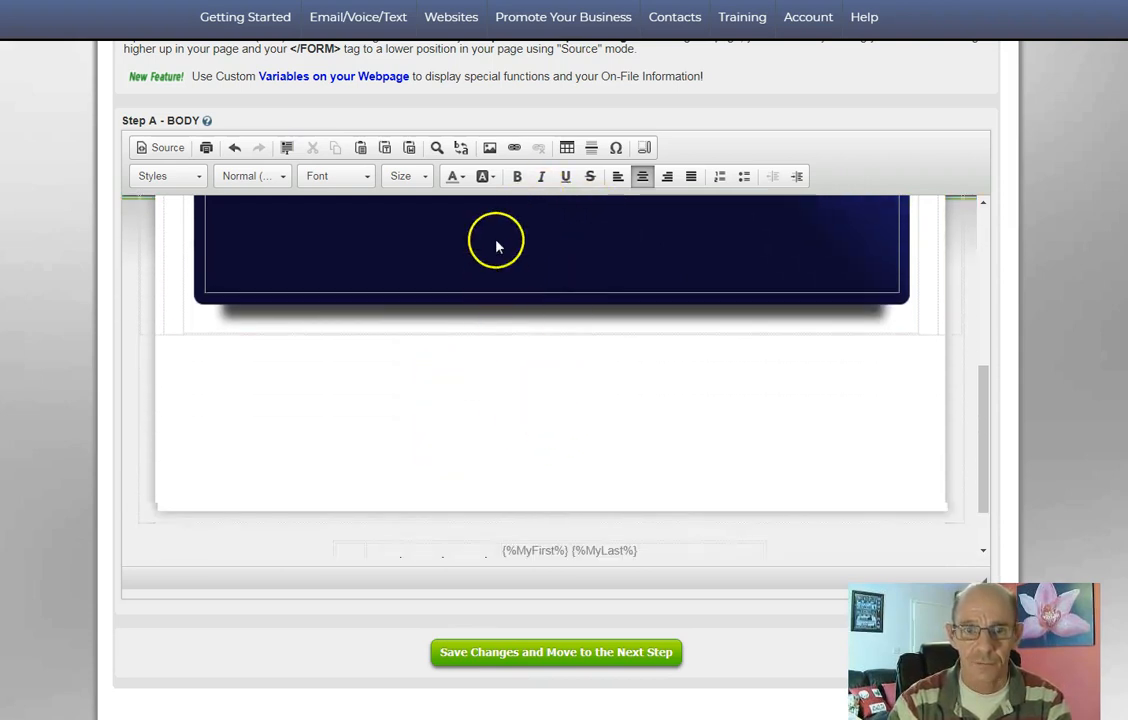
Insert the red click-here-to-continue image from the Custom Library below the video
{"action": "left_click", "coordinate": [490, 147]}
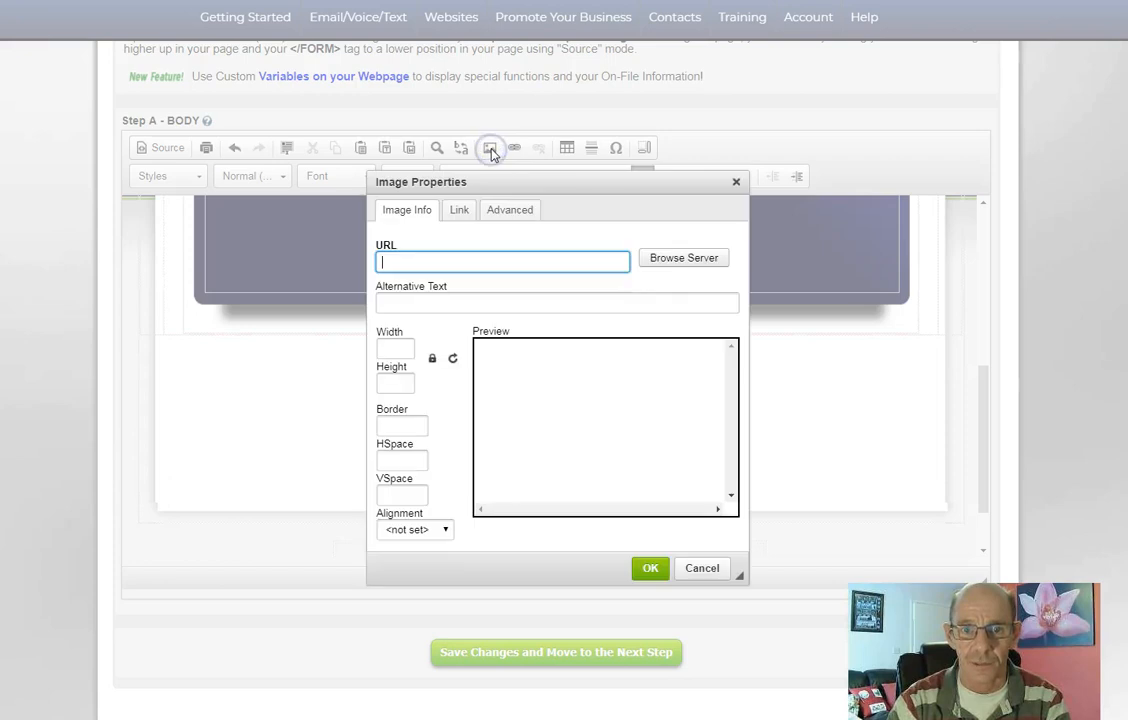
{"action": "left_click", "coordinate": [683, 258]}
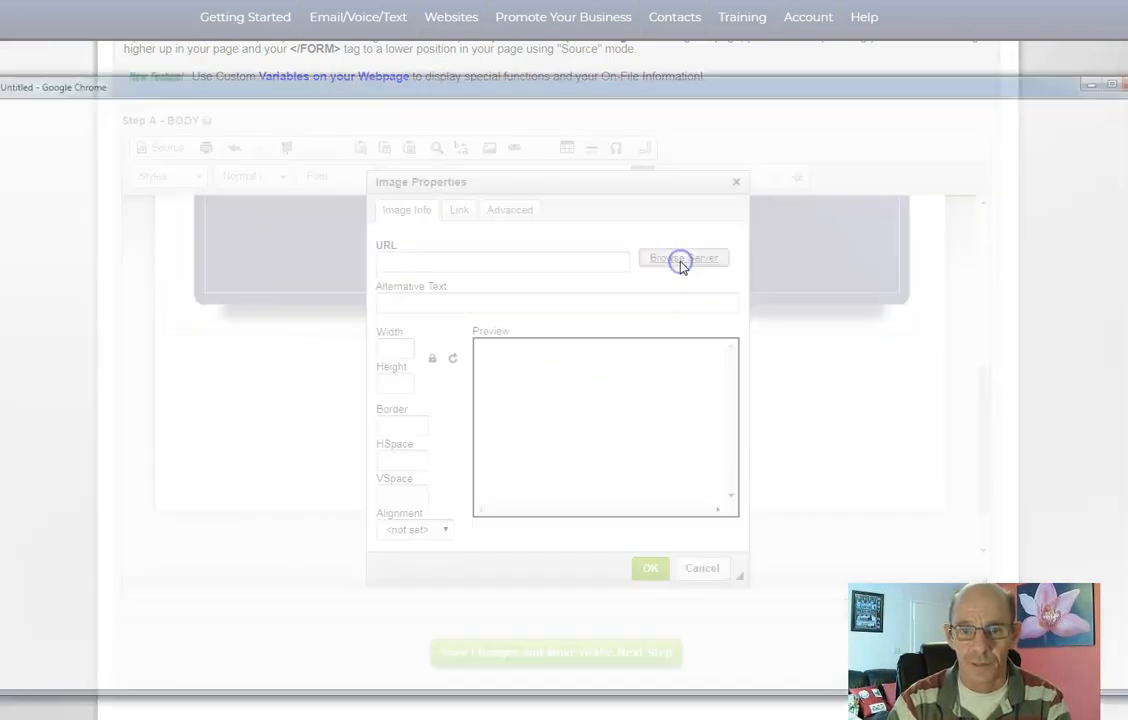
{"action": "left_click", "coordinate": [683, 258]}
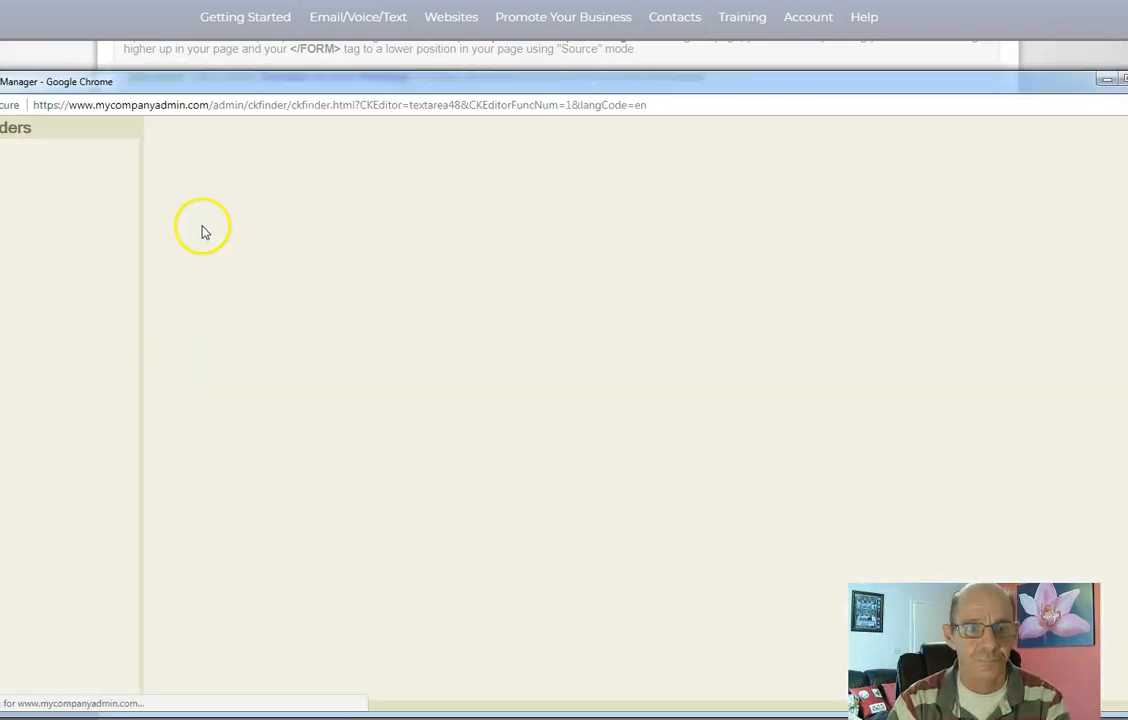
{"action": "left_click", "coordinate": [25, 181]}
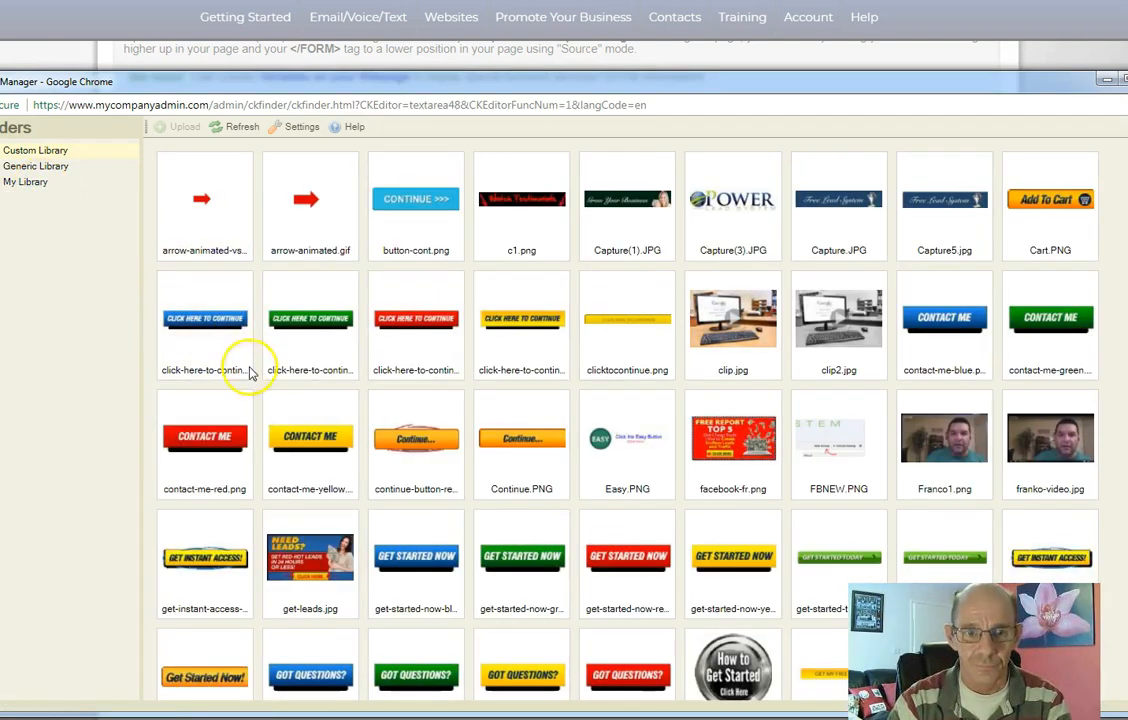
{"action": "left_click", "coordinate": [310, 318]}
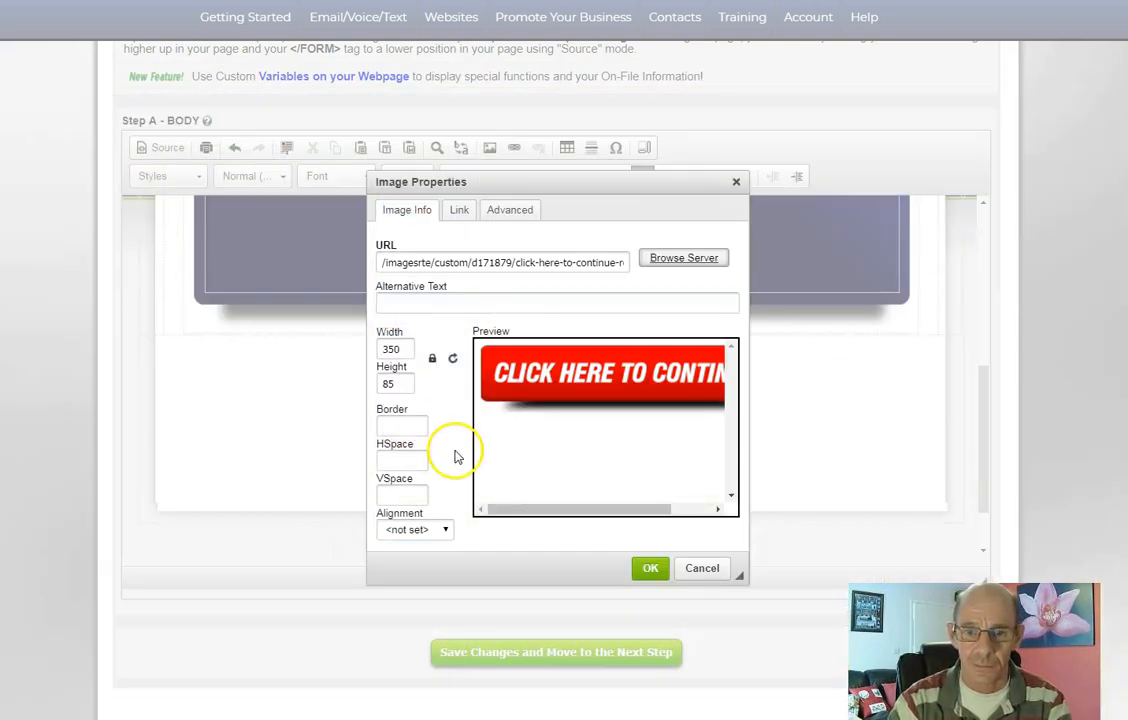
{"action": "left_click", "coordinate": [650, 568]}
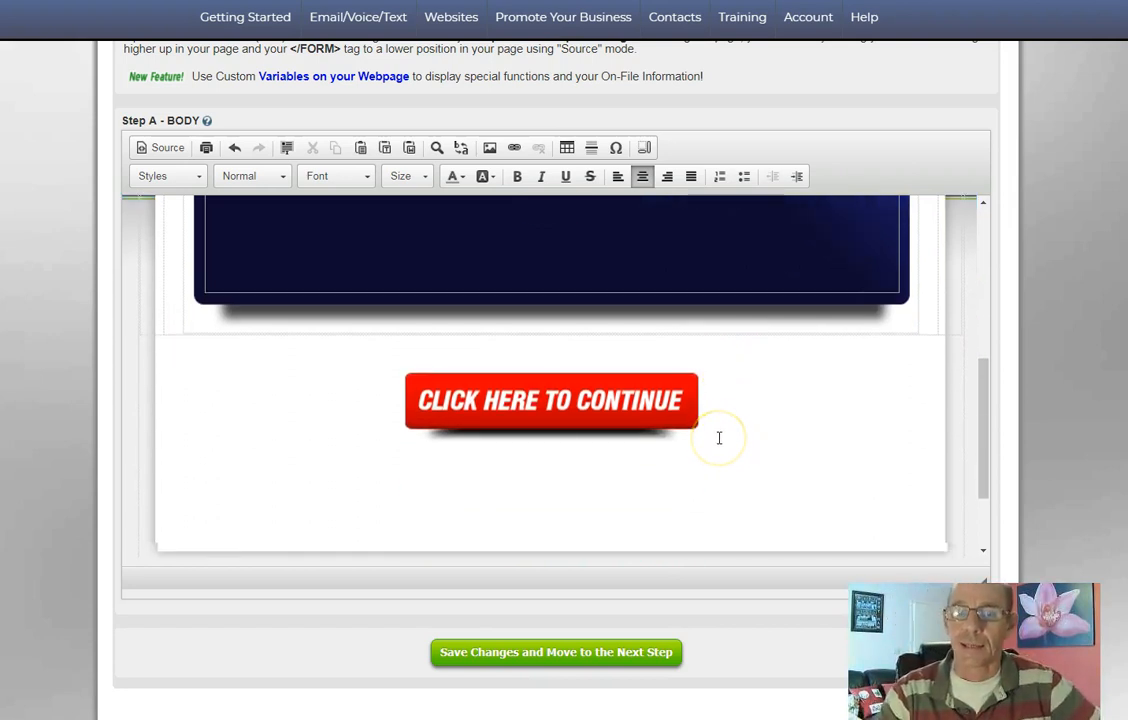
{"action": "left_click", "coordinate": [551, 357]}
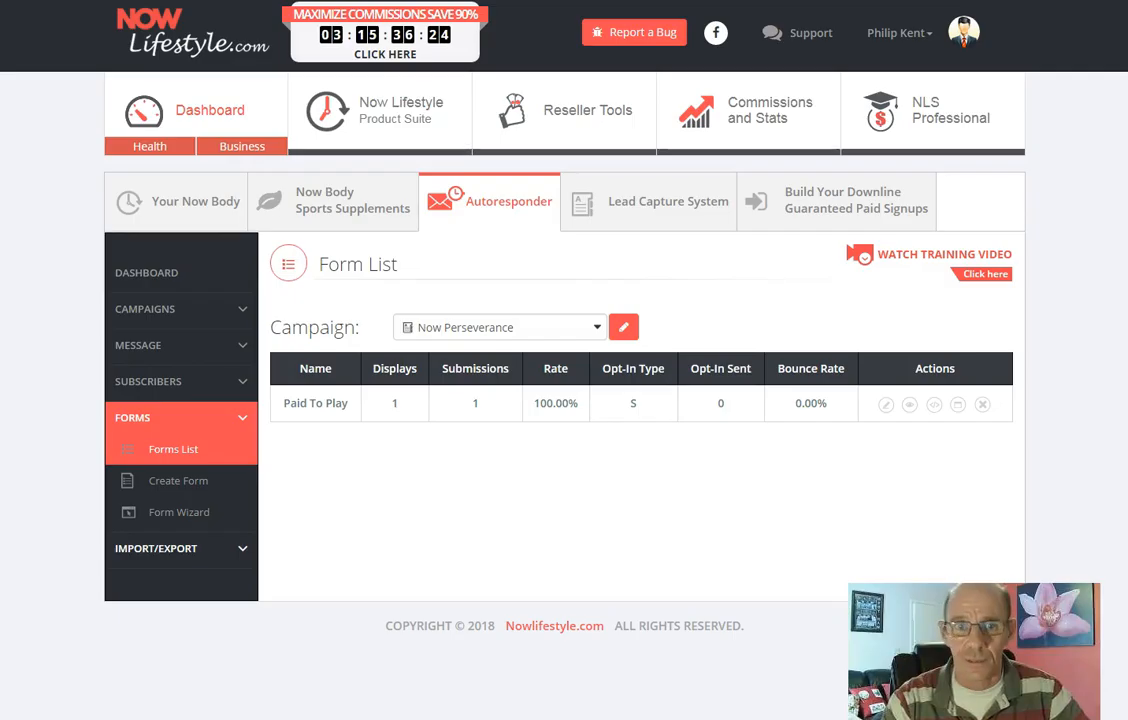
{"action": "mouse_move", "coordinate": [238, 205]}
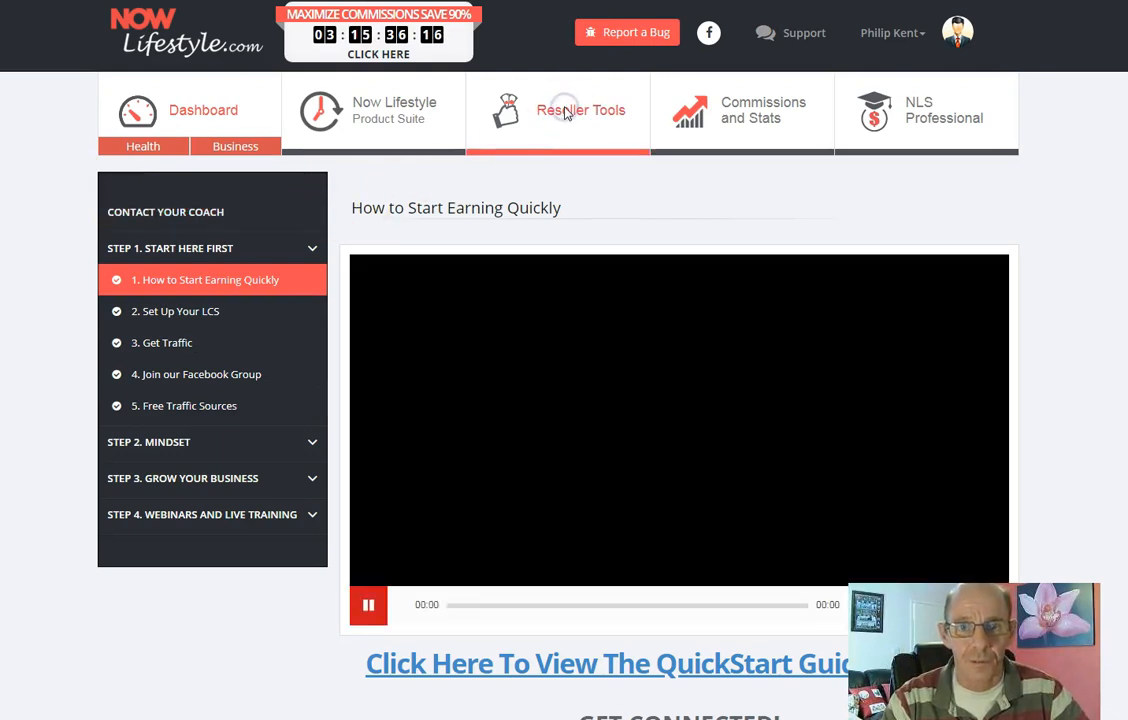
Navigate Reseller Tools > Promo Links > Opportunity > Lead Pages in Now Lifestyle
{"action": "left_click", "coordinate": [581, 110]}
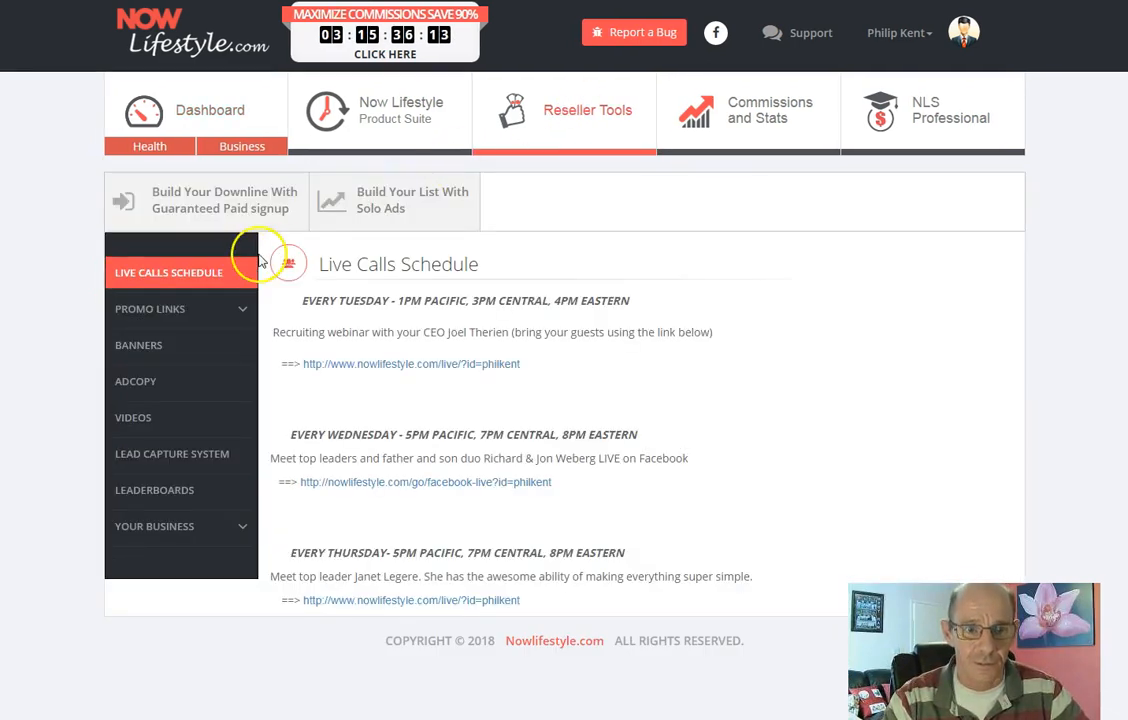
{"action": "left_click", "coordinate": [150, 308]}
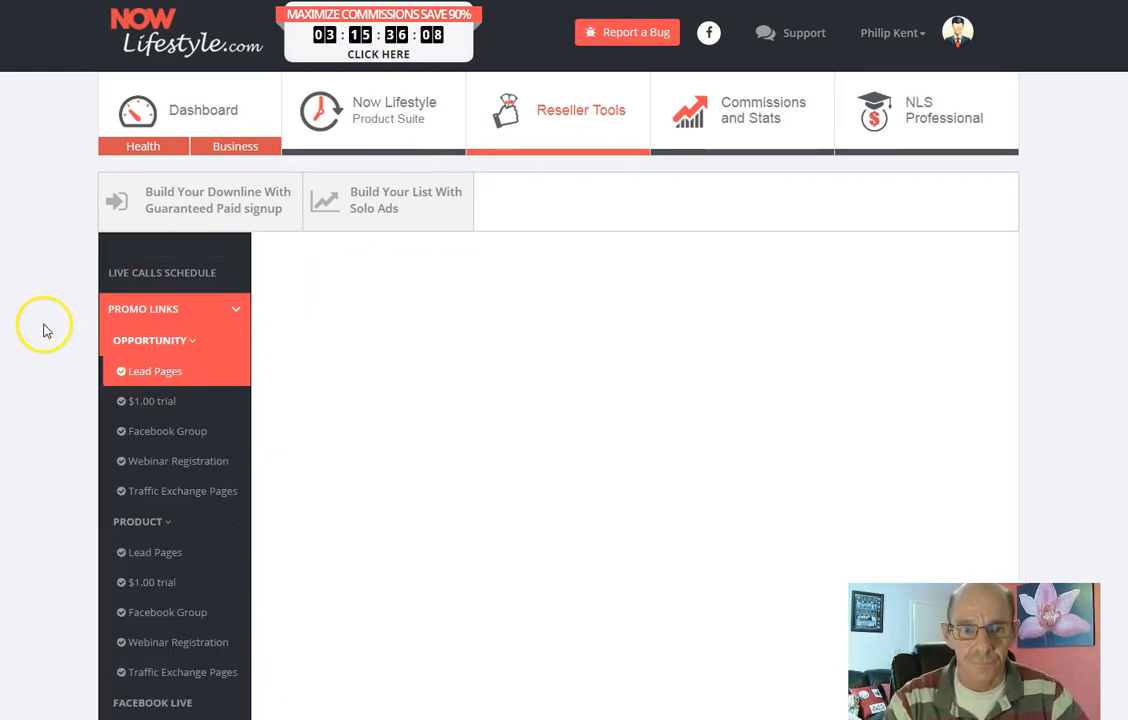
{"action": "left_click", "coordinate": [155, 371]}
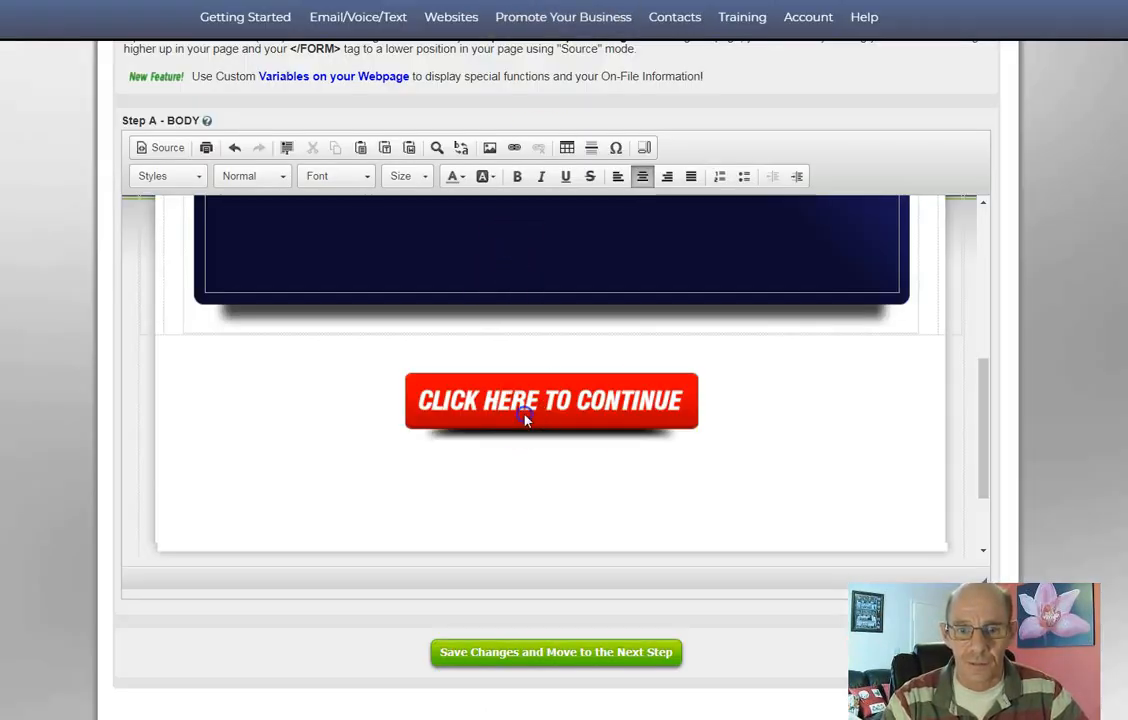
{"action": "left_click", "coordinate": [551, 400]}
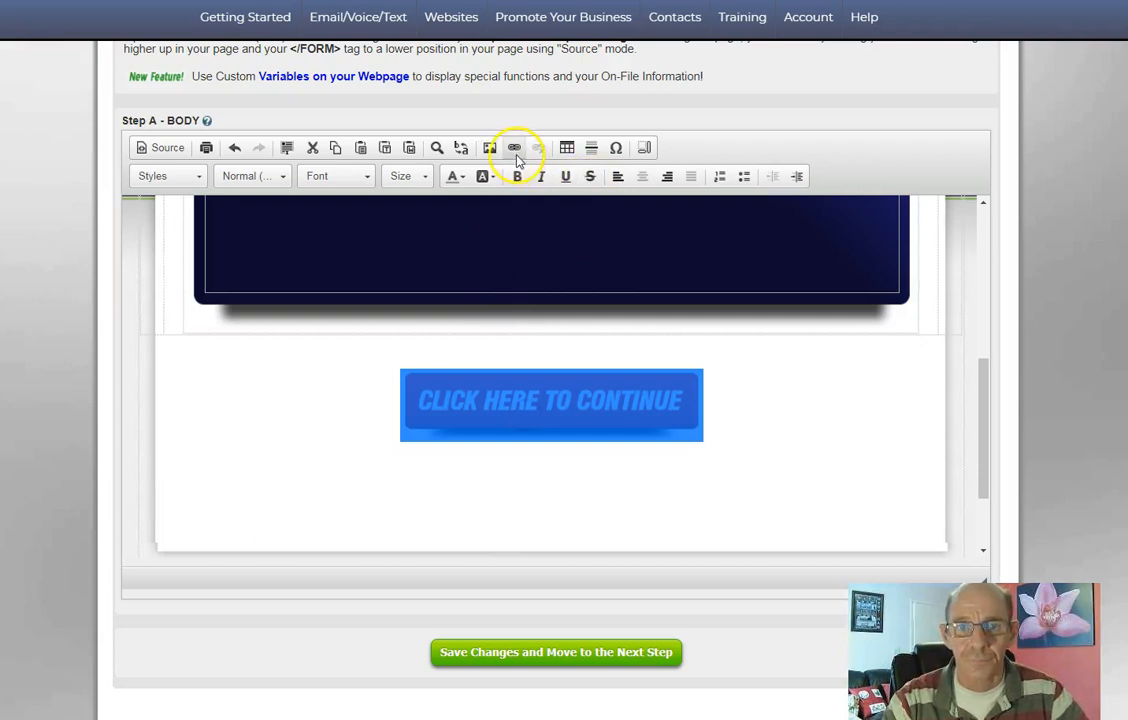
{"action": "left_click", "coordinate": [514, 147]}
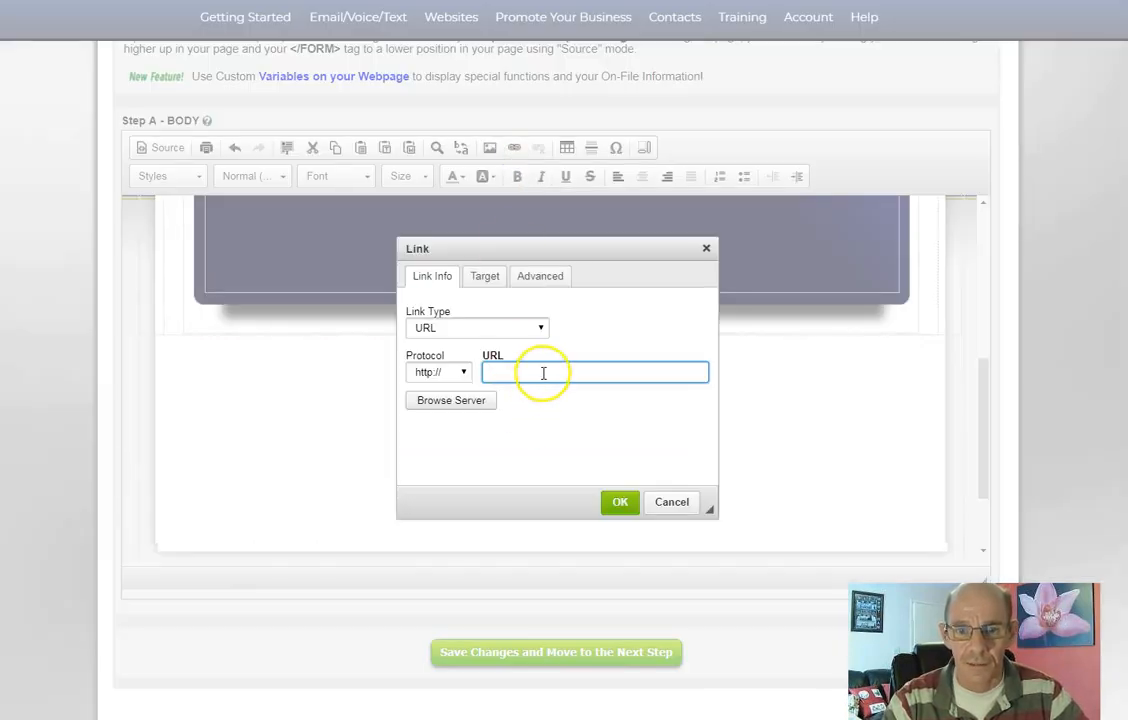
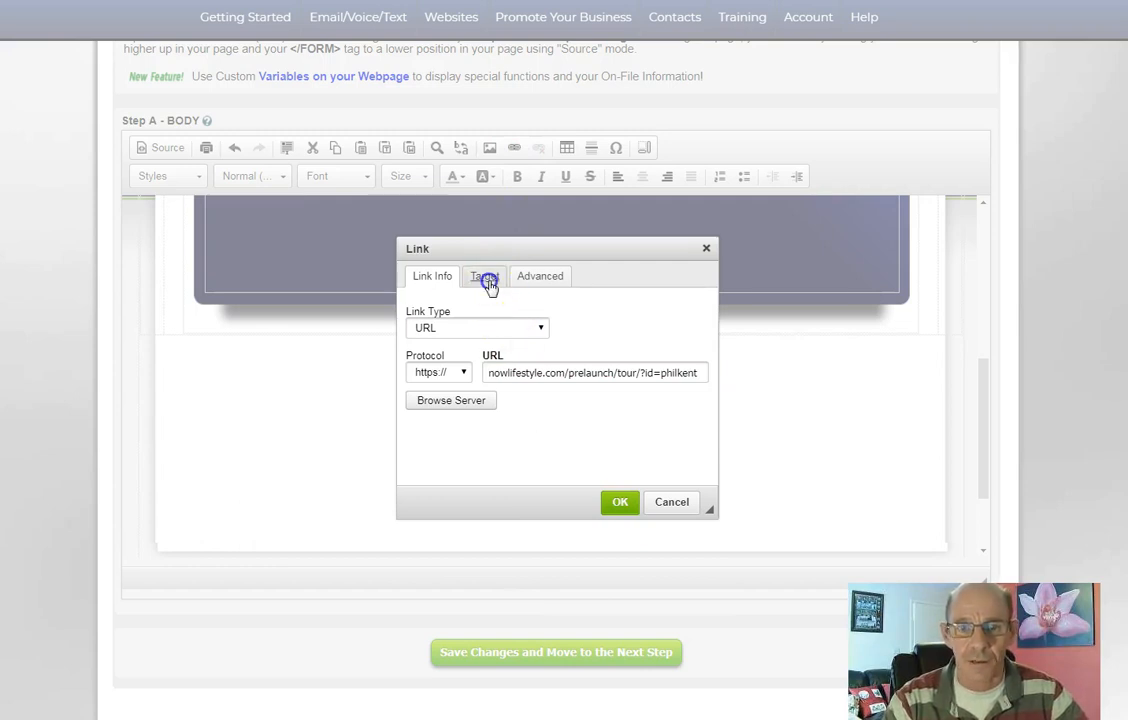
{"action": "left_click", "coordinate": [484, 276]}
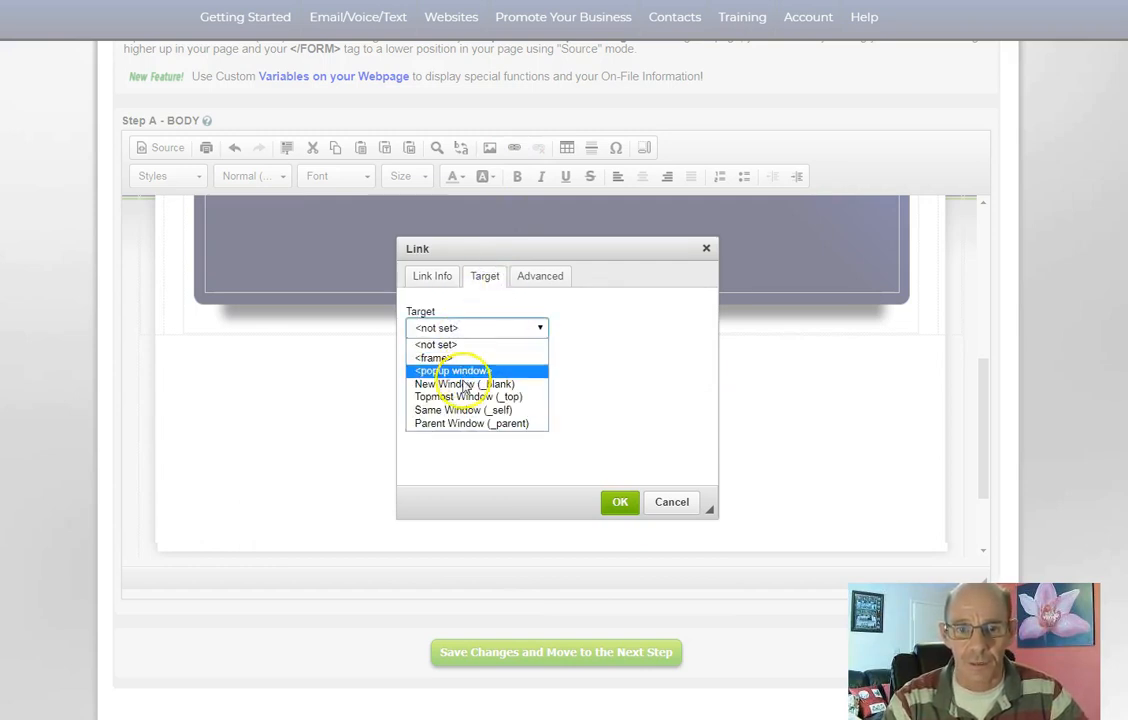
{"action": "left_click", "coordinate": [464, 383]}
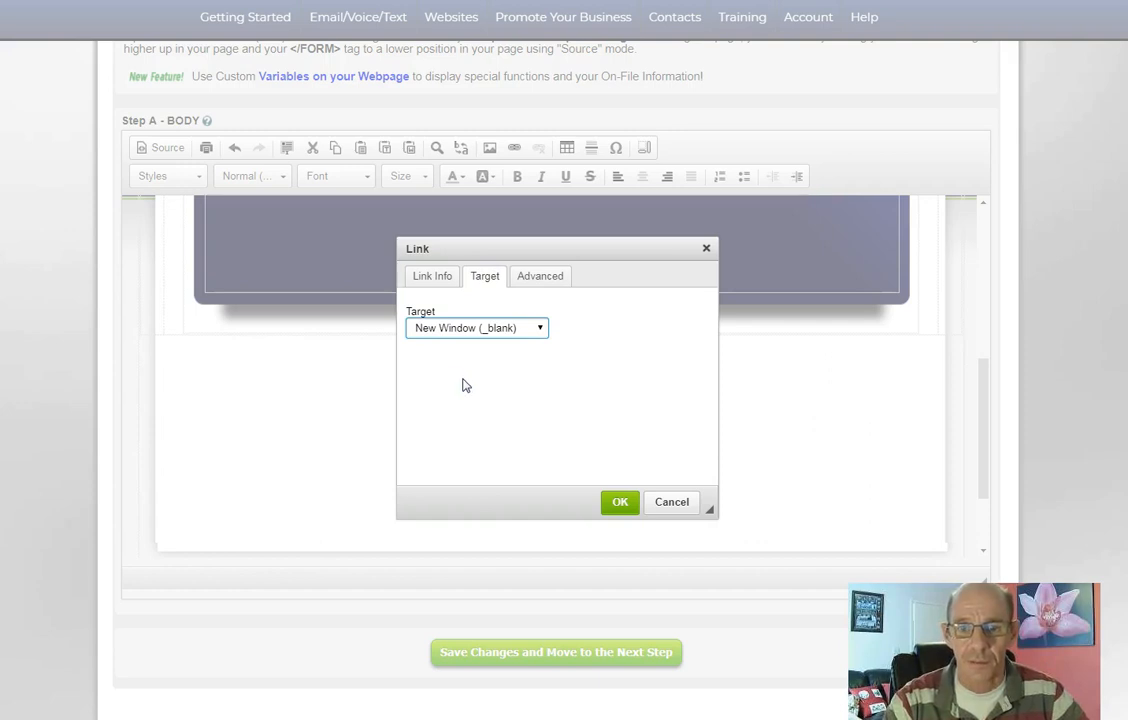
{"action": "left_click", "coordinate": [620, 502]}
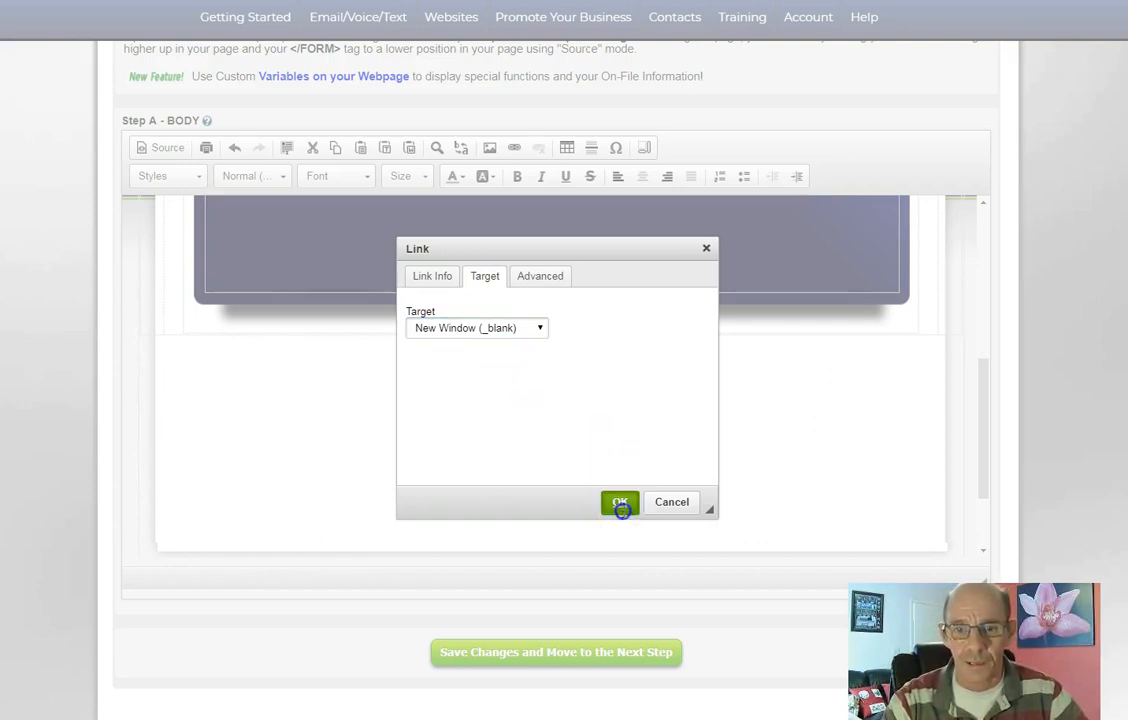
{"action": "left_click", "coordinate": [620, 502]}
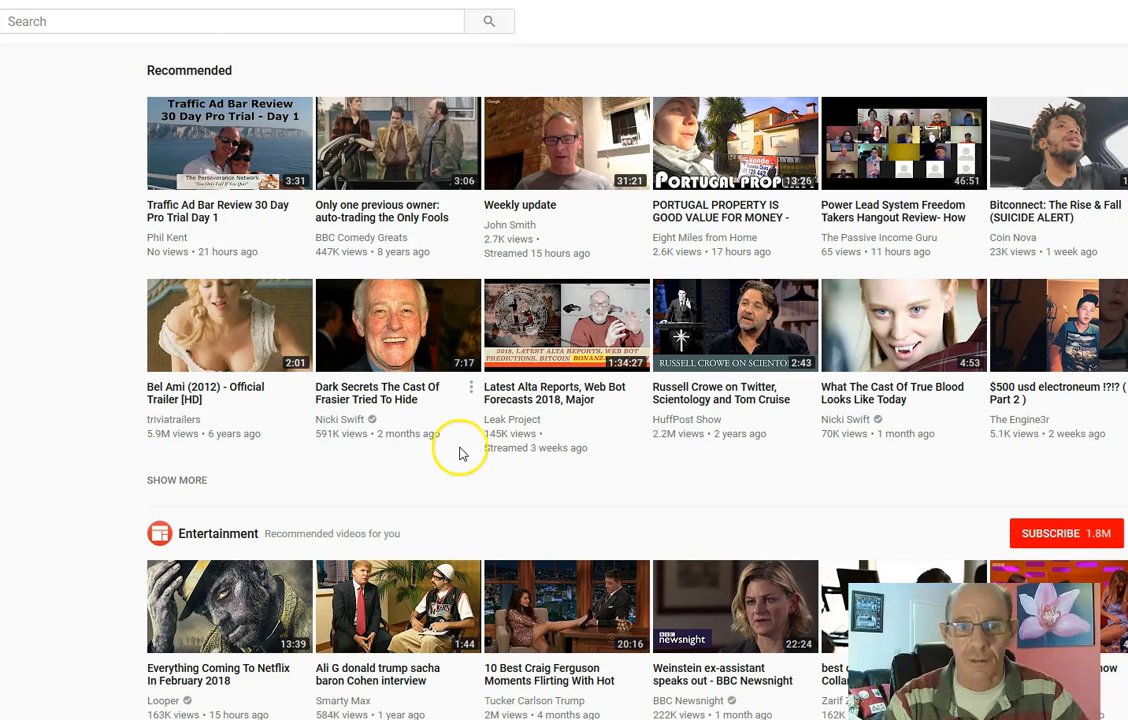
{"action": "mouse_move", "coordinate": [197, 225]}
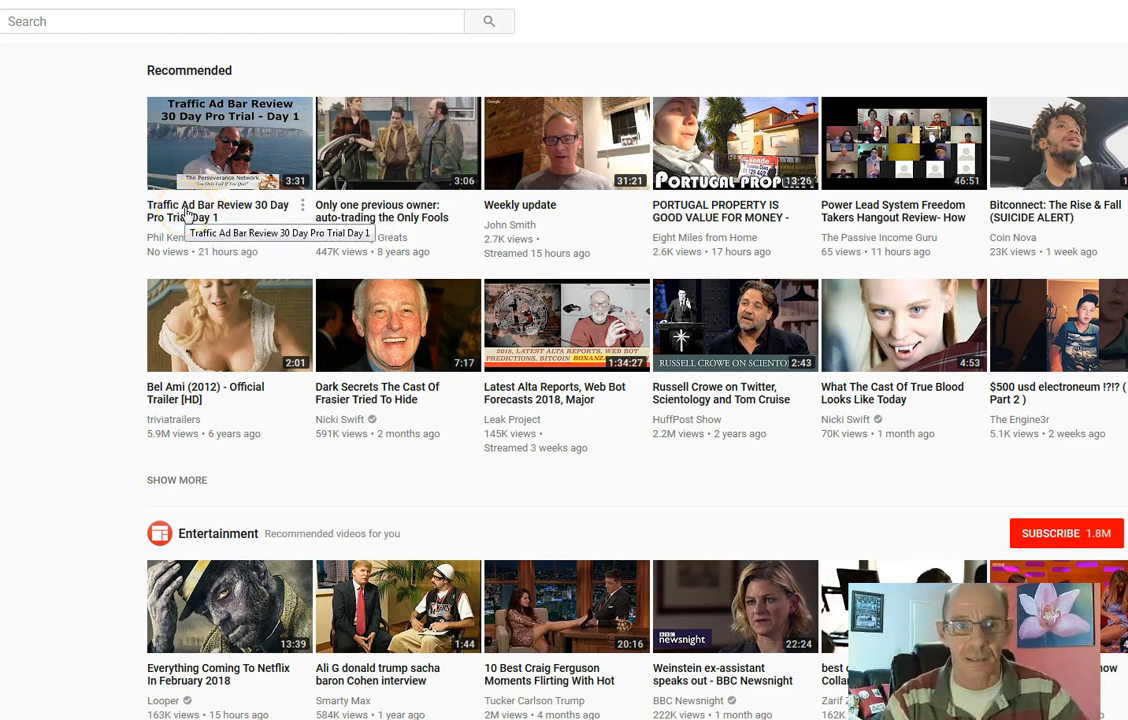
Open the 'Traffic Ad Bar Review 30 Day Pro Trial Day 1' video and copy its ID
{"action": "left_click", "coordinate": [229, 143]}
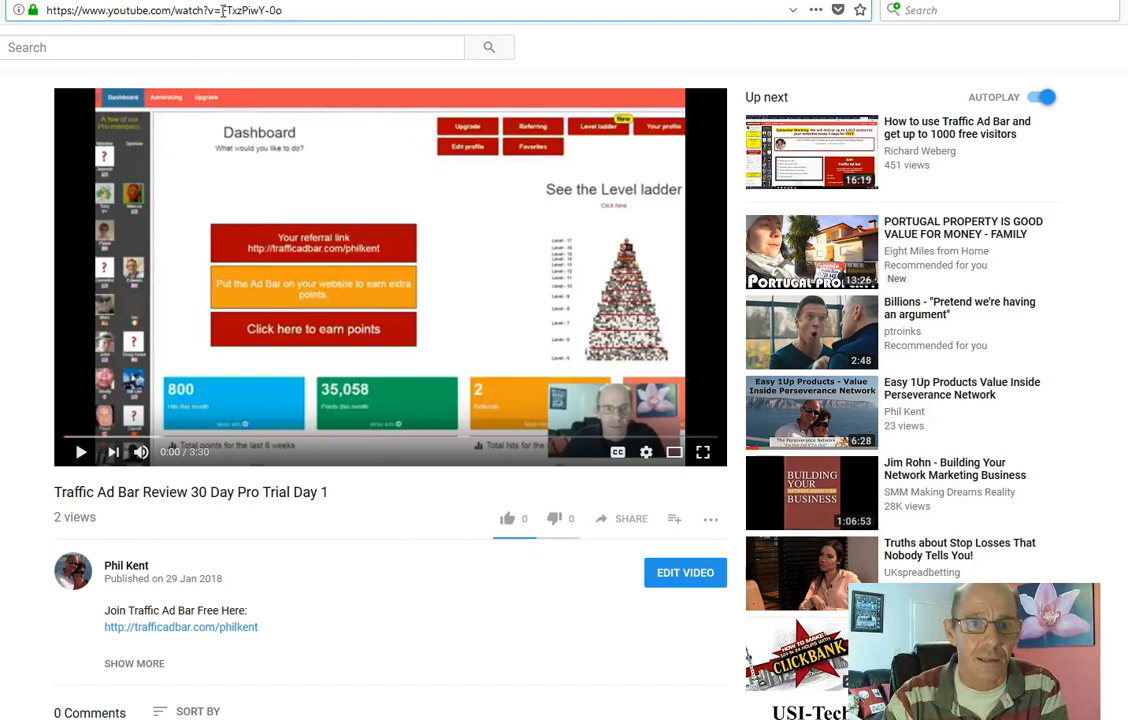
{"action": "right_click", "coordinate": [245, 10]}
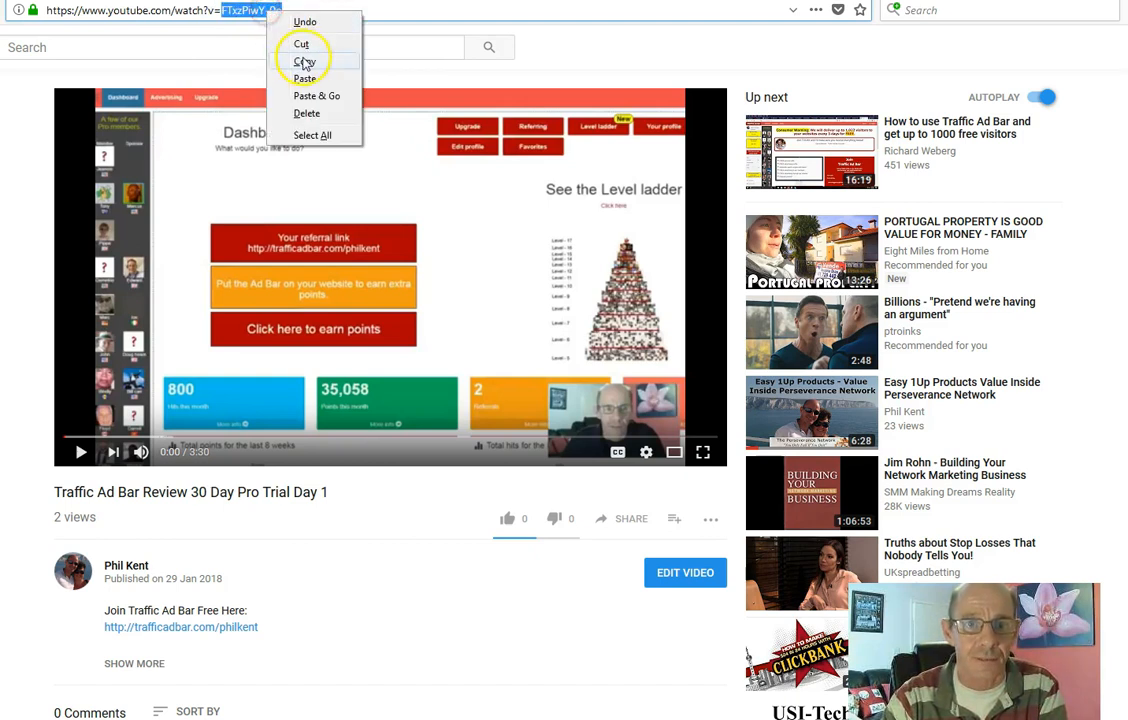
{"action": "left_click", "coordinate": [304, 61]}
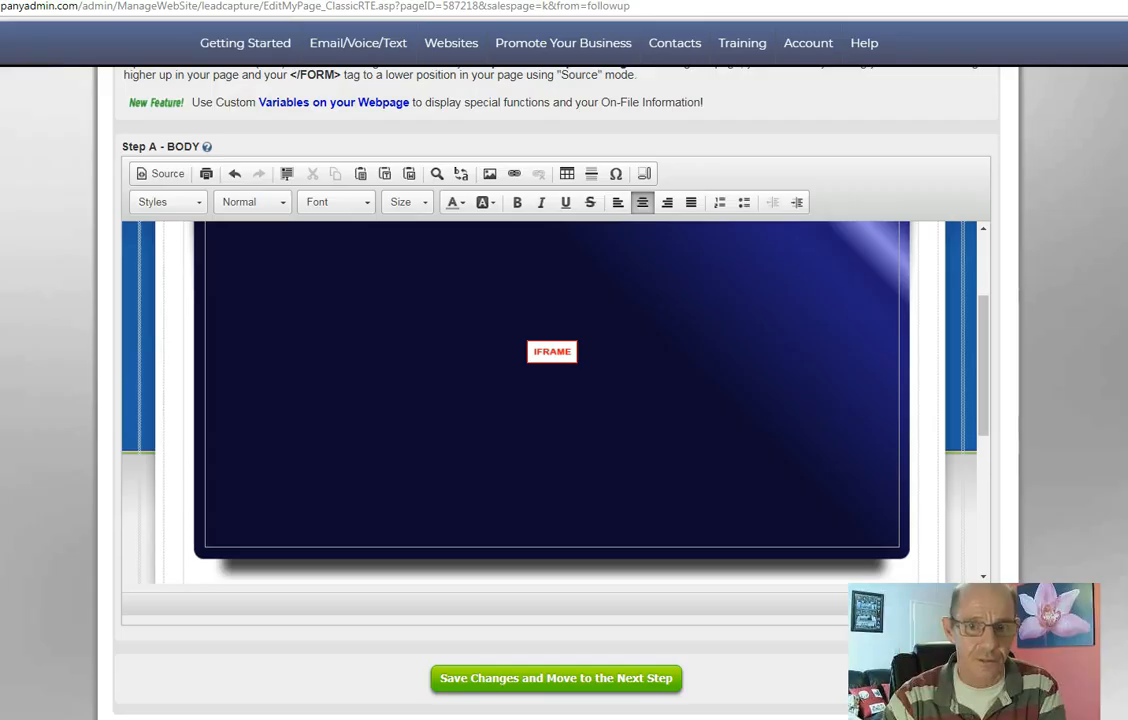
Paste the Traffic Ad Bar video ID into the page's IFRAME URL and save the page
{"action": "double_click", "coordinate": [551, 351]}
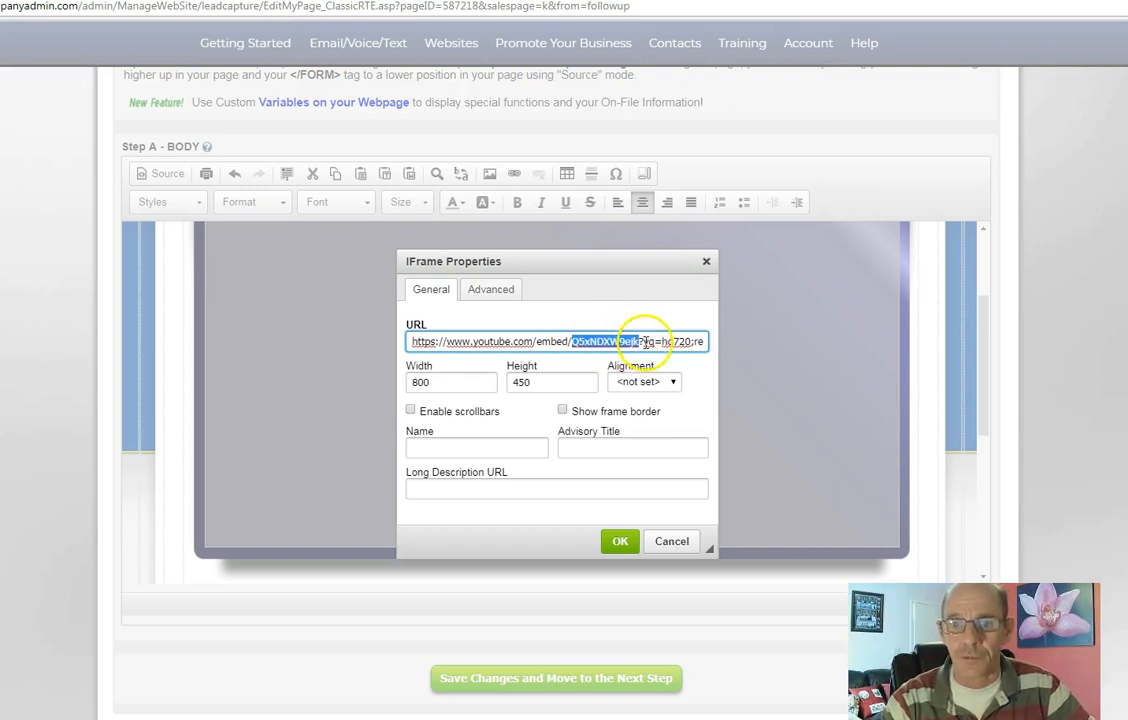
{"action": "right_click", "coordinate": [640, 342]}
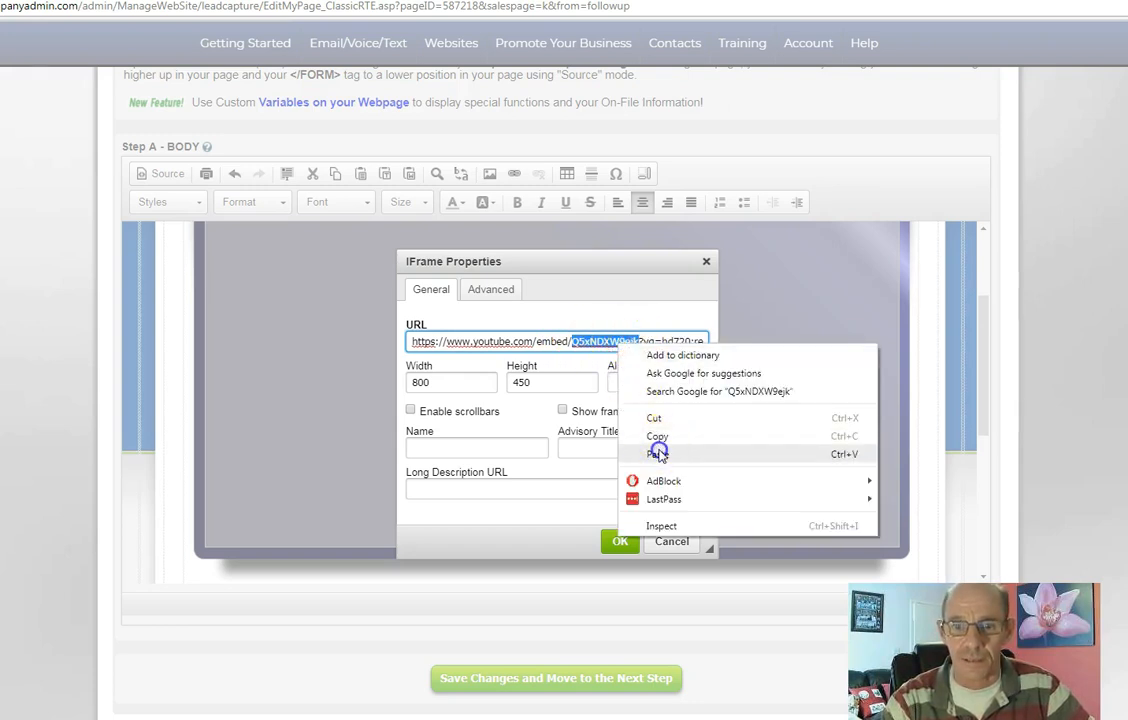
{"action": "left_click", "coordinate": [620, 541]}
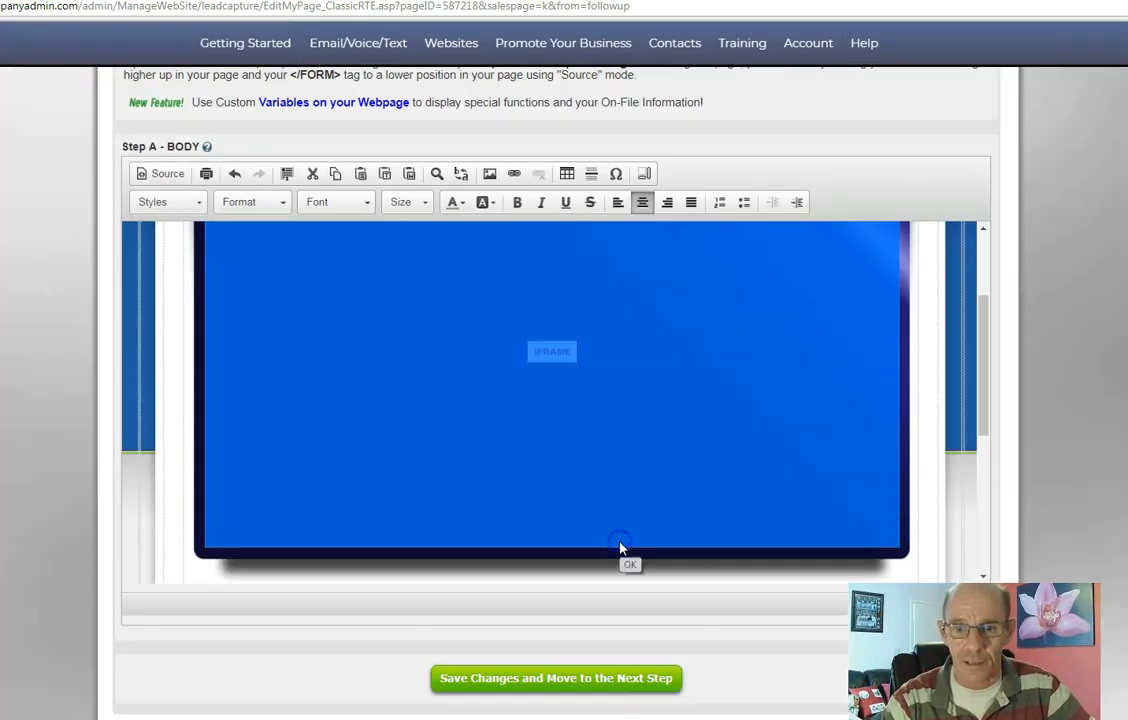
{"action": "mouse_move", "coordinate": [585, 640]}
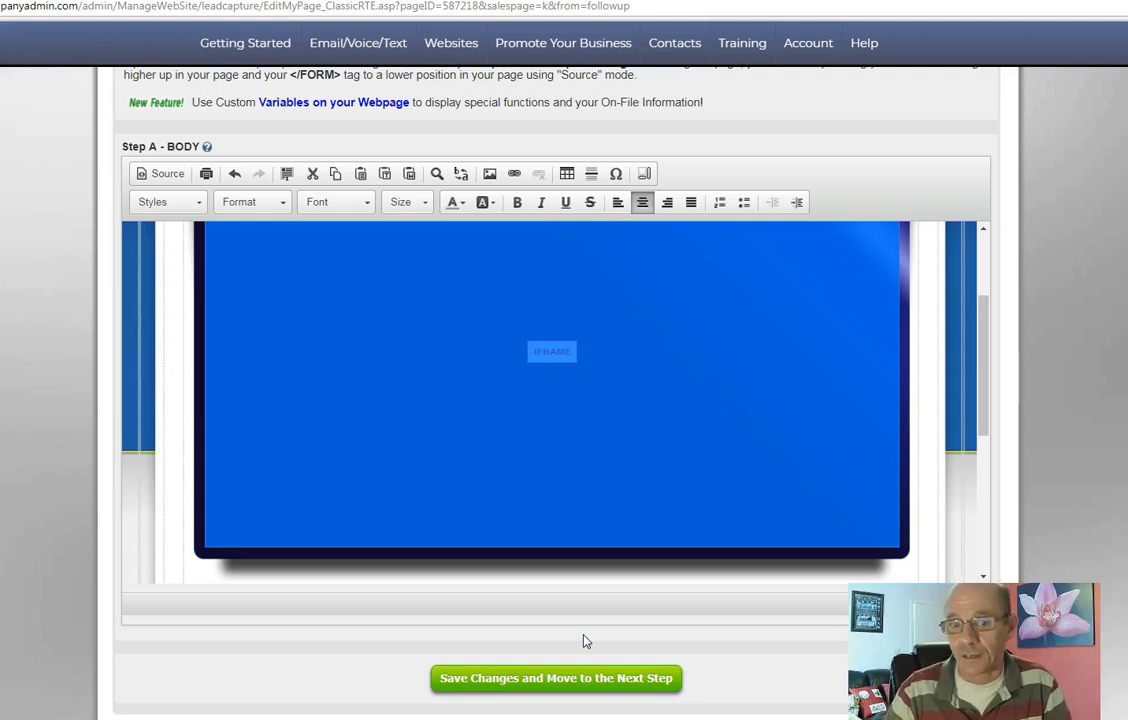
{"action": "scroll", "scroll_direction": "down", "scroll_amount": 3}
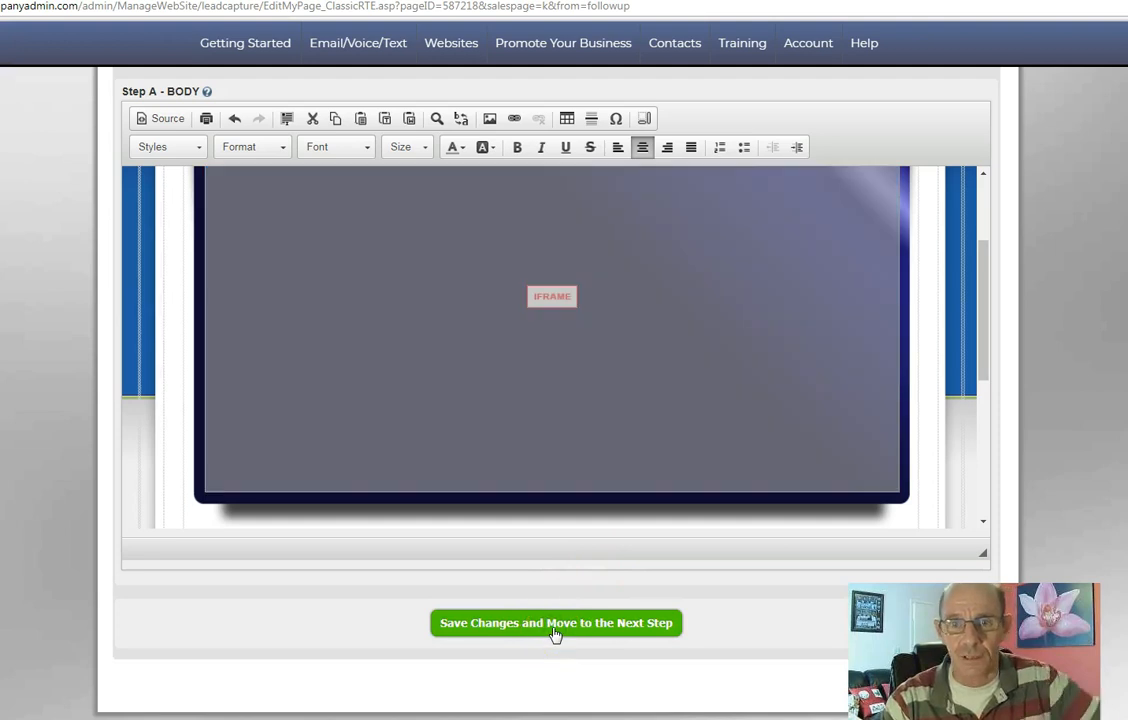
{"action": "left_click", "coordinate": [555, 622]}
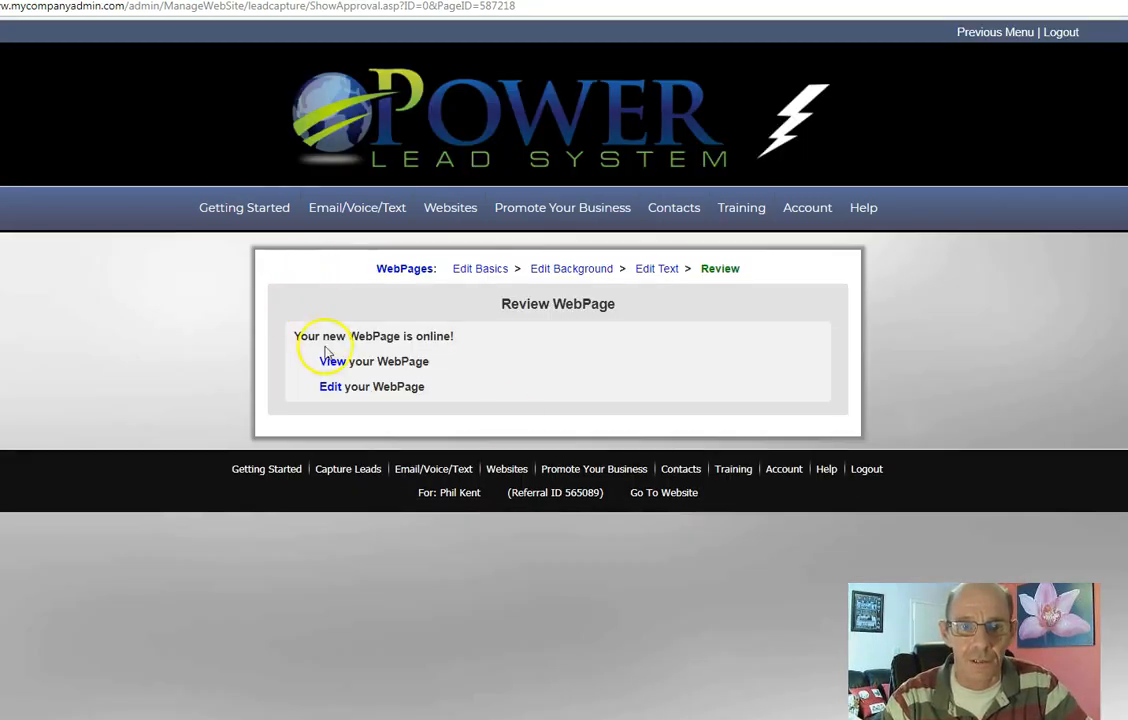
View the published thank-you page and pause the embedded Traffic Ad Bar video
{"action": "left_click", "coordinate": [331, 361]}
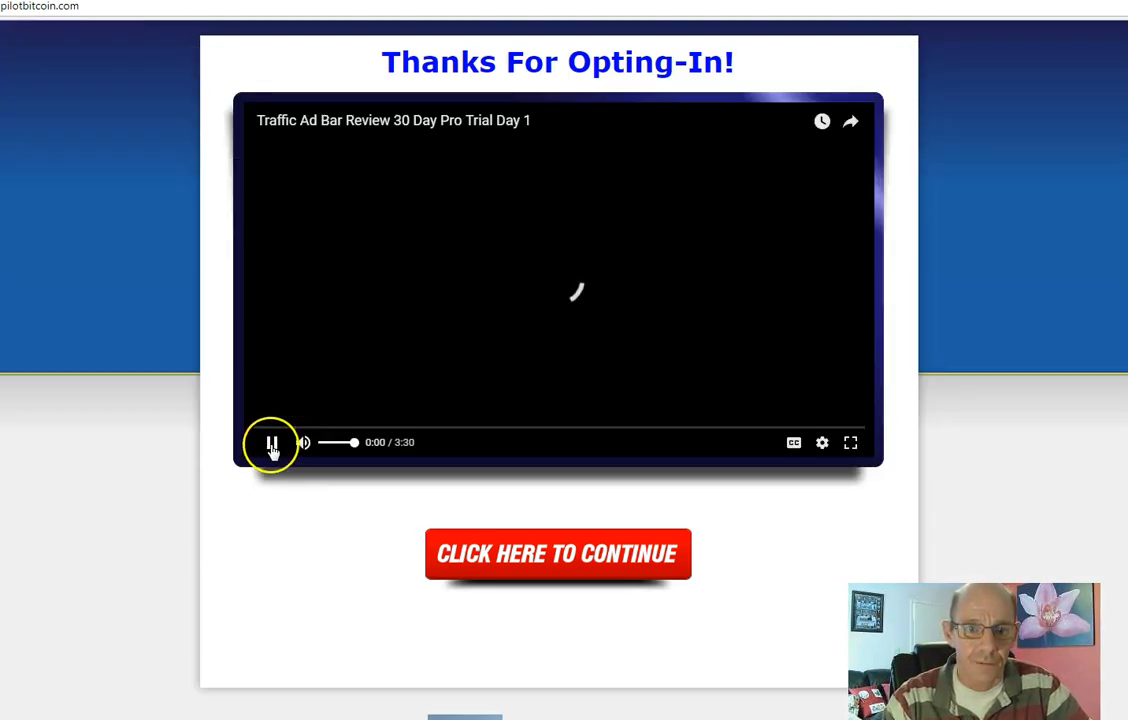
{"action": "left_click", "coordinate": [271, 442]}
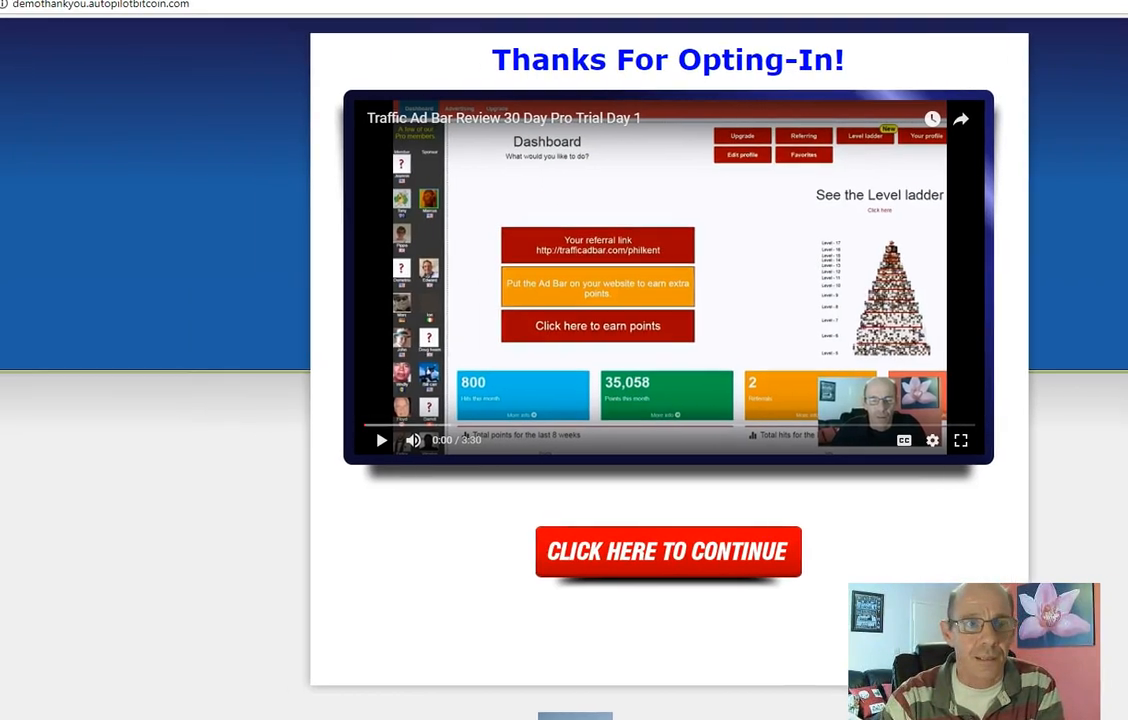
{"action": "left_click", "coordinate": [100, 14]}
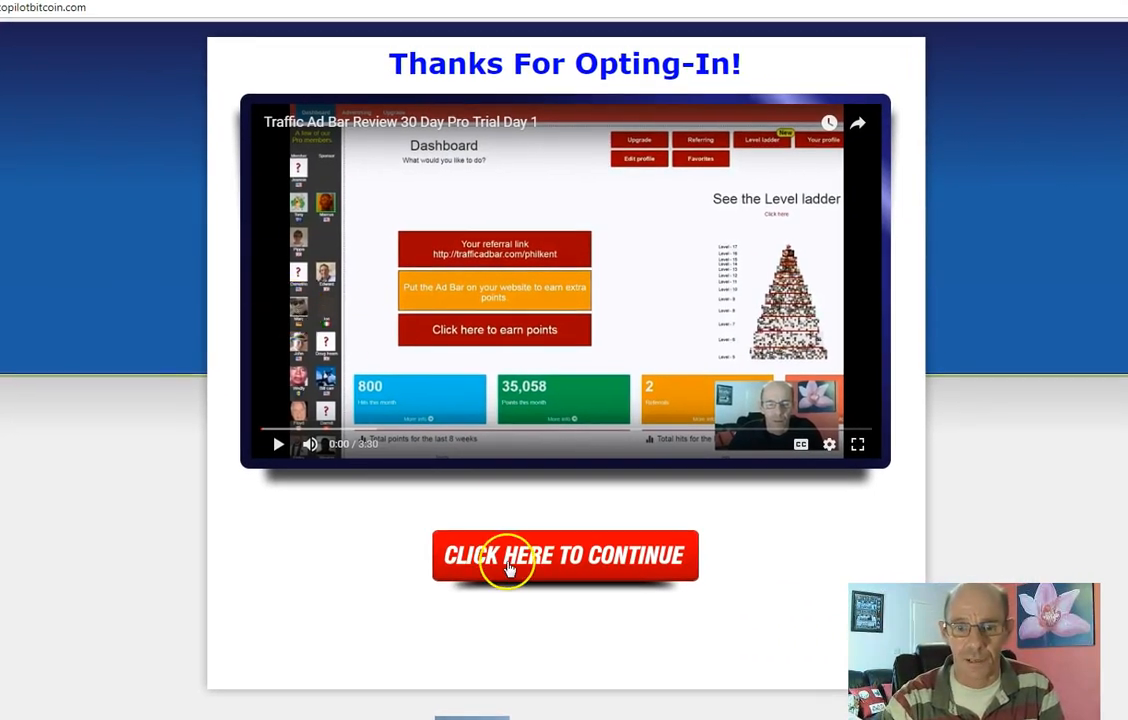
Test the continue button, look over the opt-in pages, then return to the thank-you page
{"action": "left_click", "coordinate": [565, 555]}
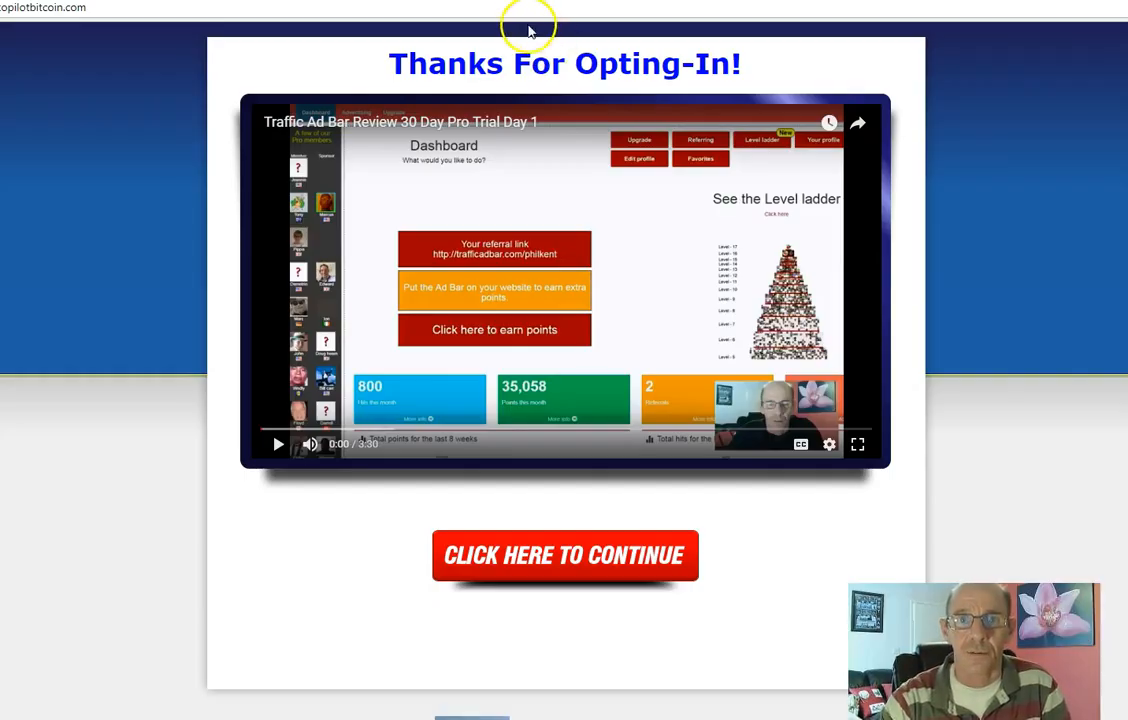
{"action": "left_click", "coordinate": [564, 555]}
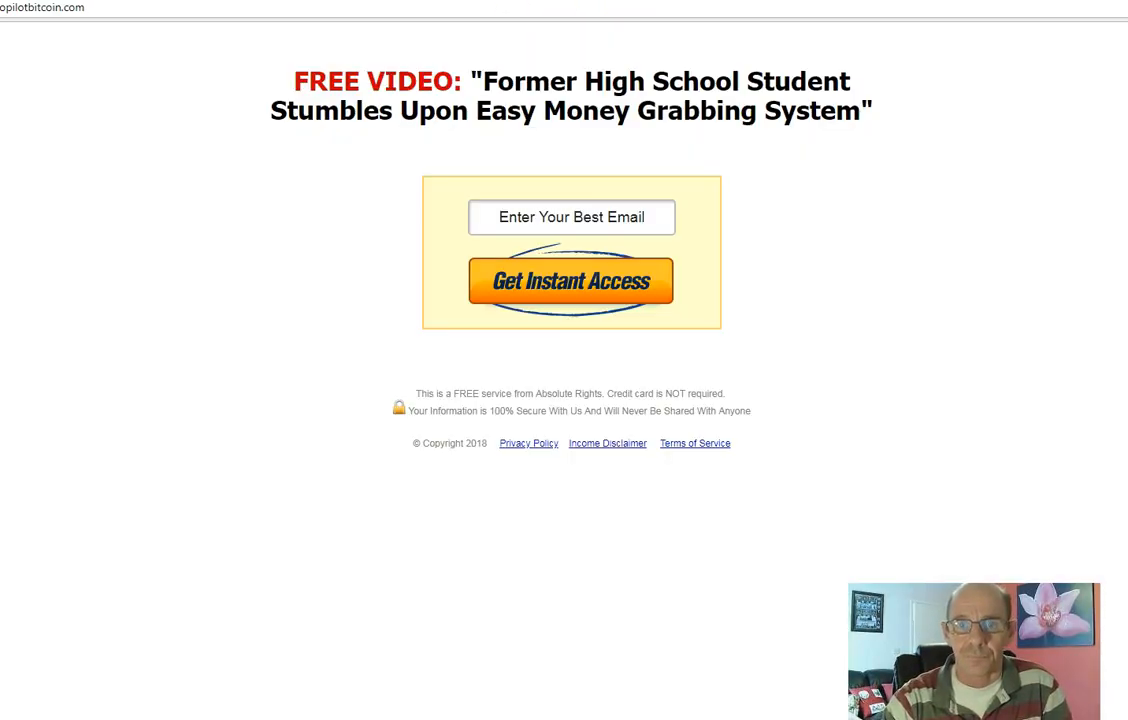
{"action": "left_click", "coordinate": [571, 280]}
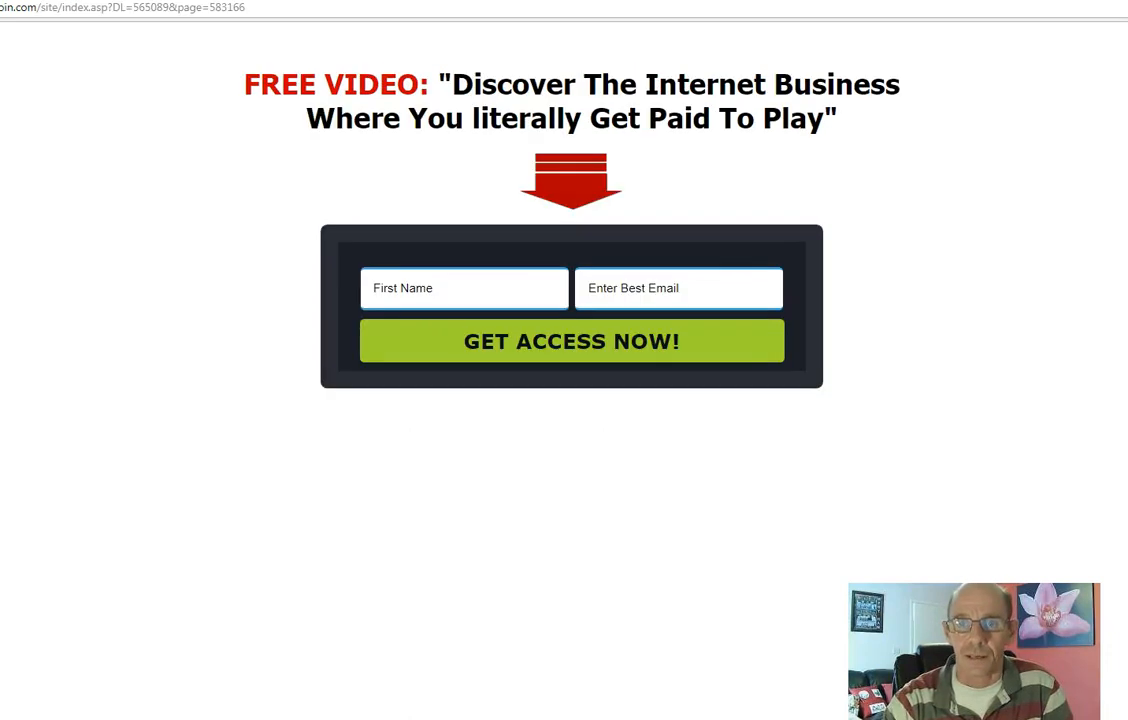
{"action": "left_click", "coordinate": [571, 341]}
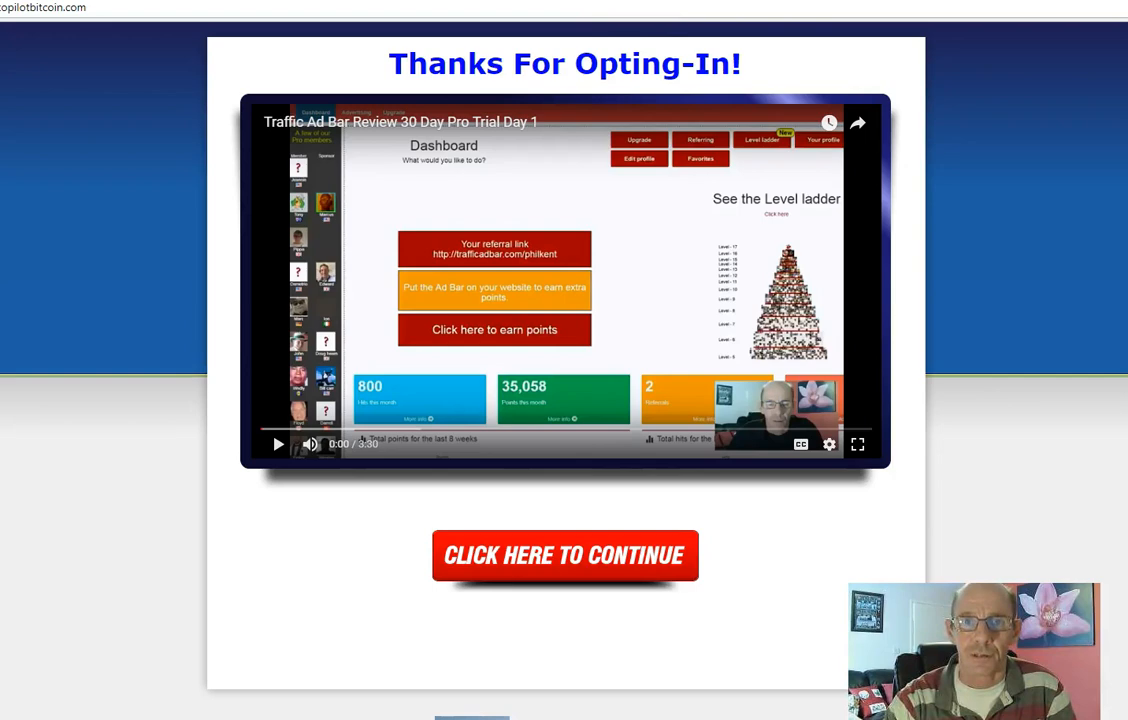
Go back to the My WebPages list and edit 'Lead Capture and Funnel Demo Part 1'
{"action": "left_click", "coordinate": [565, 555]}
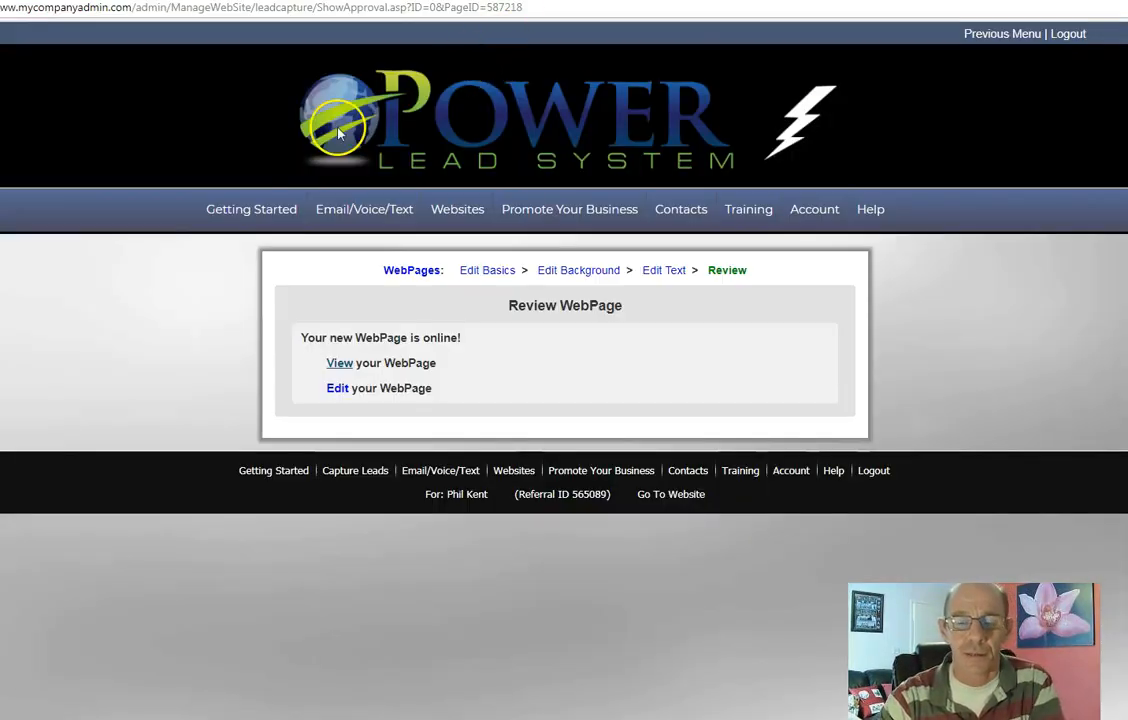
{"action": "left_click", "coordinate": [457, 209]}
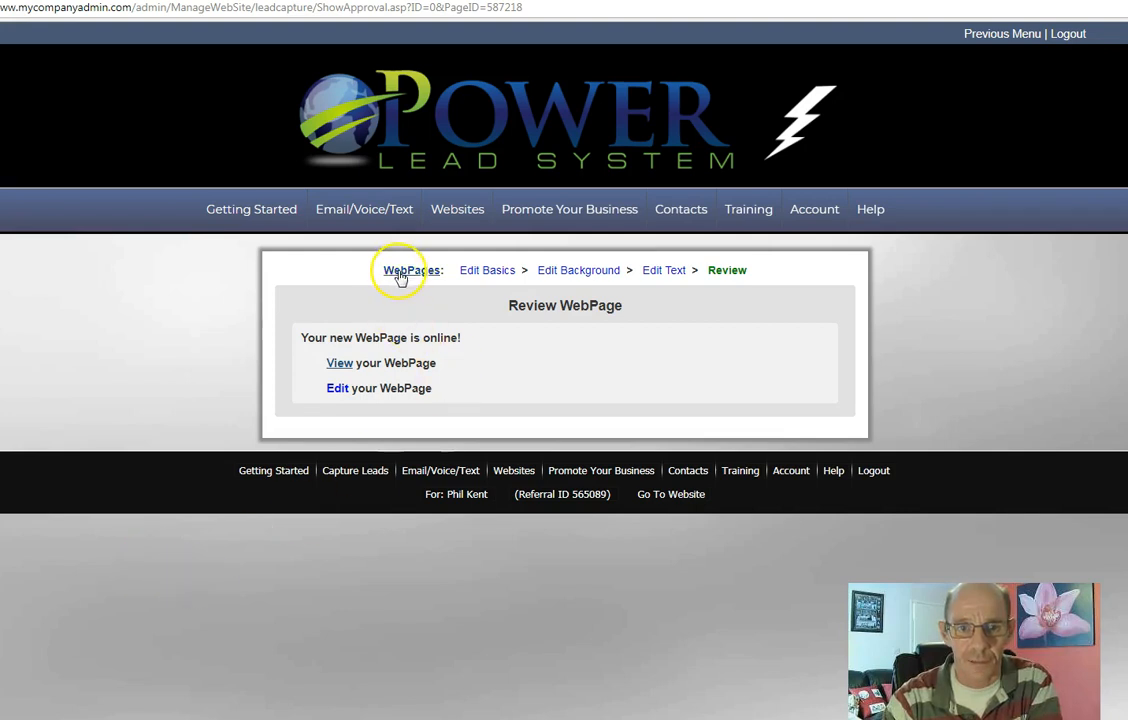
{"action": "left_click", "coordinate": [412, 270]}
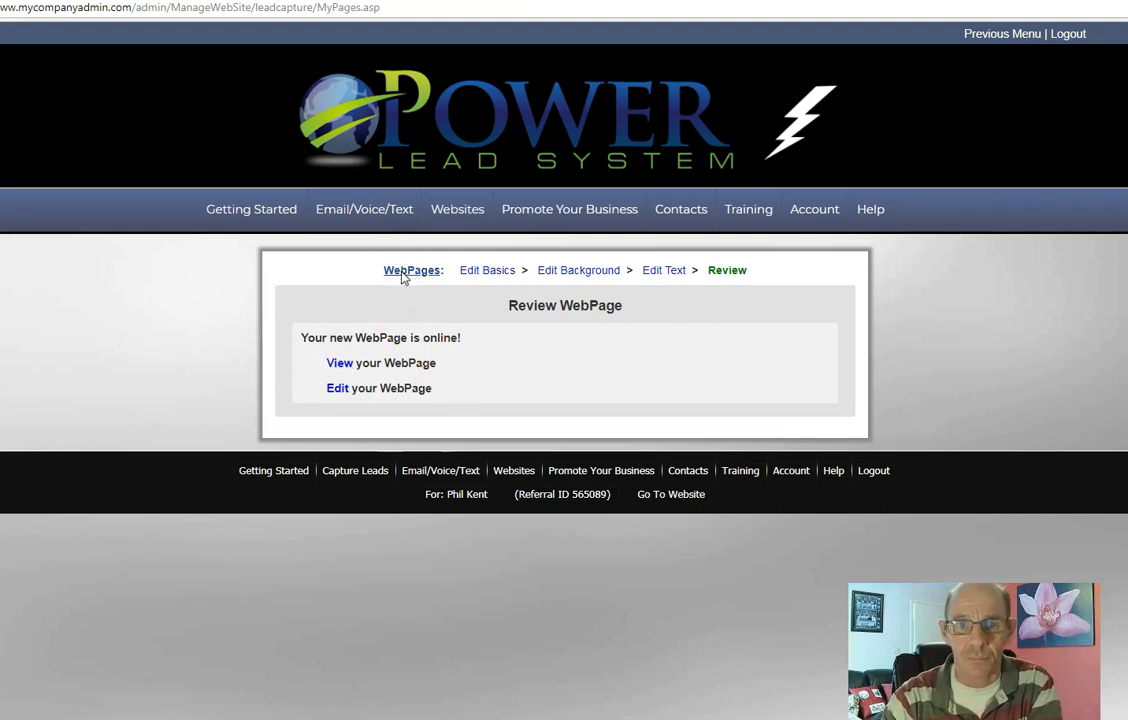
{"action": "left_click", "coordinate": [411, 270]}
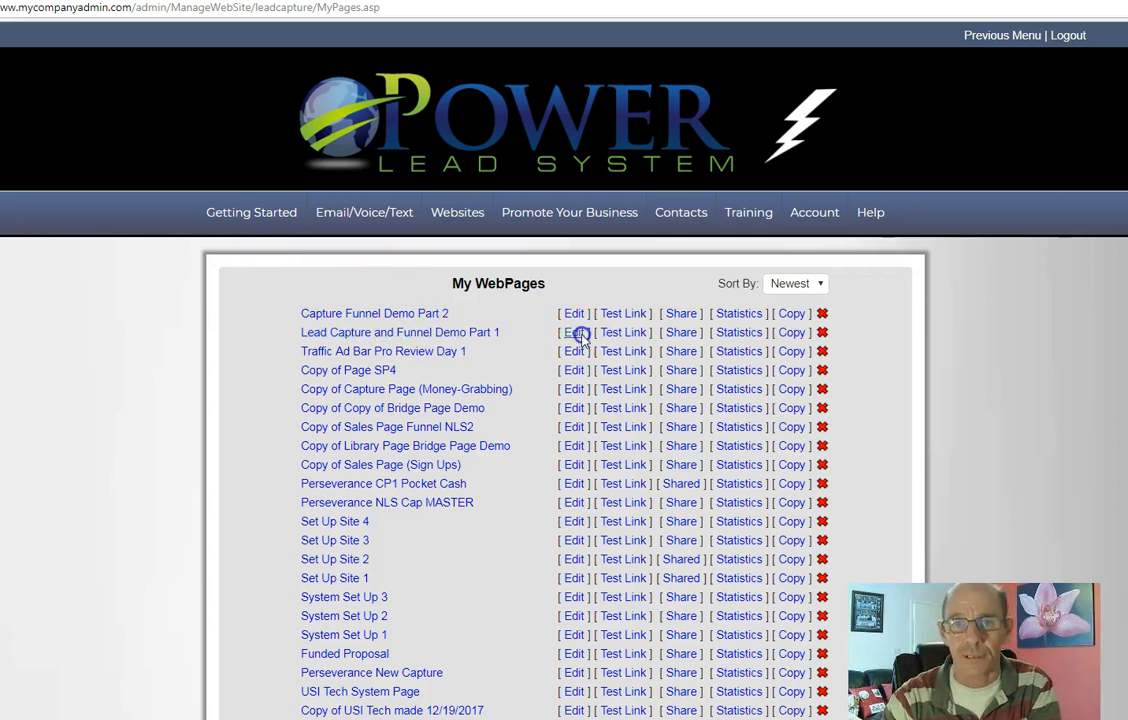
{"action": "left_click", "coordinate": [574, 332]}
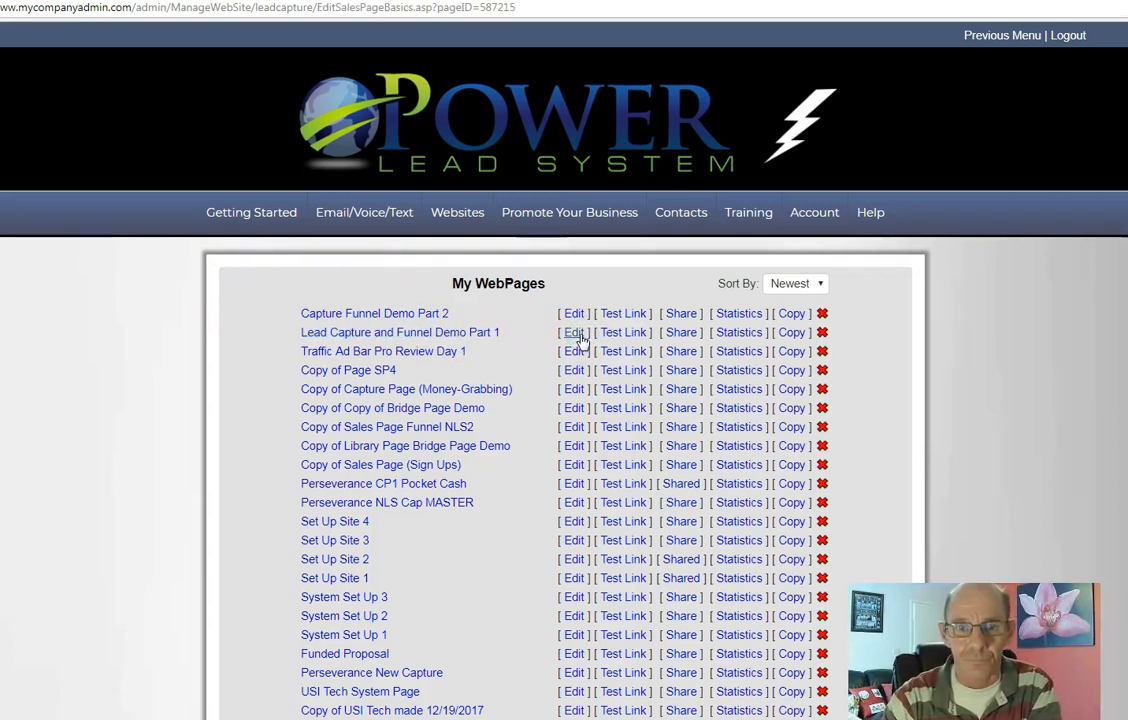
Set the Step 4 redirect to Another Website, demothankyou.autopilotbitcoin.com
{"action": "left_click", "coordinate": [574, 332]}
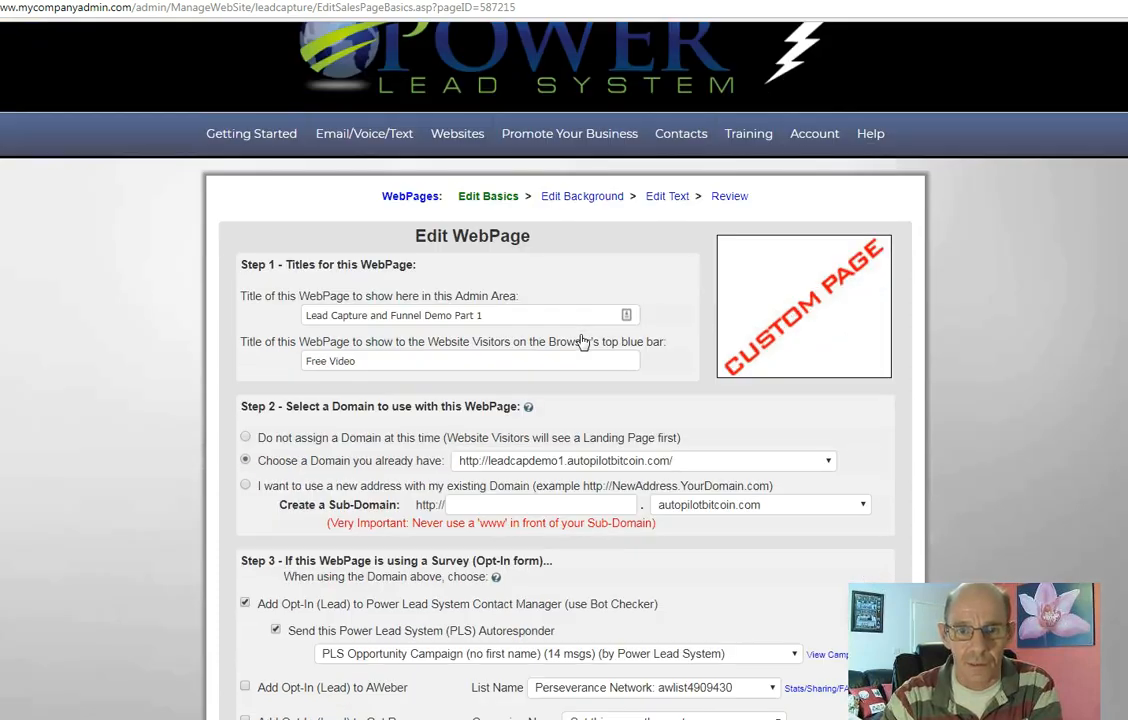
{"action": "scroll", "scroll_direction": "down", "scroll_amount": 3}
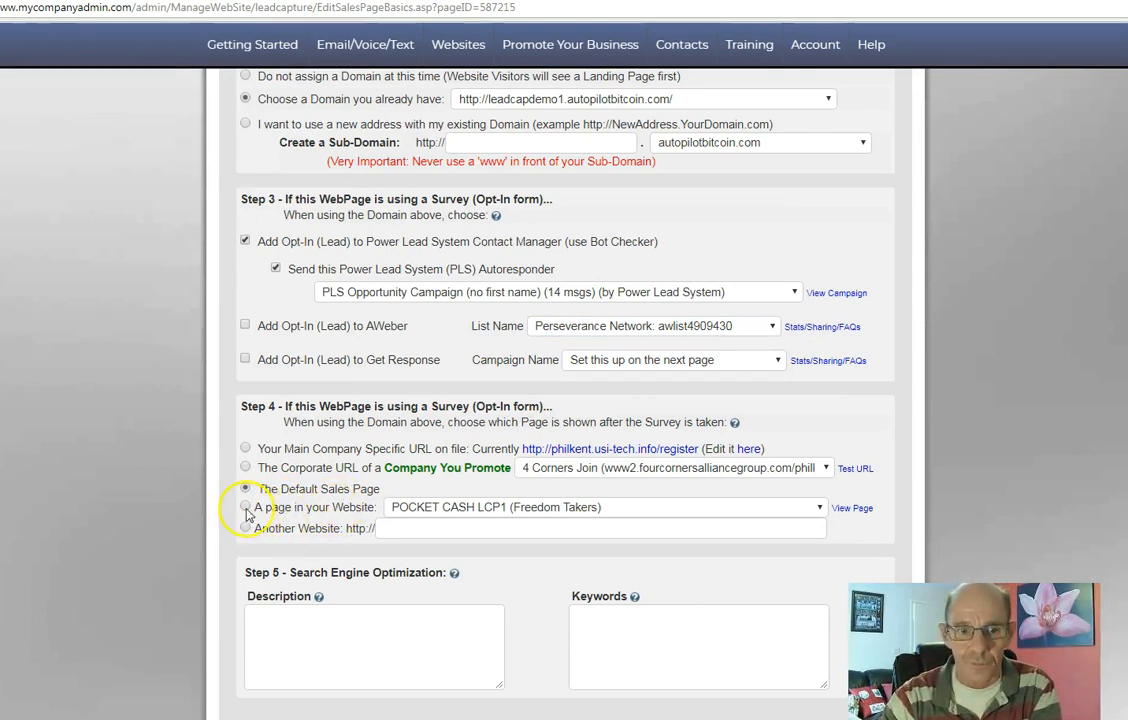
{"action": "left_click", "coordinate": [818, 507]}
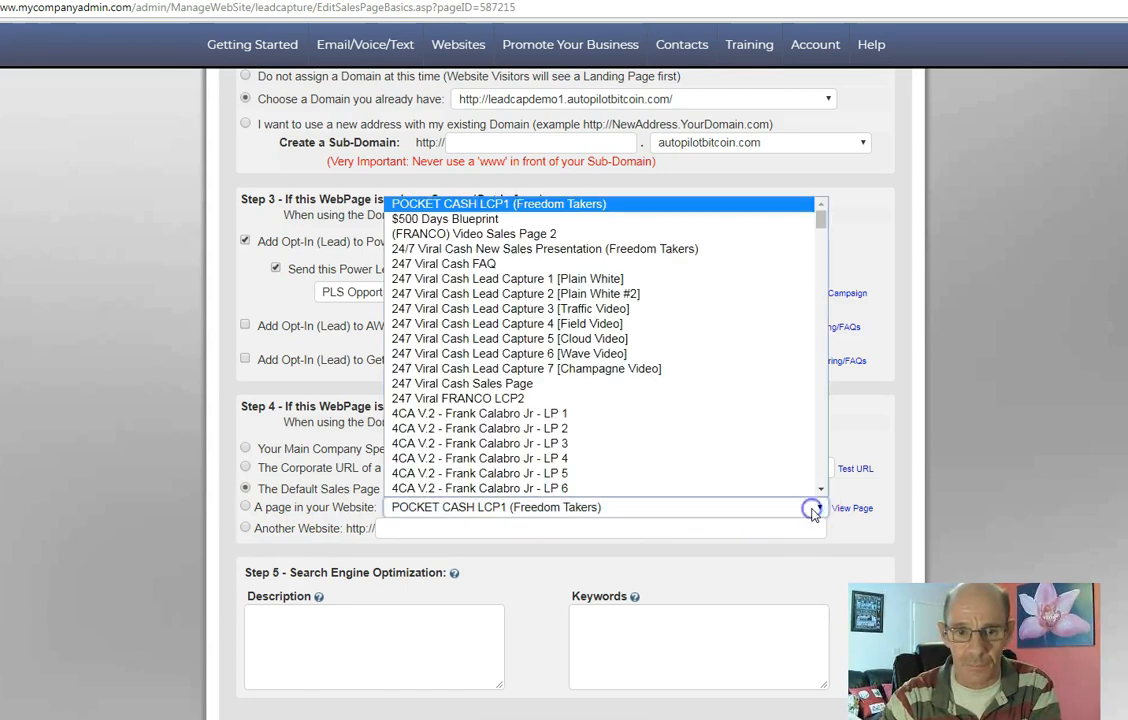
{"action": "scroll", "scroll_direction": "down", "scroll_amount": 3}
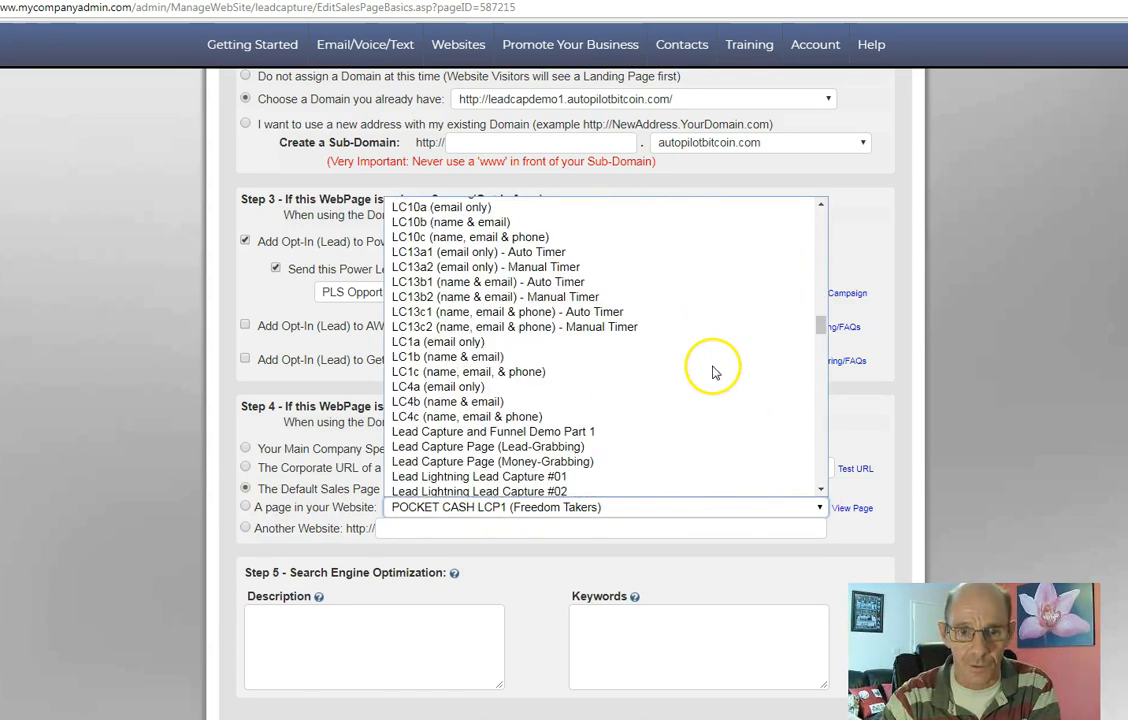
{"action": "scroll", "scroll_direction": "down", "scroll_amount": 3}
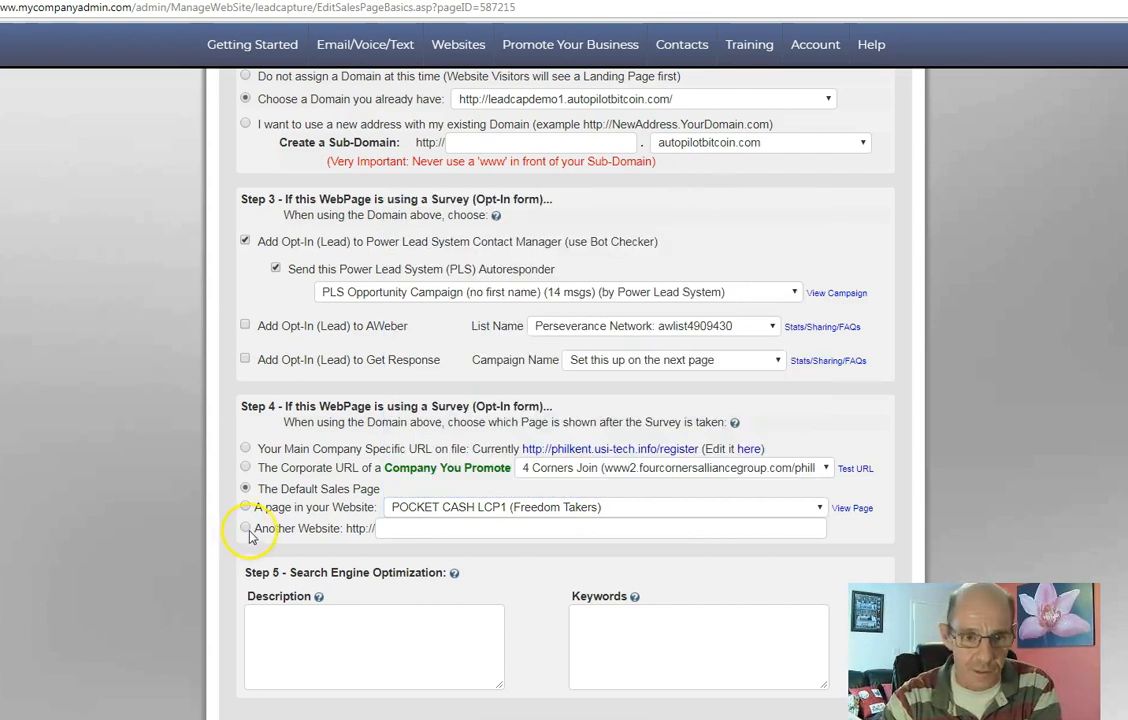
{"action": "right_click", "coordinate": [450, 528]}
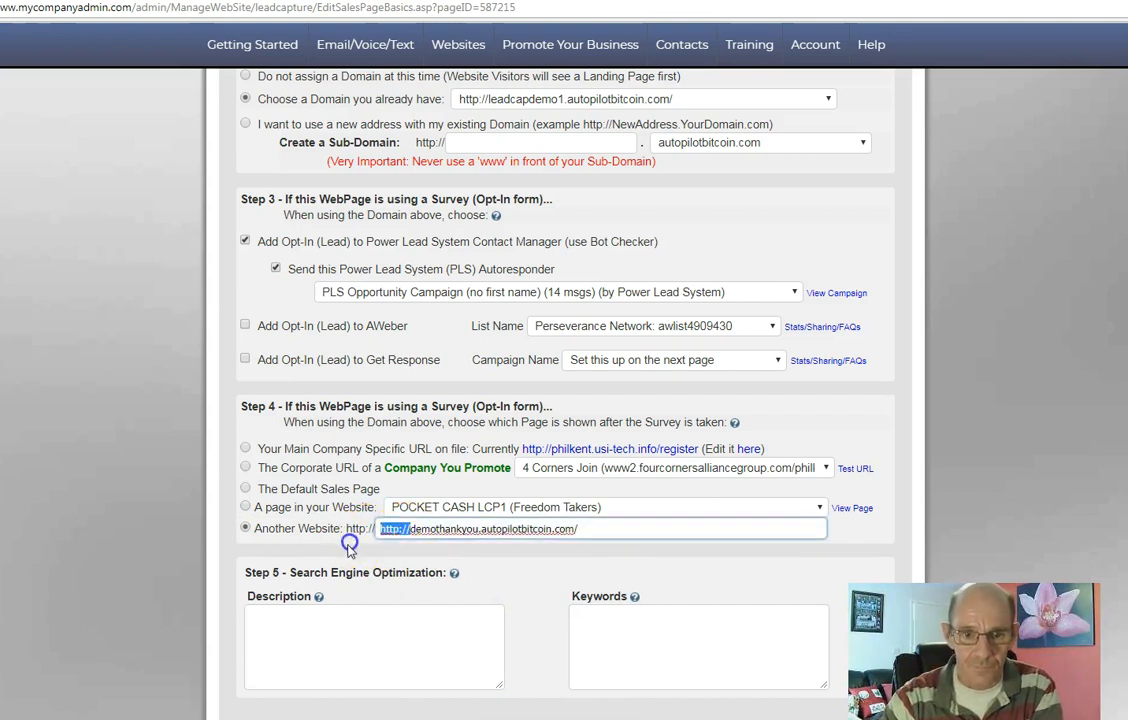
{"action": "left_click", "coordinate": [450, 528]}
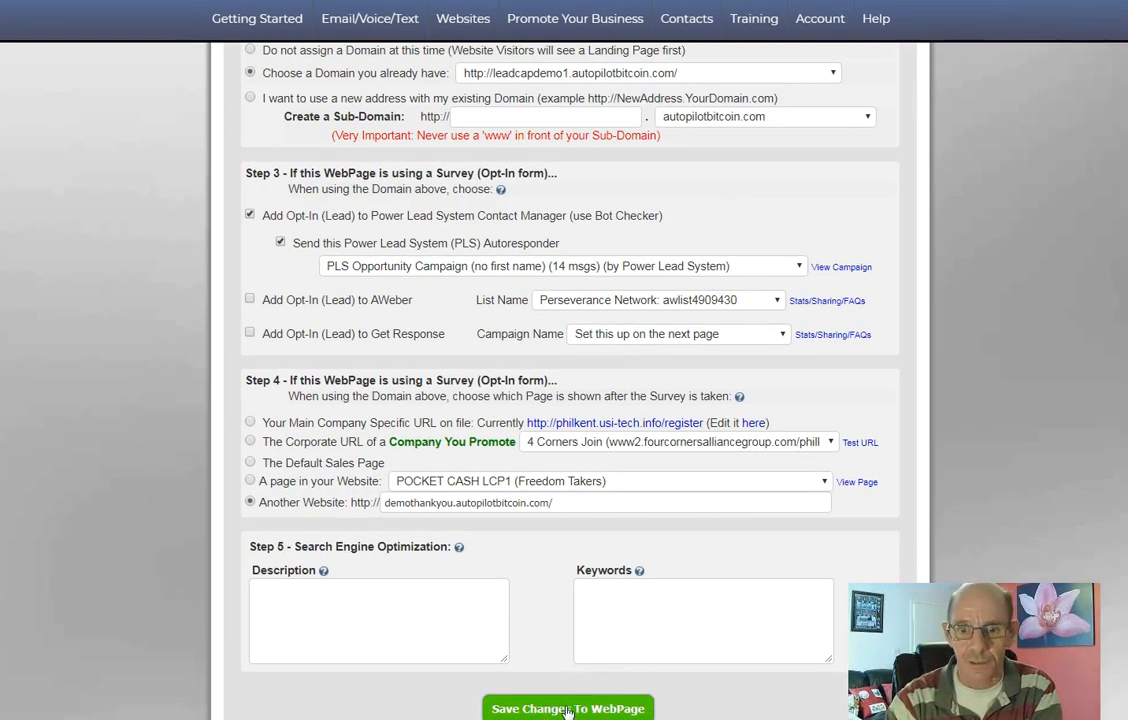
Save the webpage changes and open the live opt-in page
{"action": "left_click", "coordinate": [567, 708]}
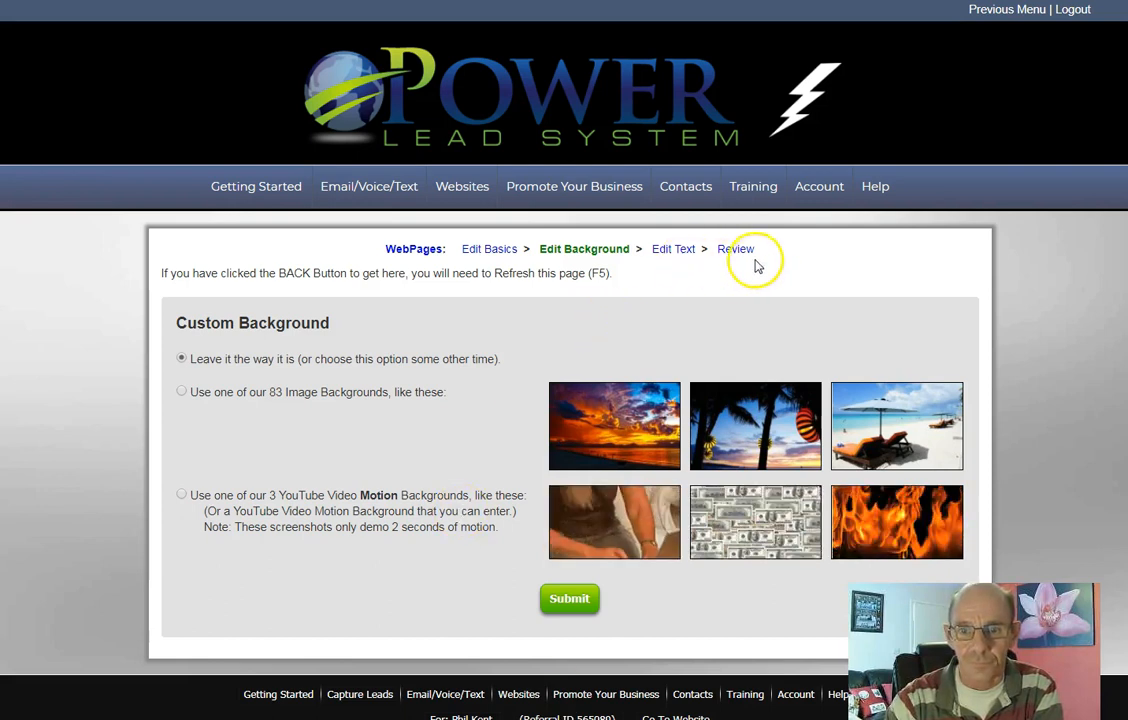
{"action": "left_click", "coordinate": [737, 248]}
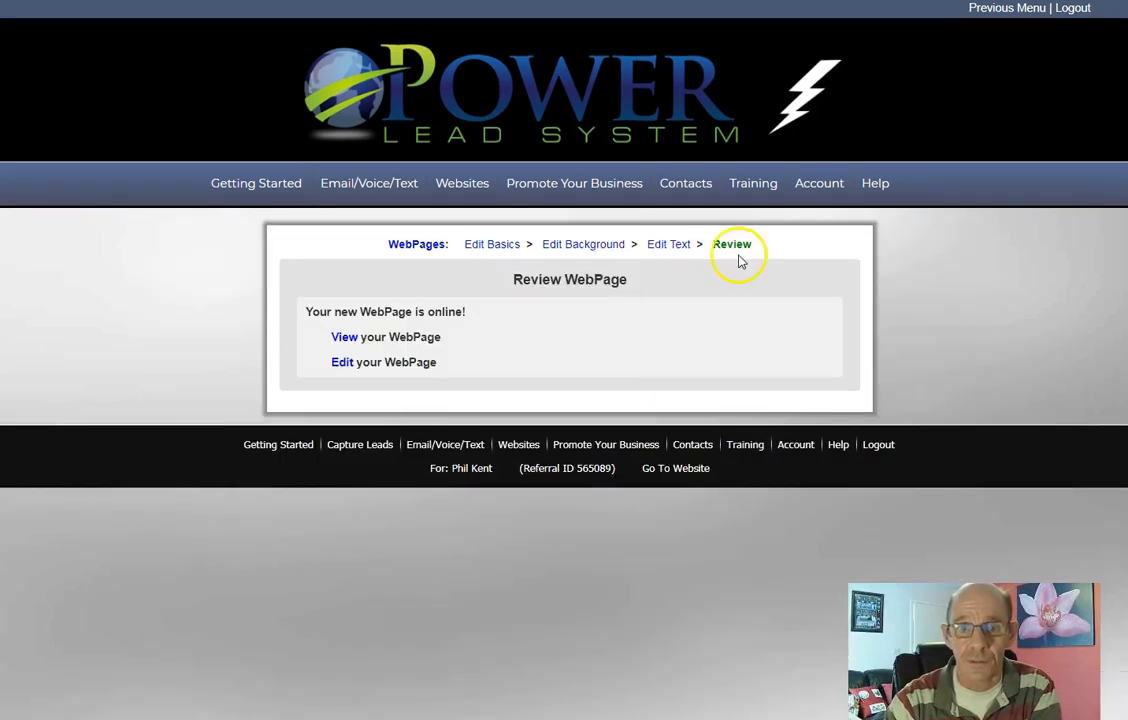
{"action": "left_click", "coordinate": [344, 337]}
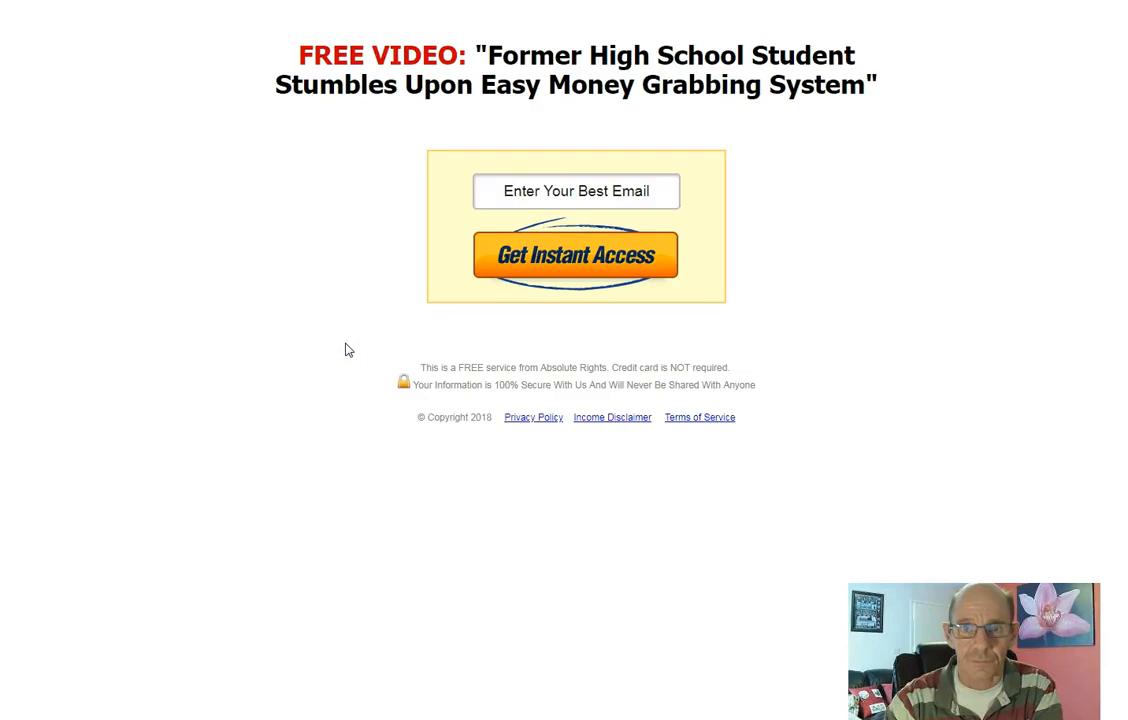
{"action": "left_click", "coordinate": [576, 191]}
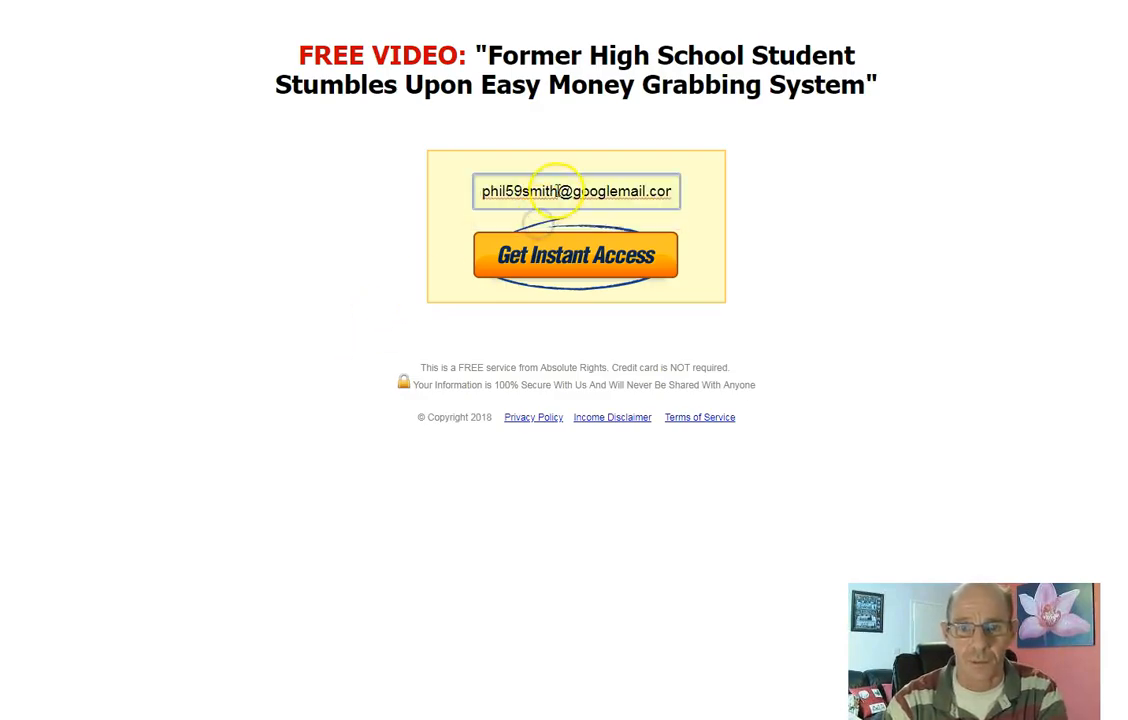
{"action": "left_click", "coordinate": [576, 191]}
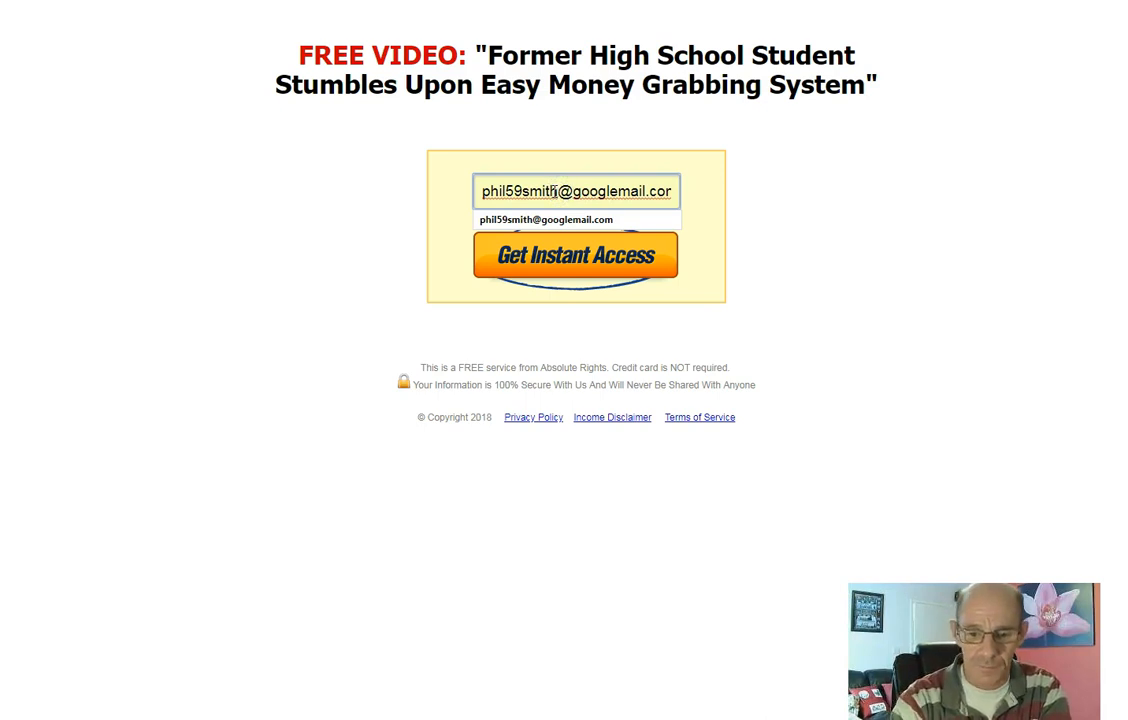
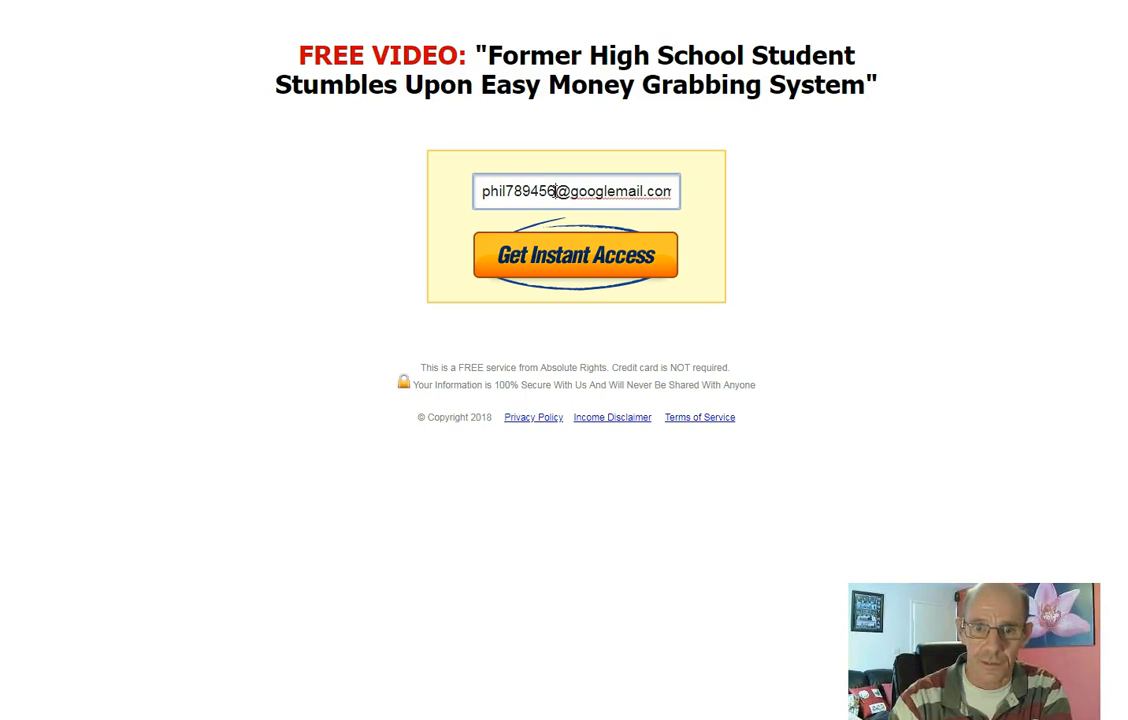
{"action": "left_click", "coordinate": [576, 254]}
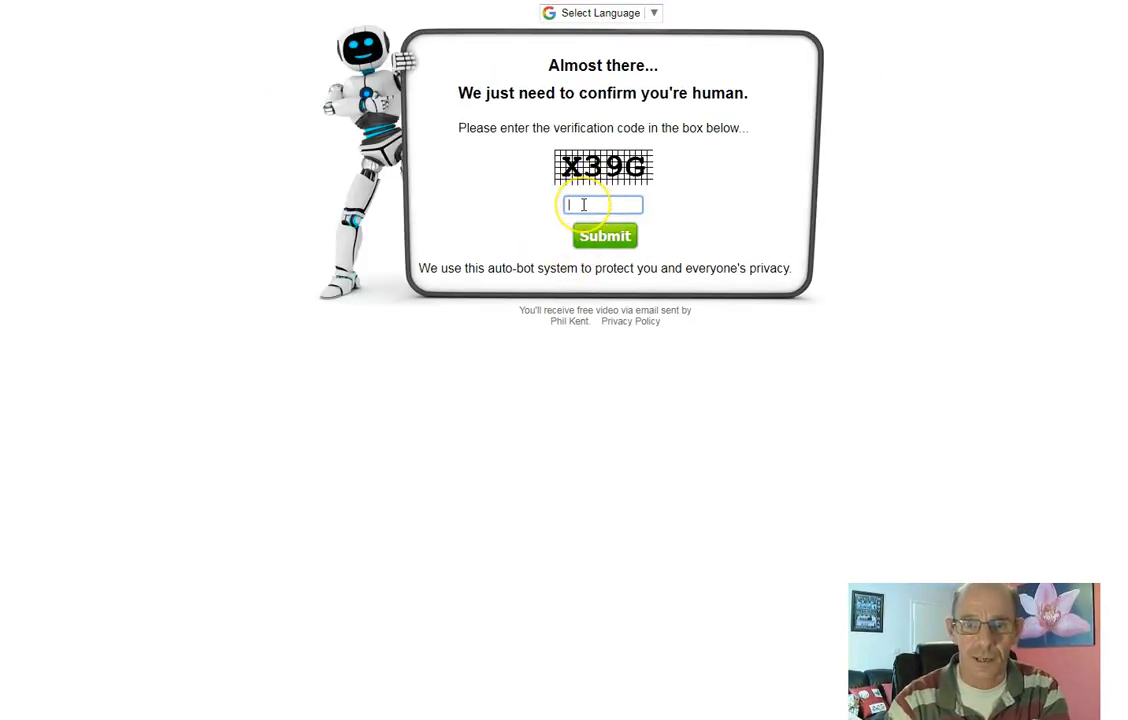
{"action": "type", "text": "x"}
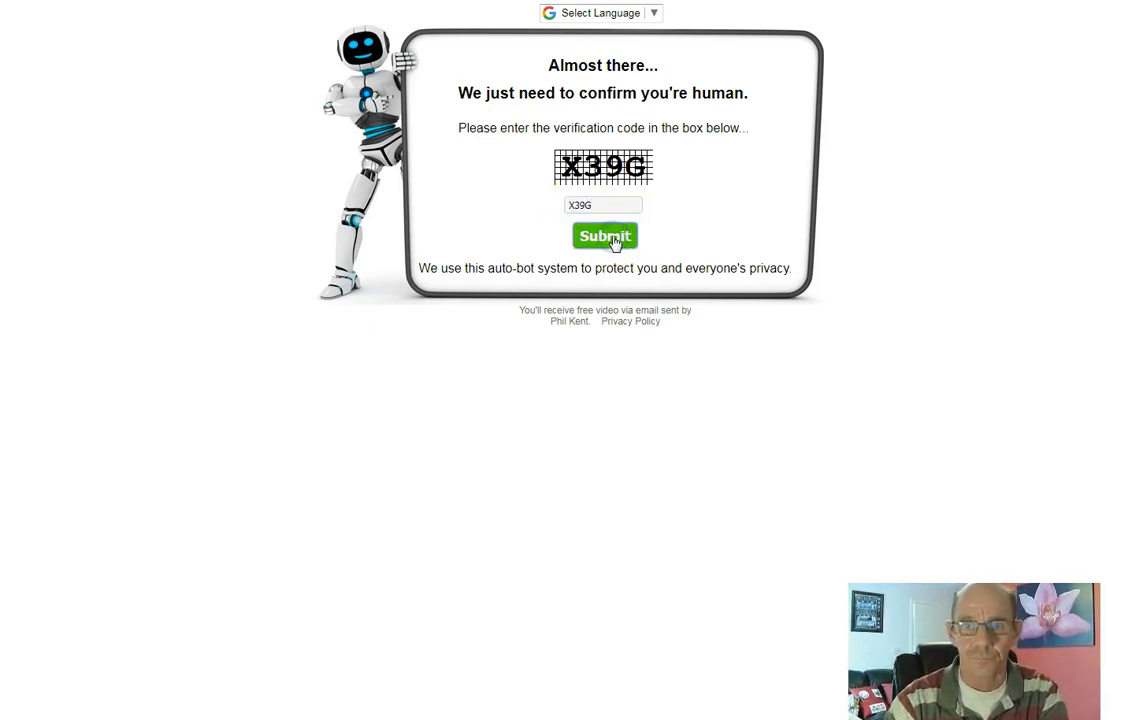
Submit the code, follow the continue link to Now Lifestyle, and return to the thank-you page
{"action": "left_click", "coordinate": [604, 236]}
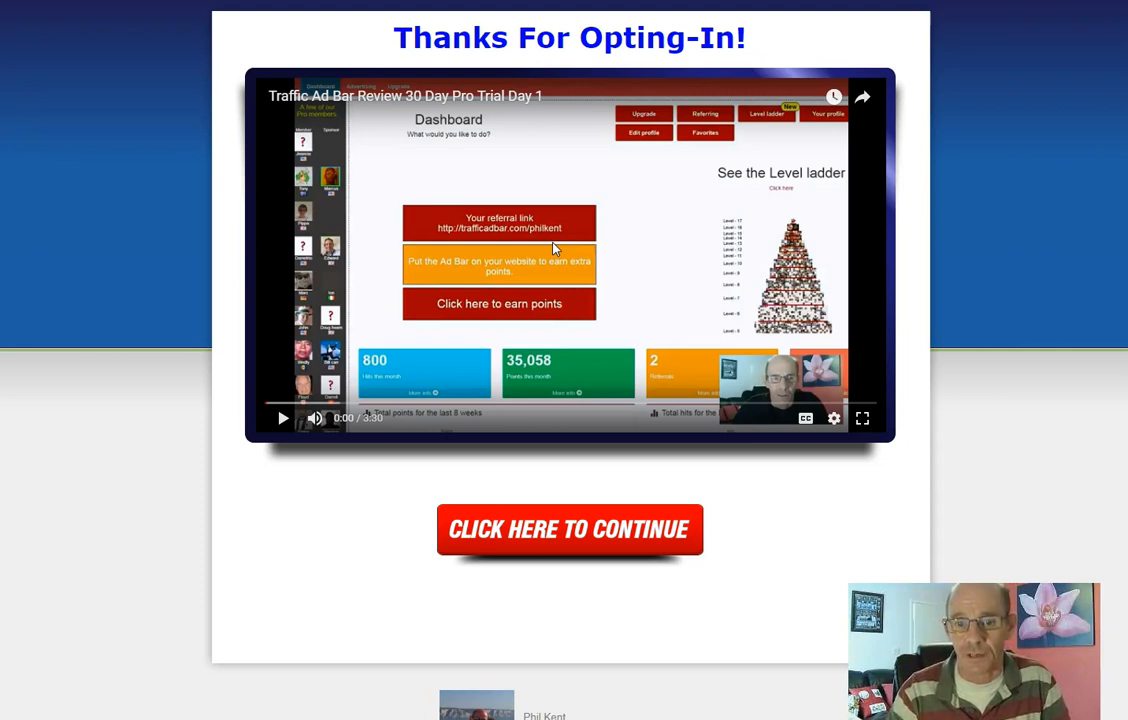
{"action": "left_click", "coordinate": [560, 528]}
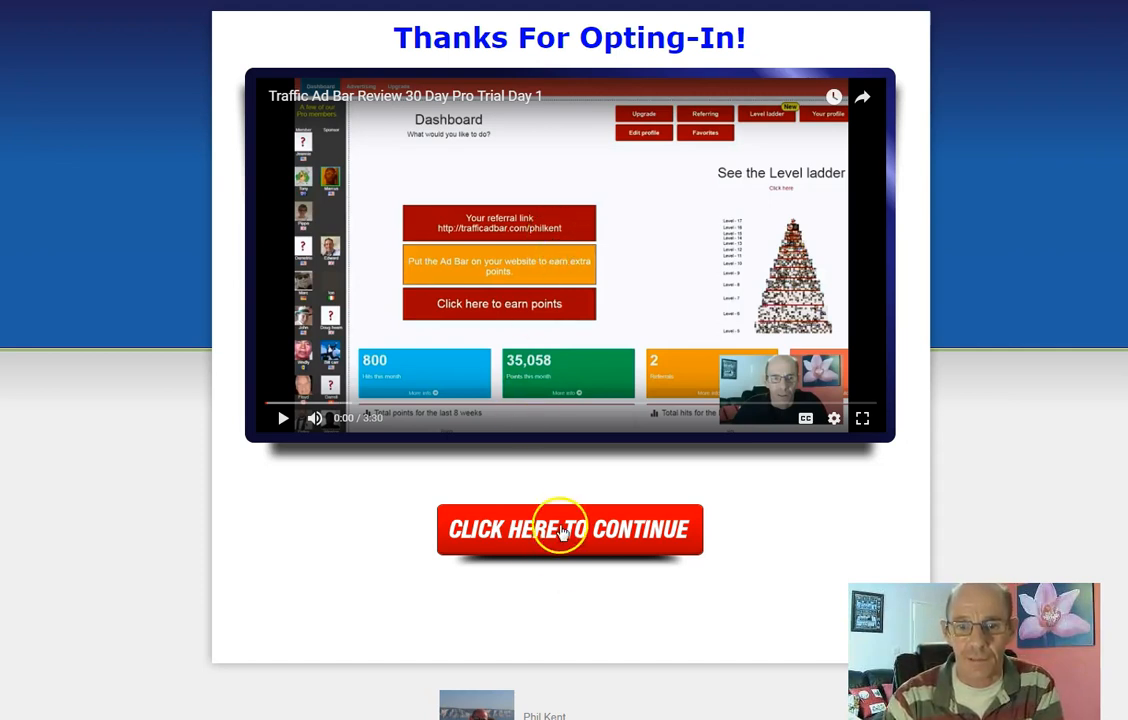
{"action": "left_click", "coordinate": [569, 529]}
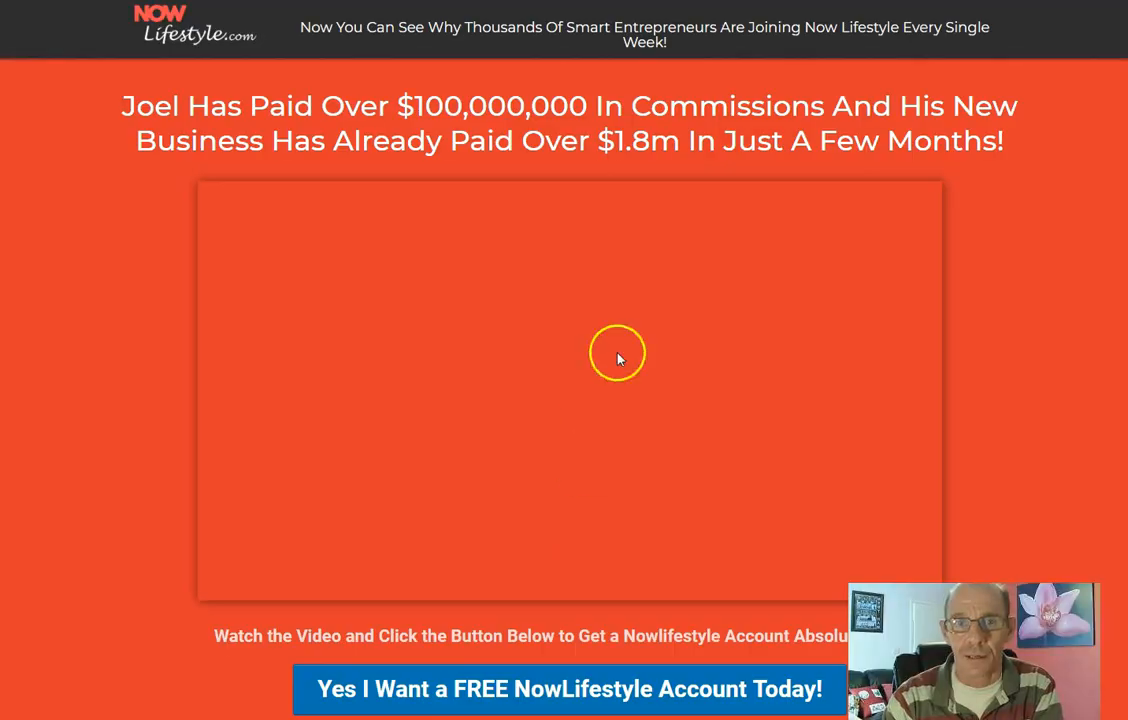
{"action": "left_click", "coordinate": [569, 688]}
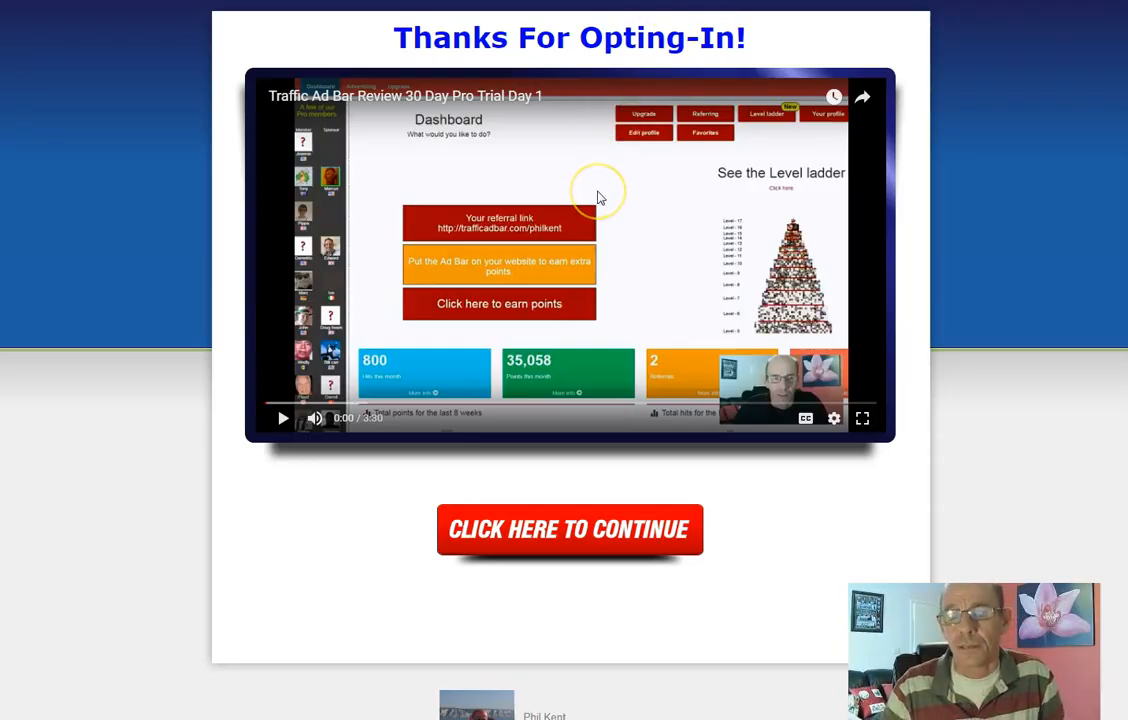
{"action": "mouse_move", "coordinate": [576, 202]}
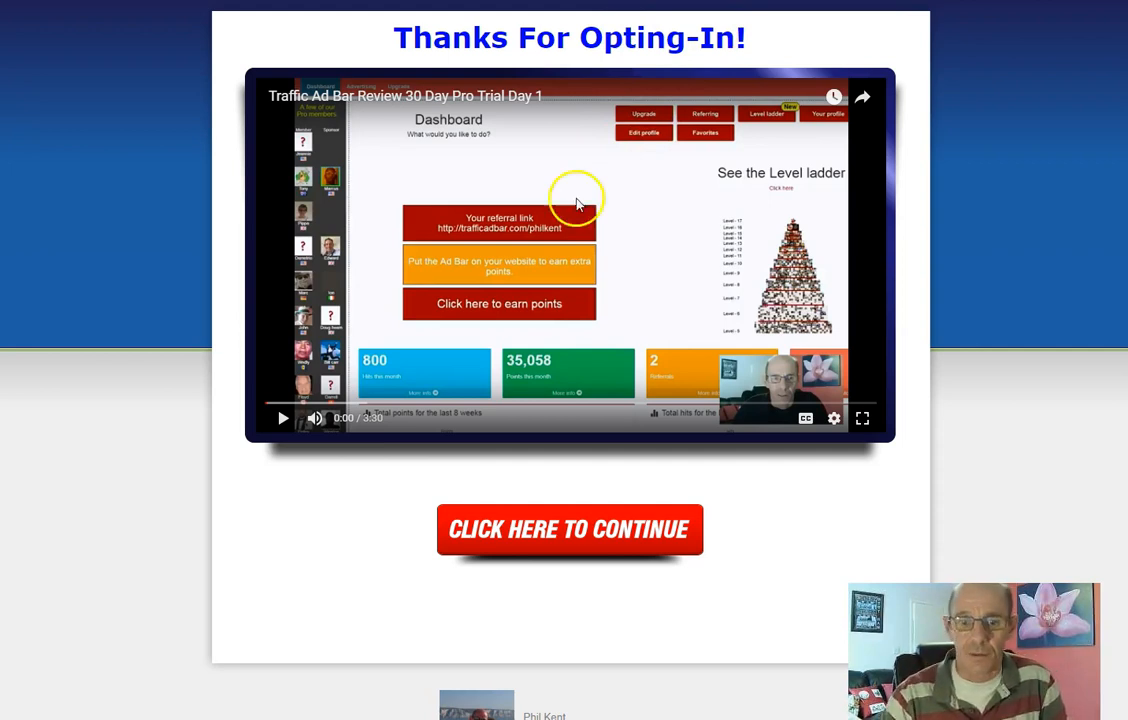
{"action": "mouse_move", "coordinate": [390, 497]}
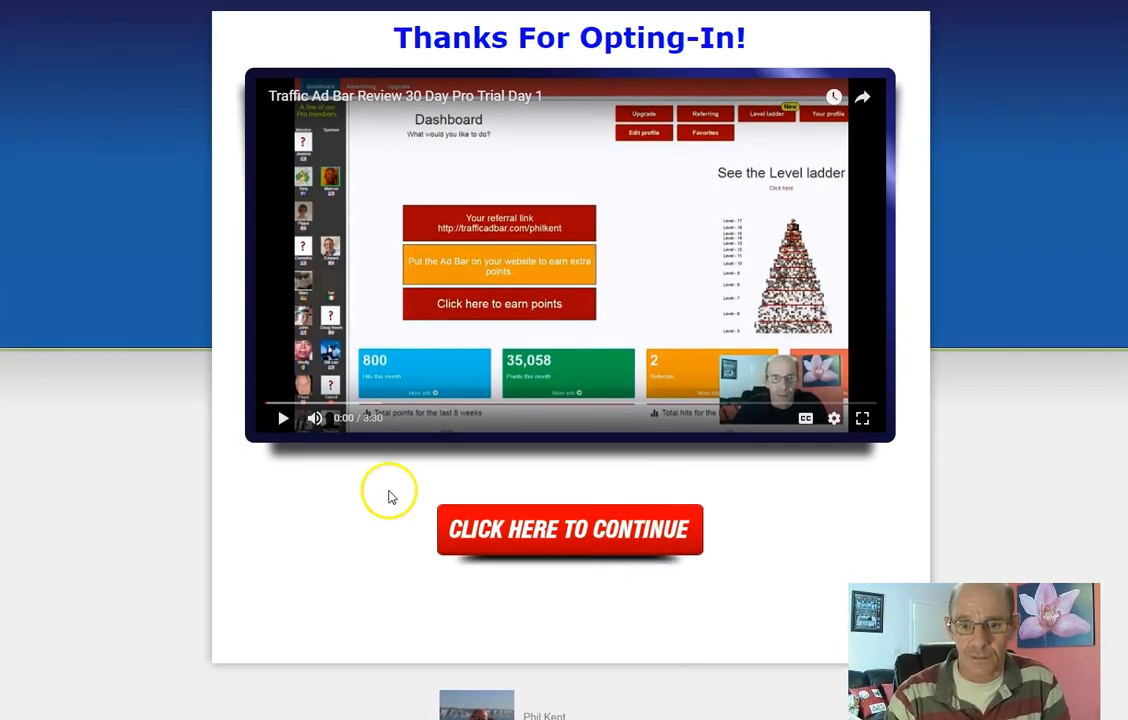
{"action": "mouse_move", "coordinate": [360, 489]}
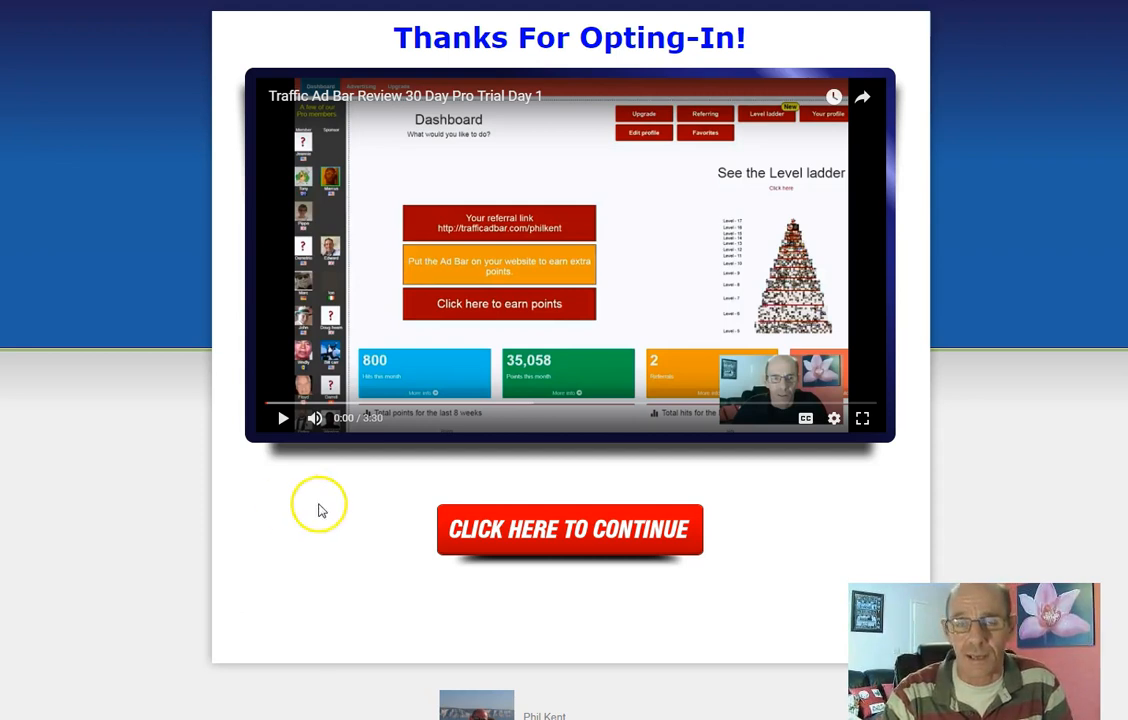
{"action": "mouse_move", "coordinate": [83, 573]}
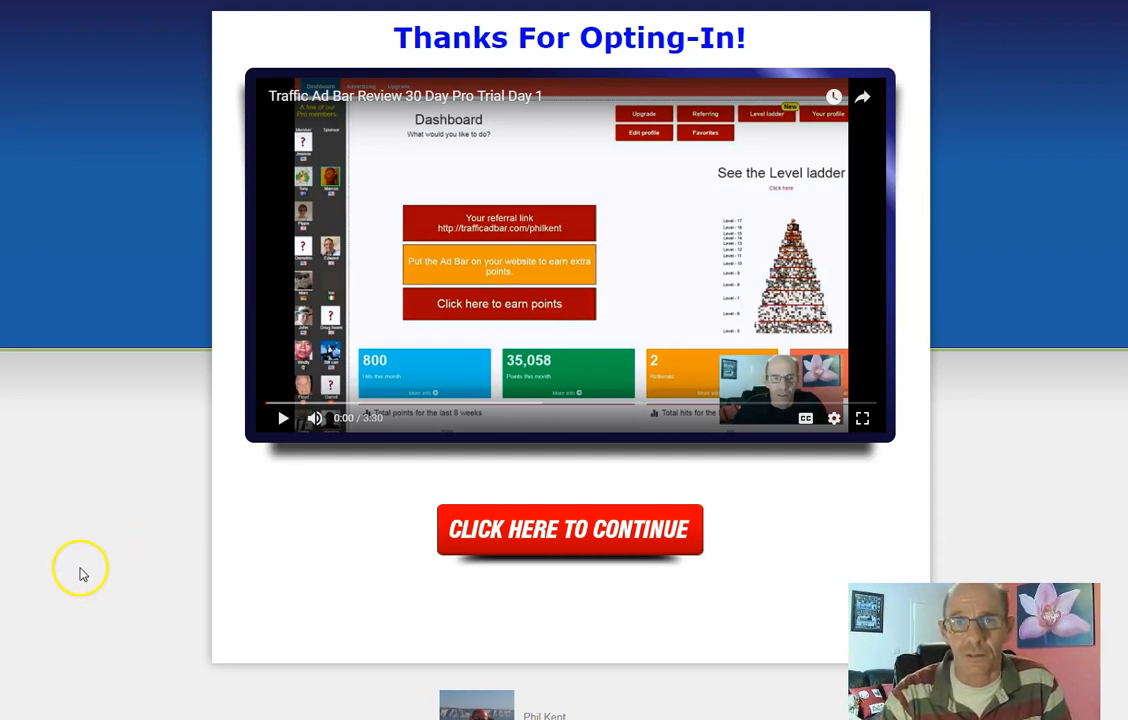